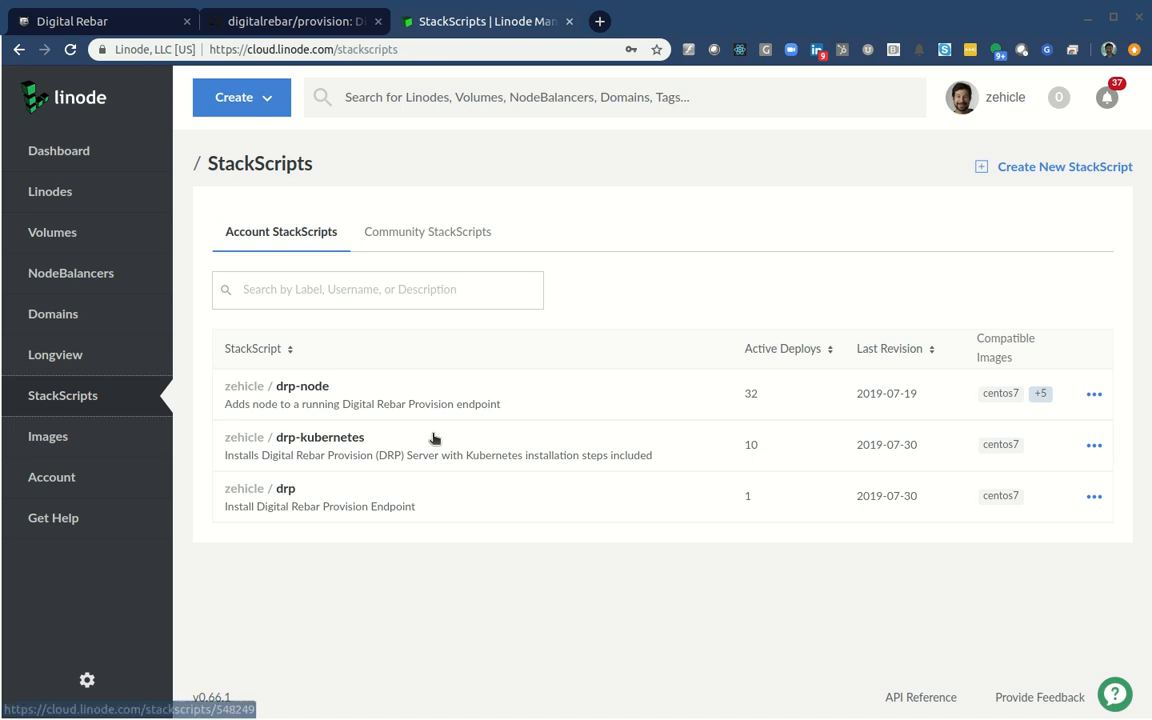
mouse_move(429, 441)
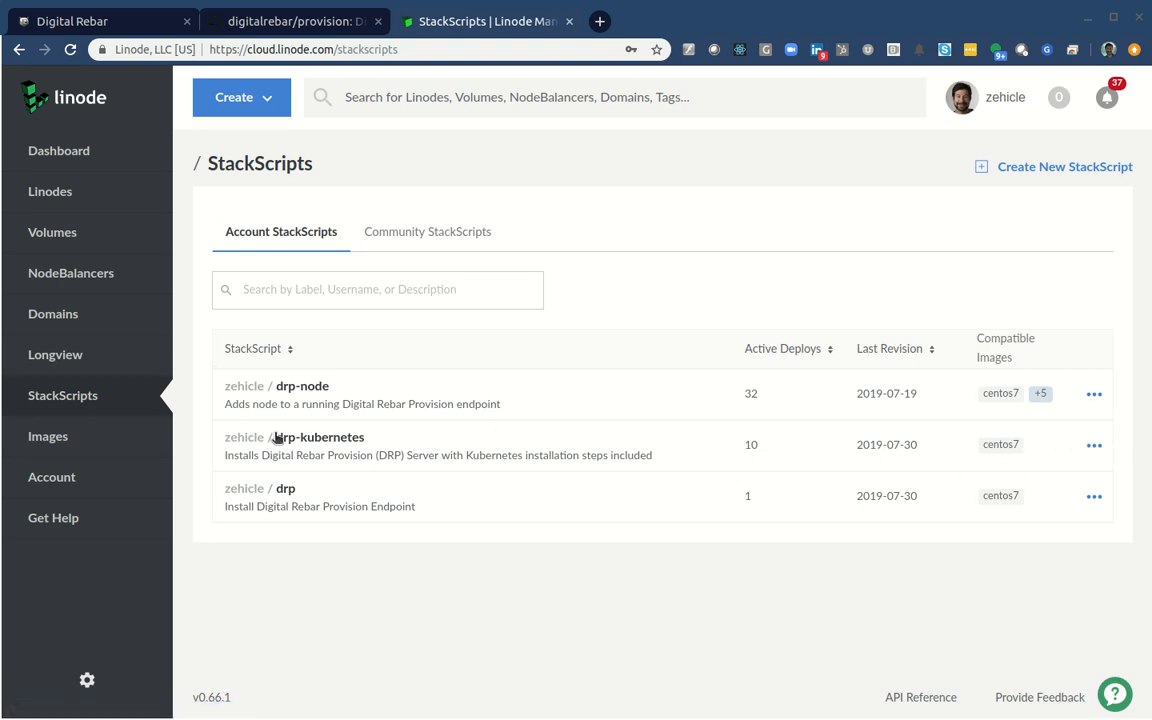
mouse_move(243, 437)
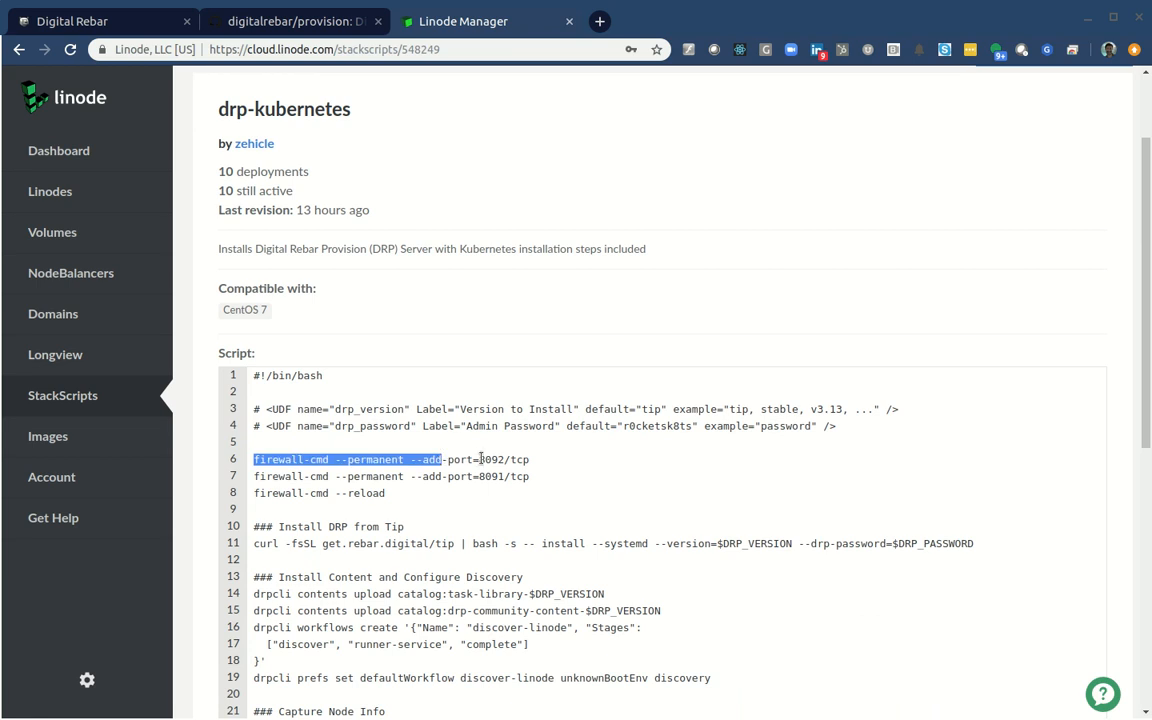
Scroll through the drp-kubernetes StackScript's installation script.
scroll(down, 3)
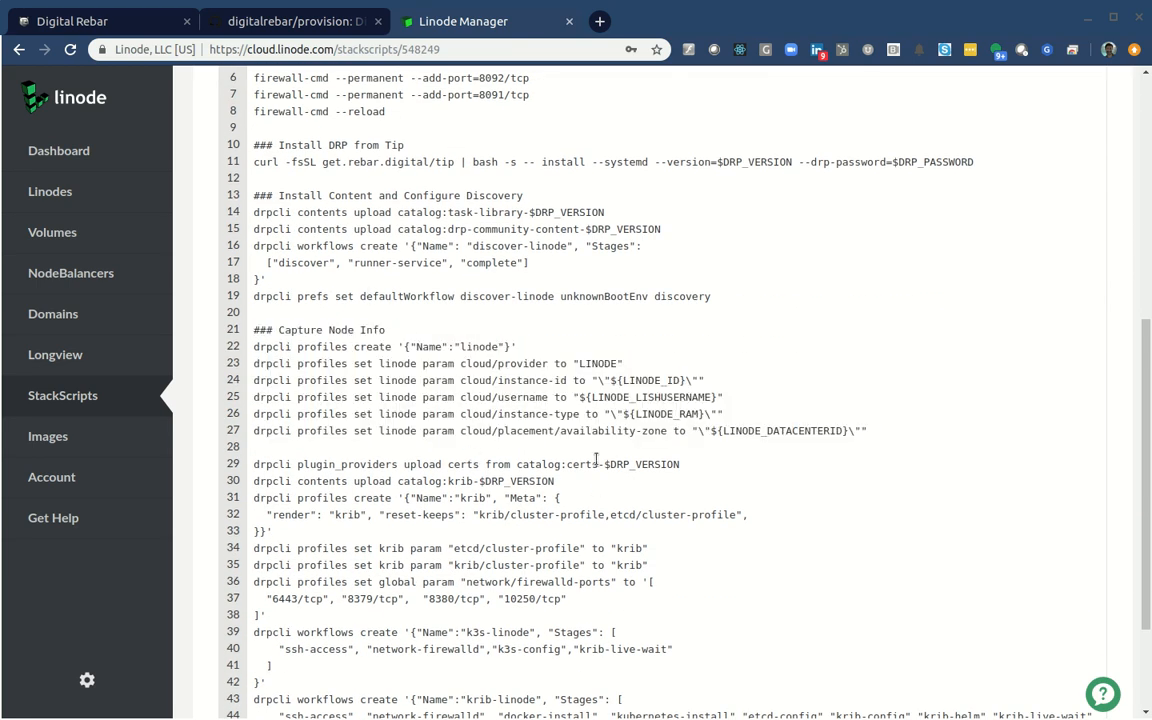
scroll(down, 3)
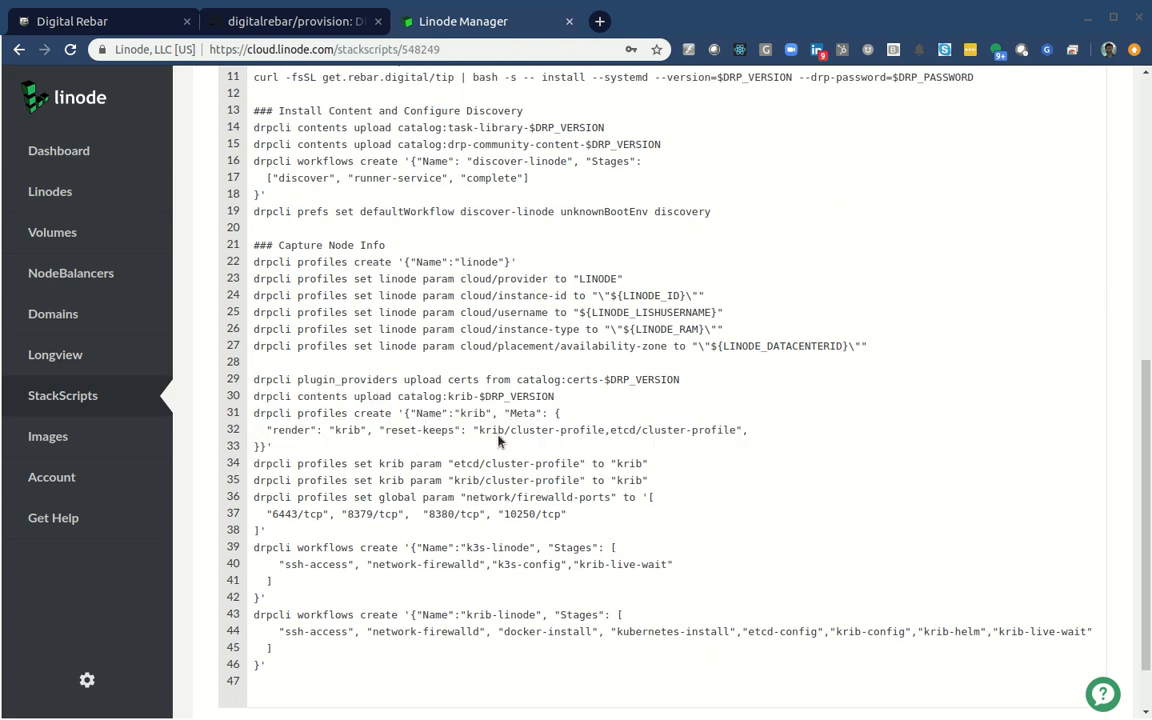
mouse_move(338, 537)
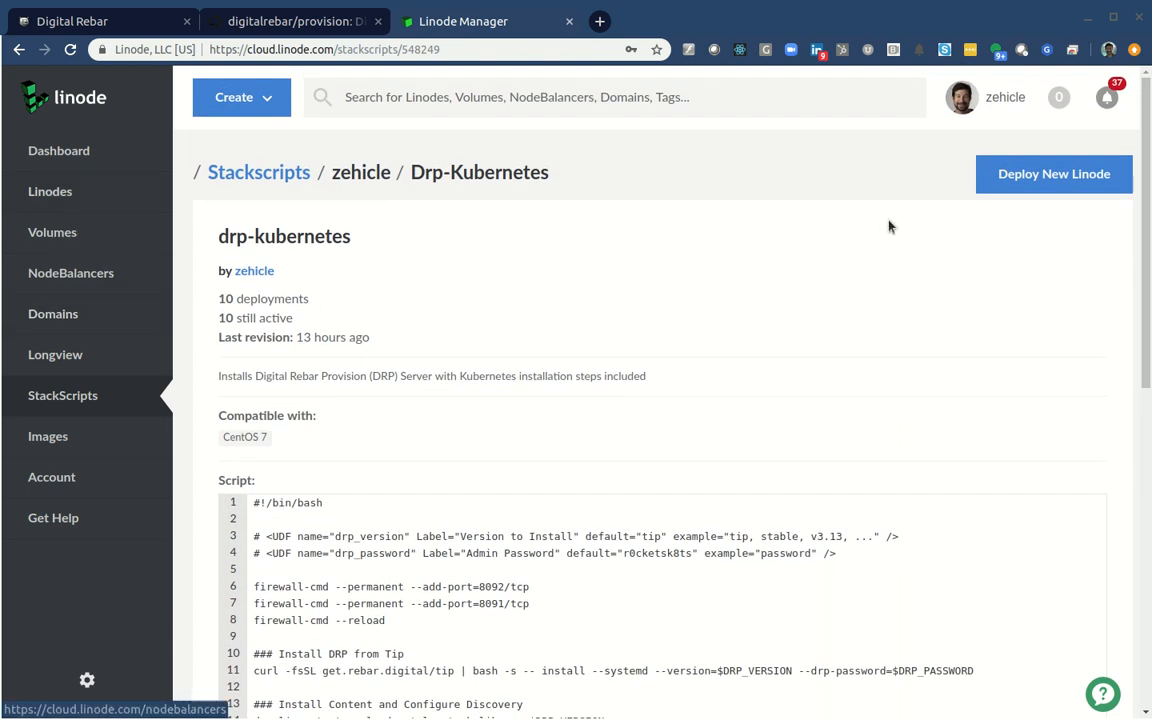
Deploy a CentOS 7 Linode 4GB in Dallas, TX, labelled drp-kubernetes-us-central, from this StackScript.
click(1053, 173)
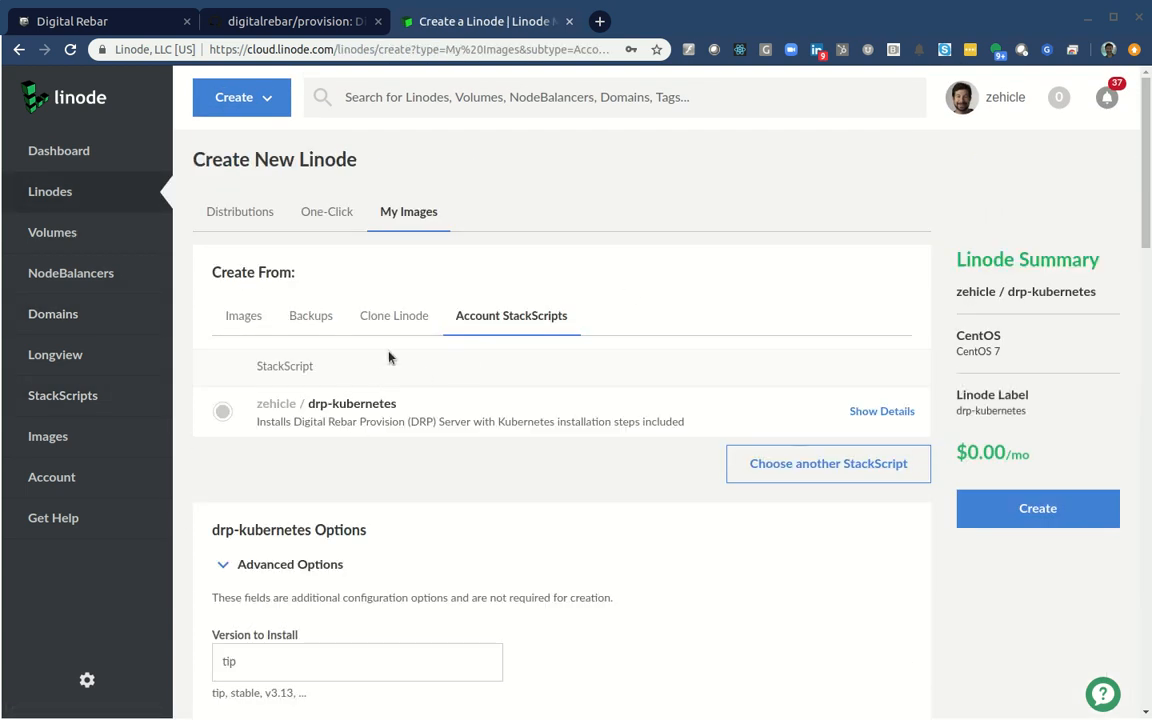
scroll(down, 3)
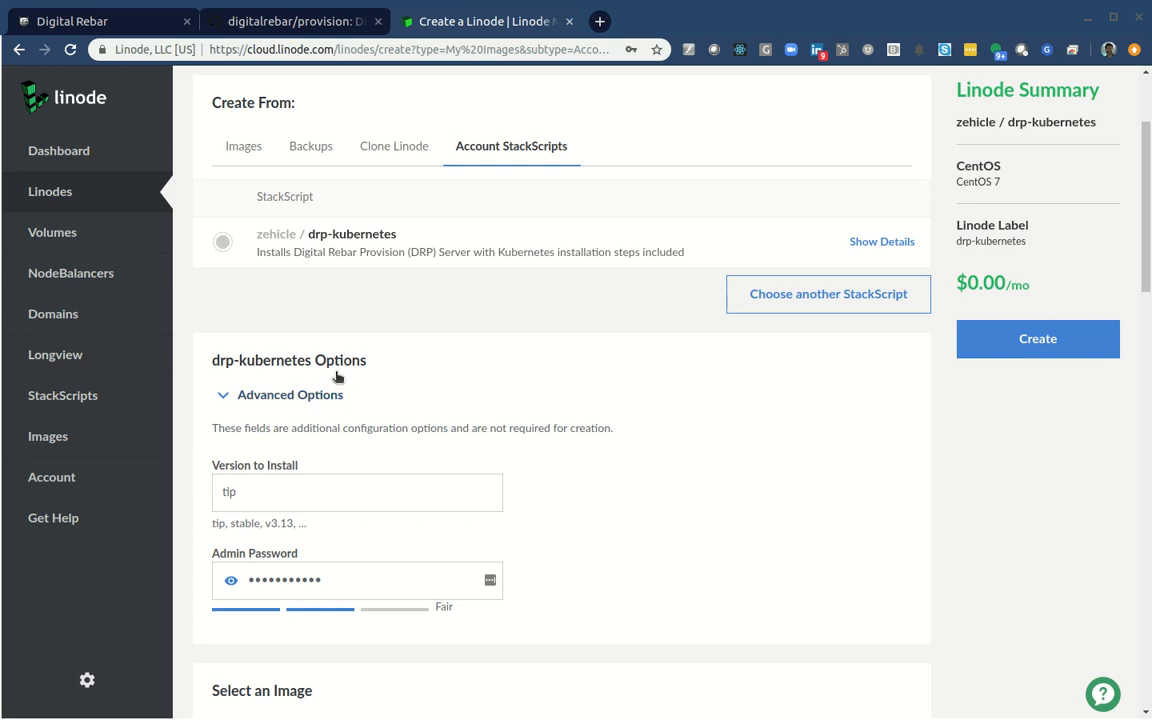
scroll(down, 3)
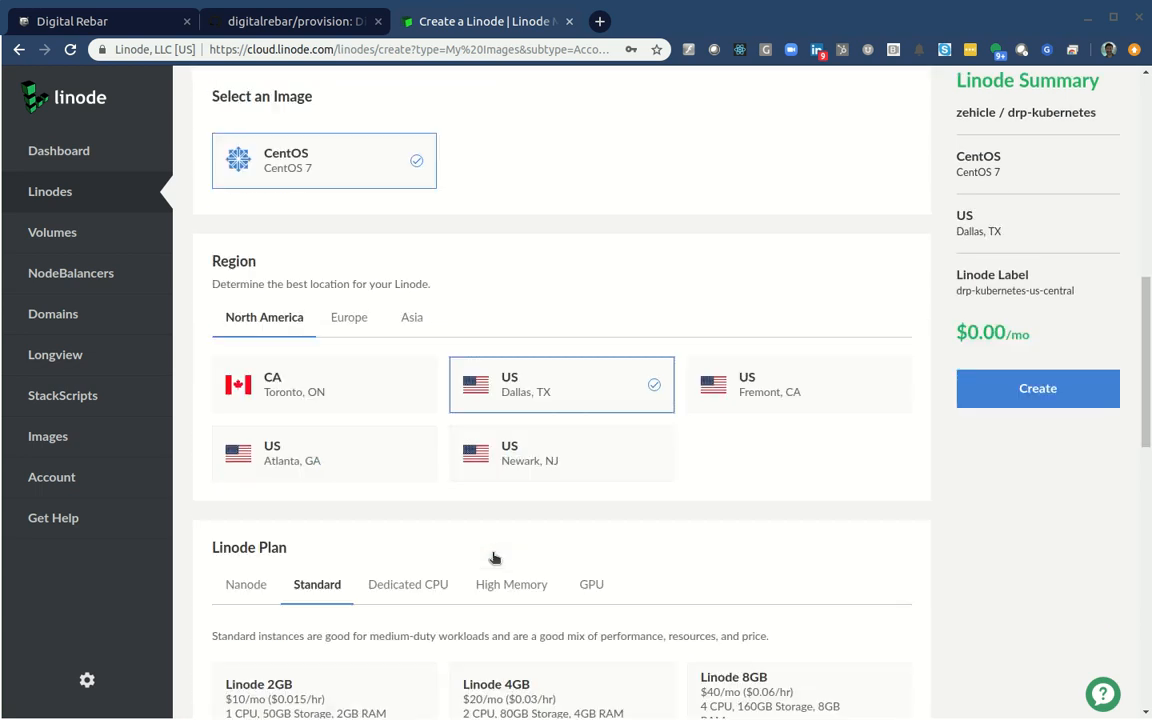
scroll(down, 3)
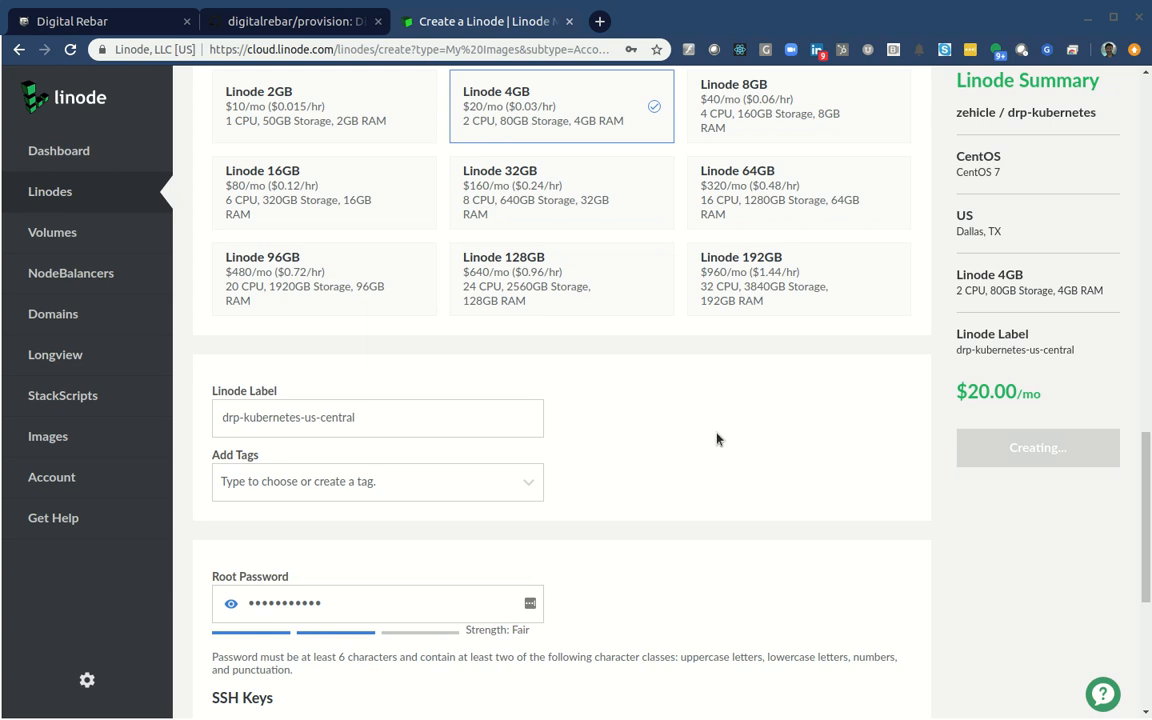
click(1037, 447)
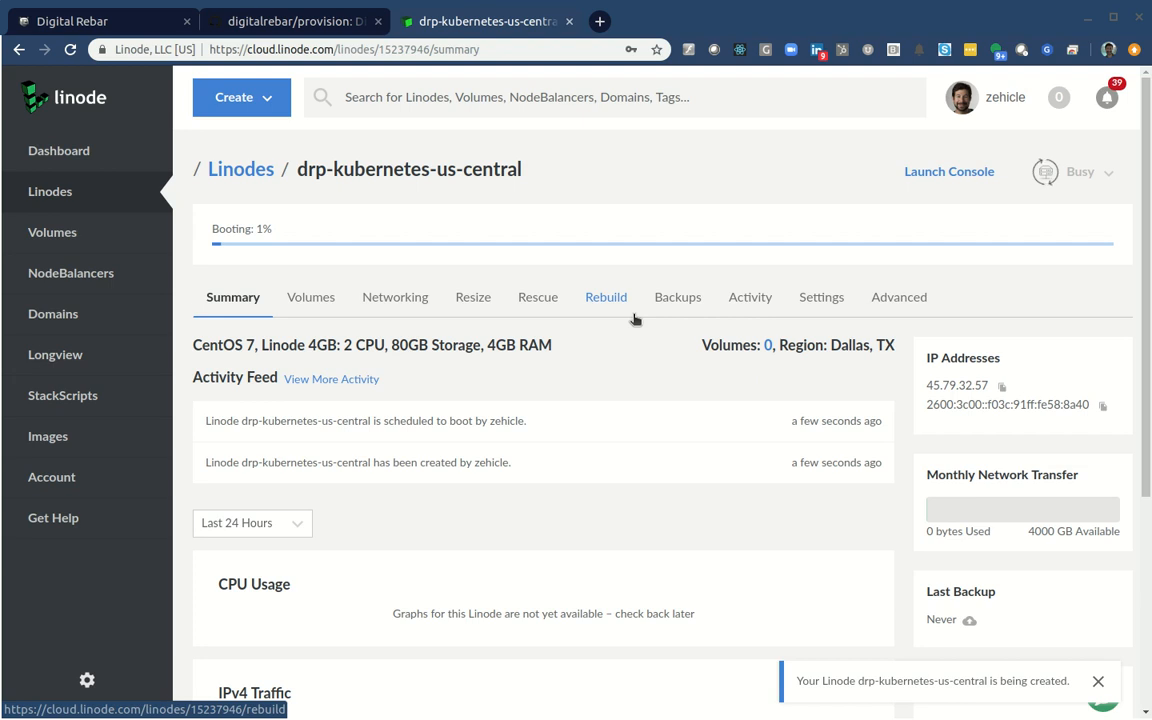
Go to the provision-content repository and open its krib content folder.
click(295, 21)
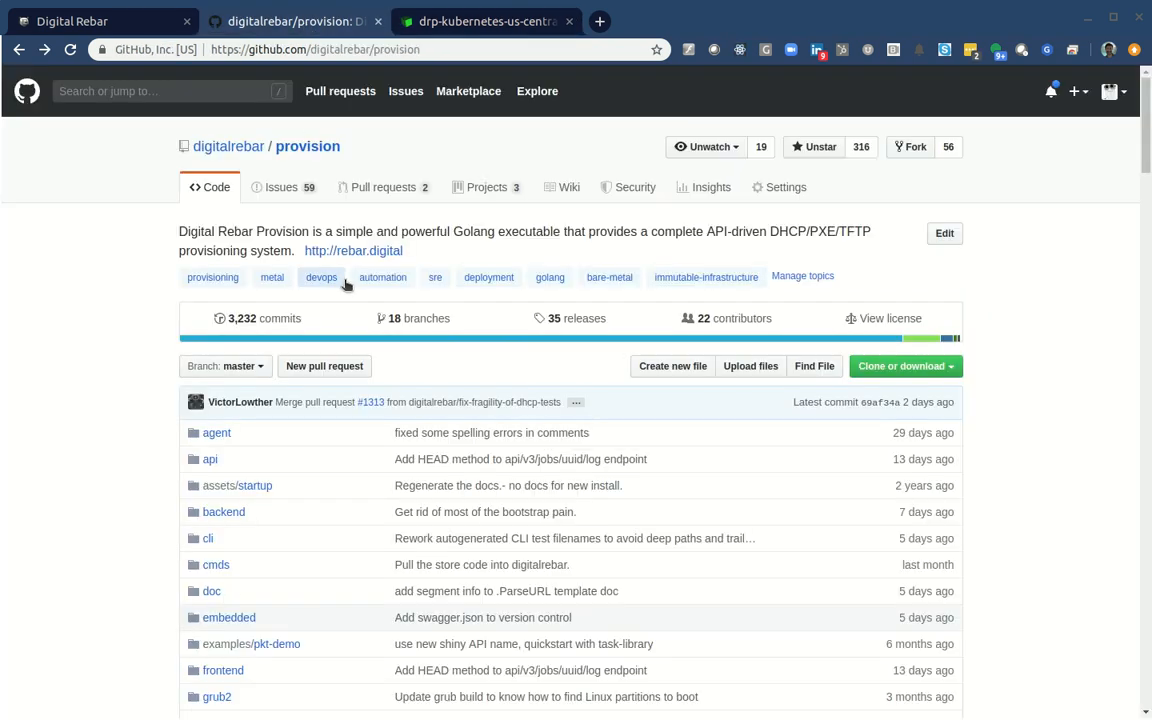
mouse_move(321, 277)
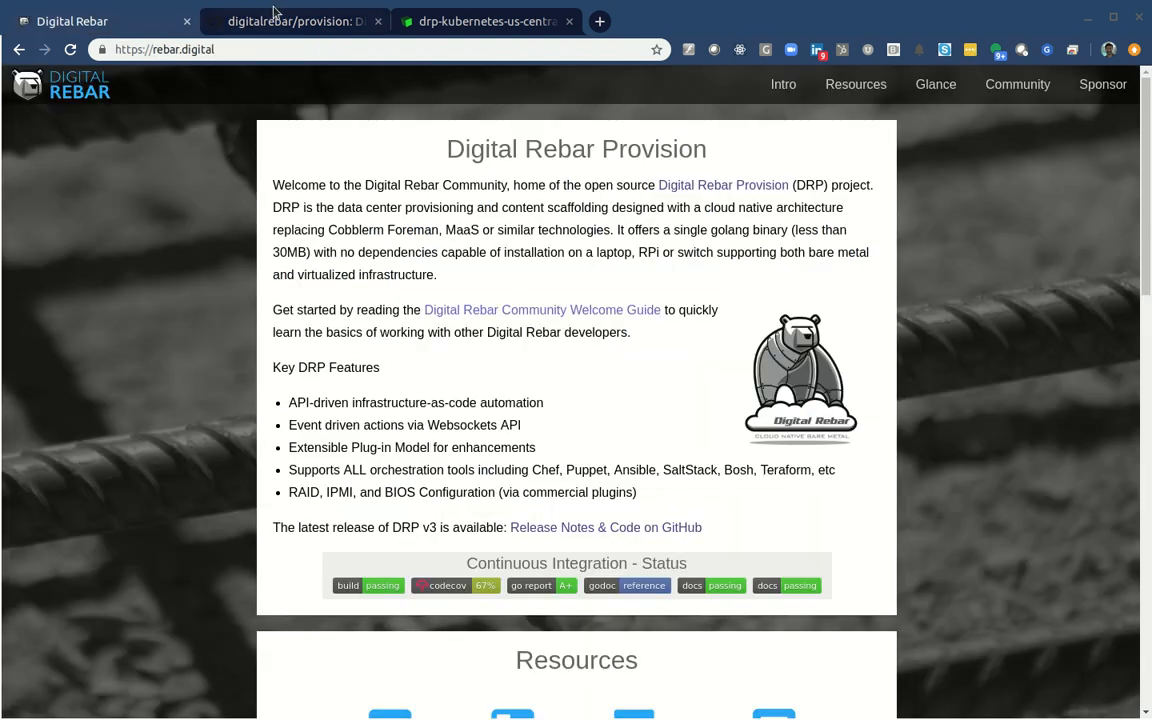
click(290, 21)
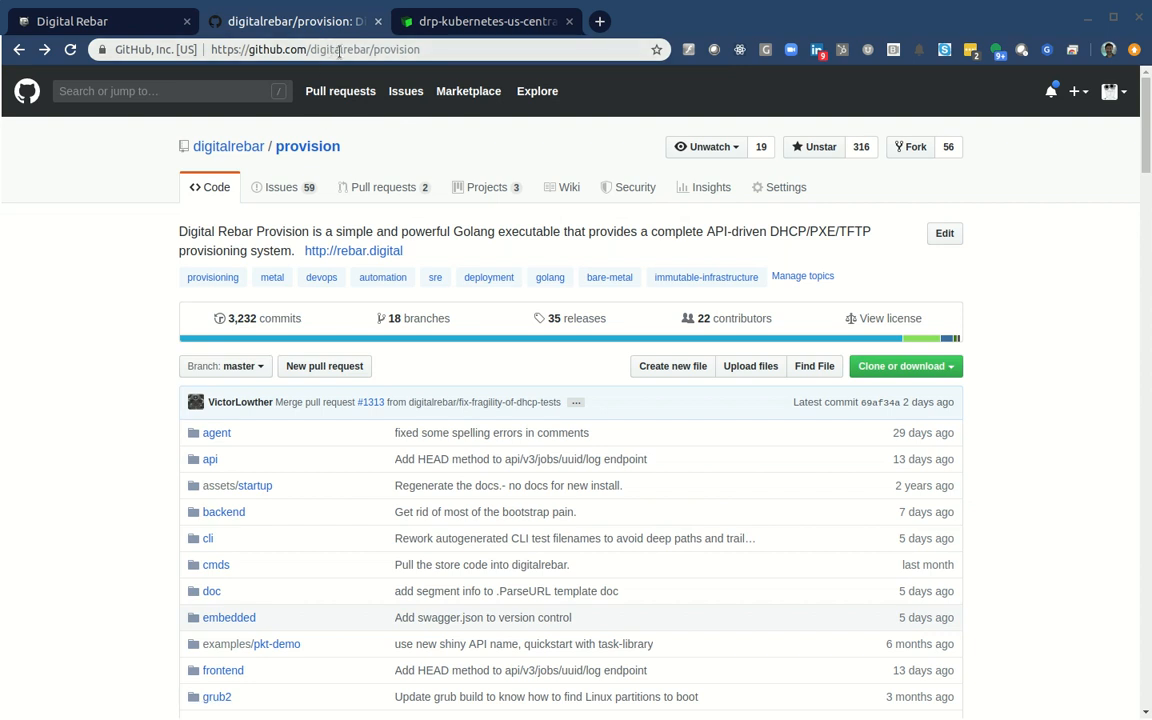
text(-content)
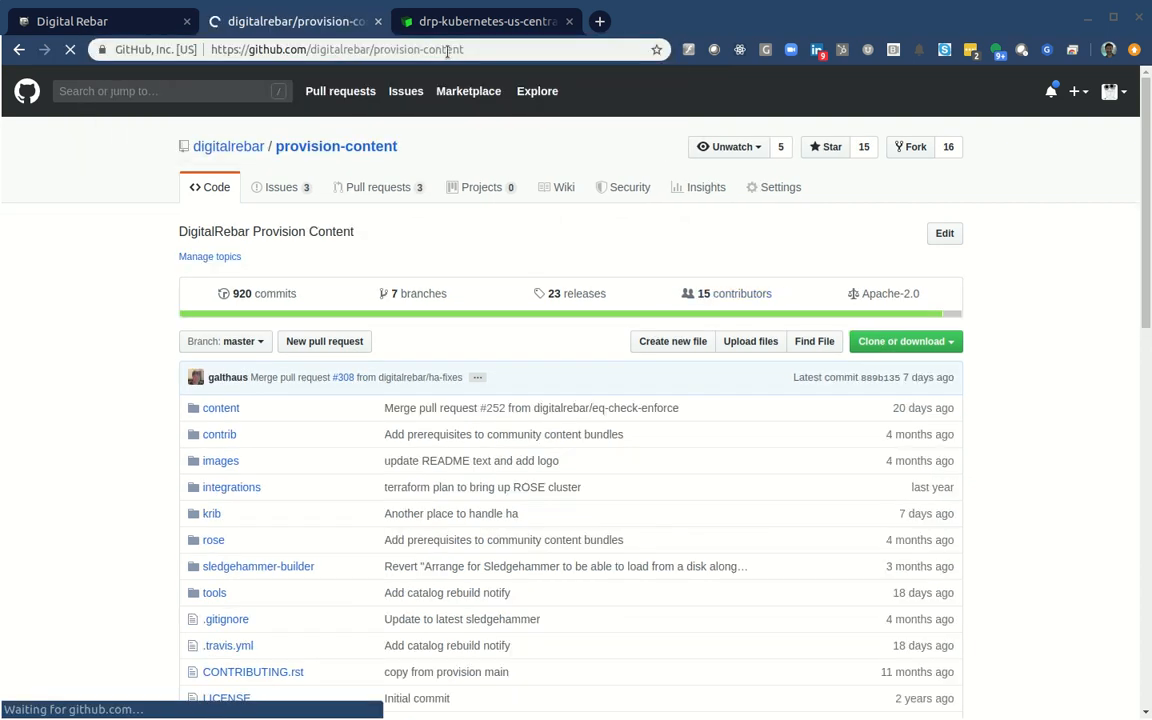
click(211, 513)
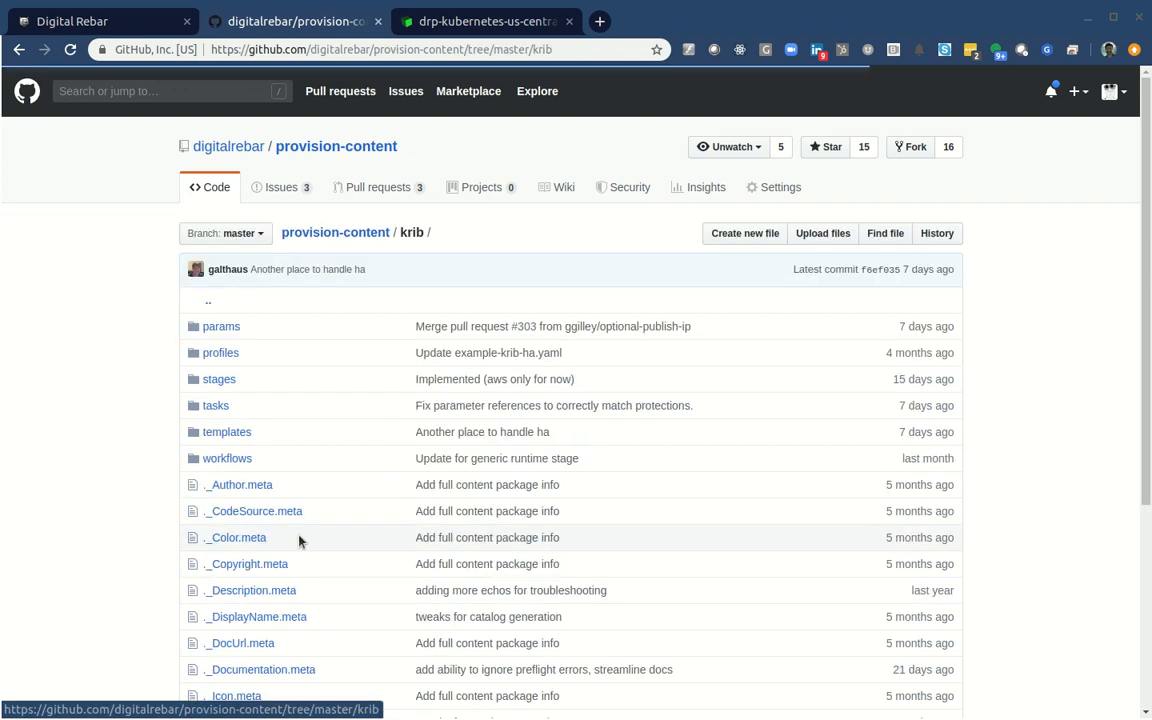
Review the Enable K3s Install for KRIB pull request, then return to the Linode details.
click(378, 187)
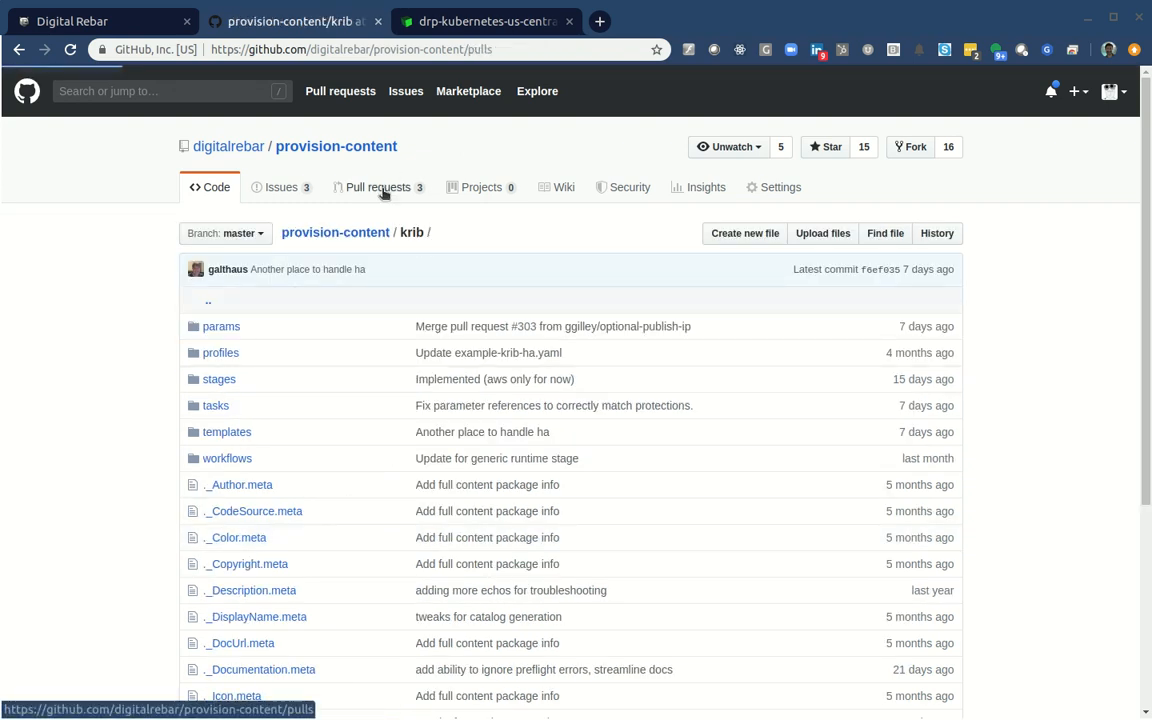
click(377, 187)
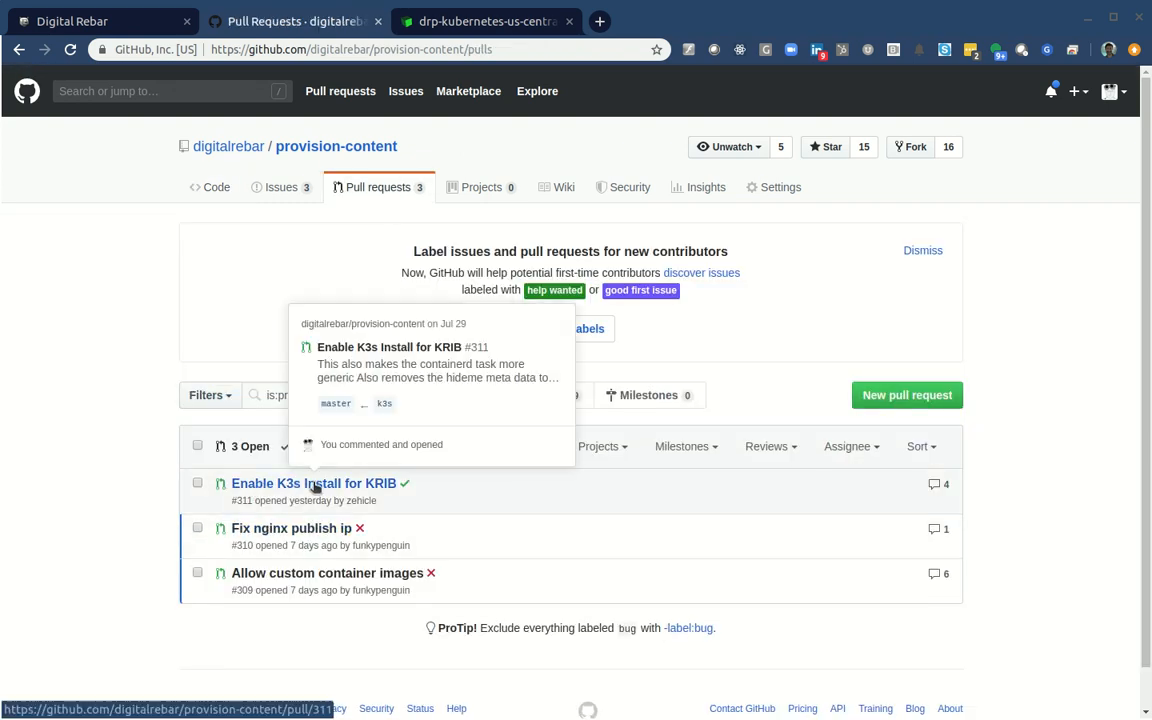
mouse_move(113, 308)
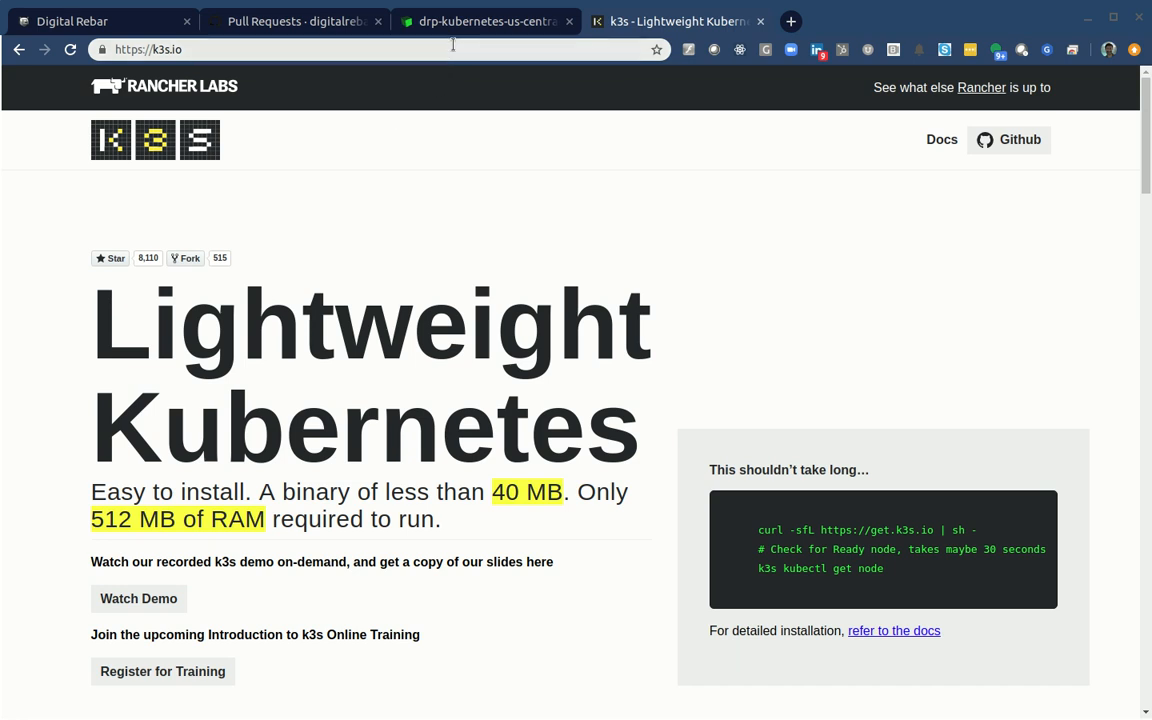
click(485, 21)
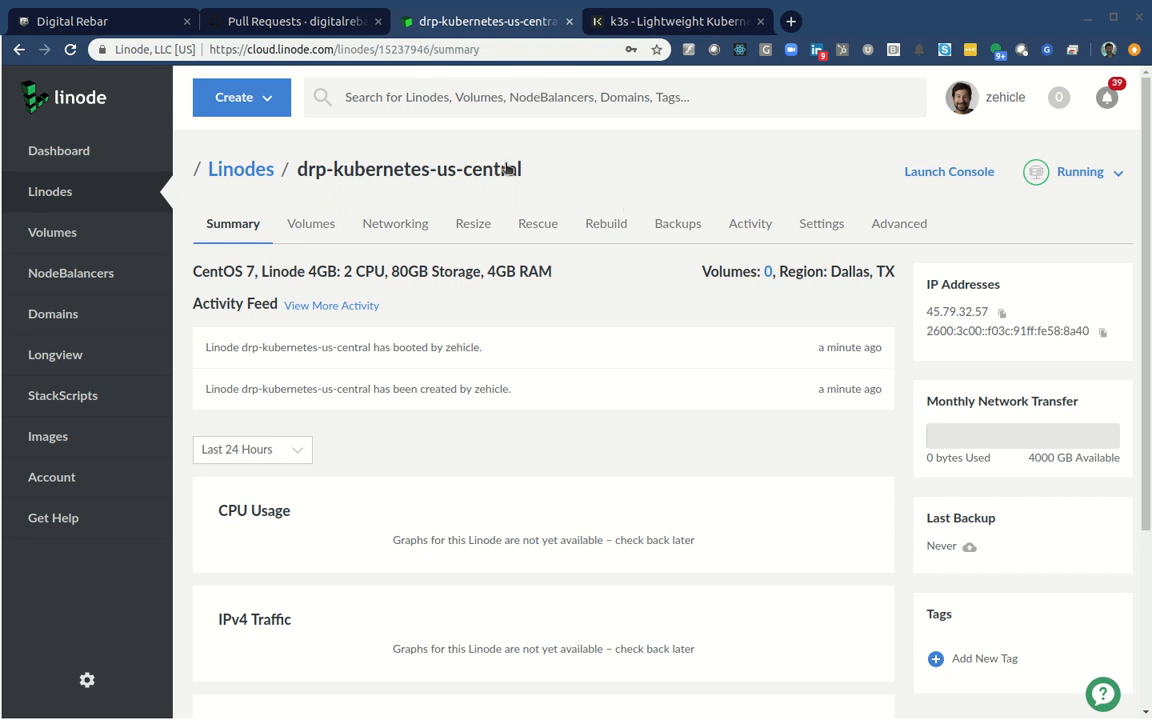
mouse_move(670, 363)
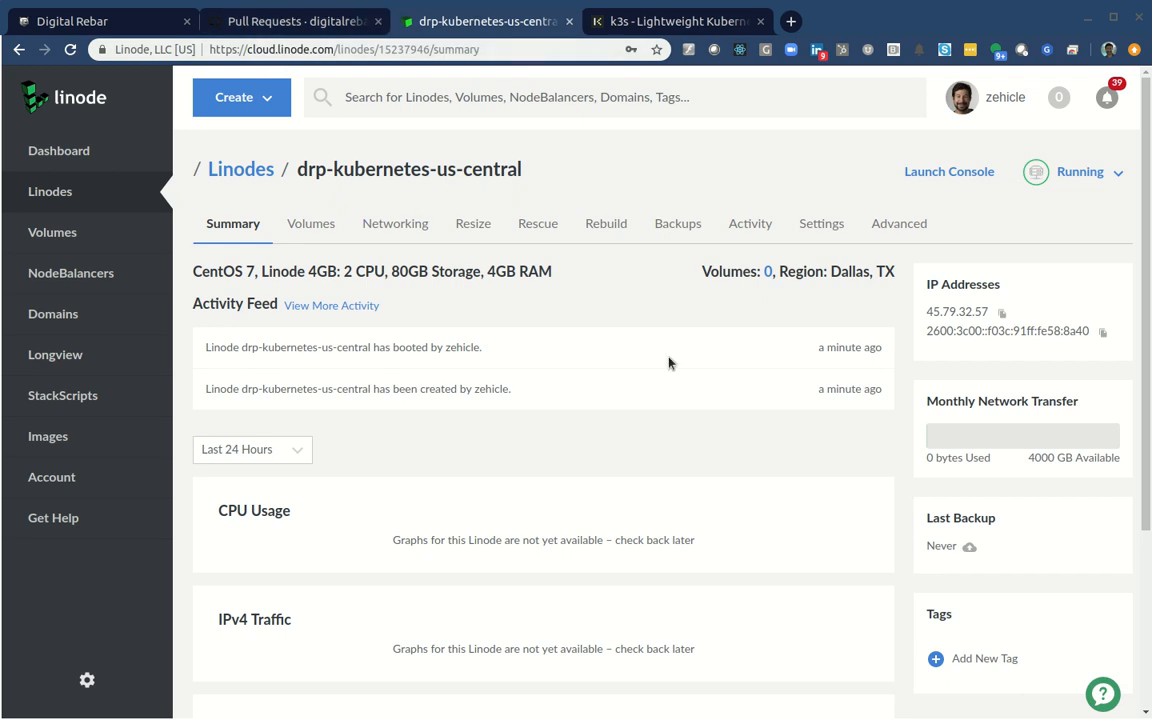
mouse_move(842, 367)
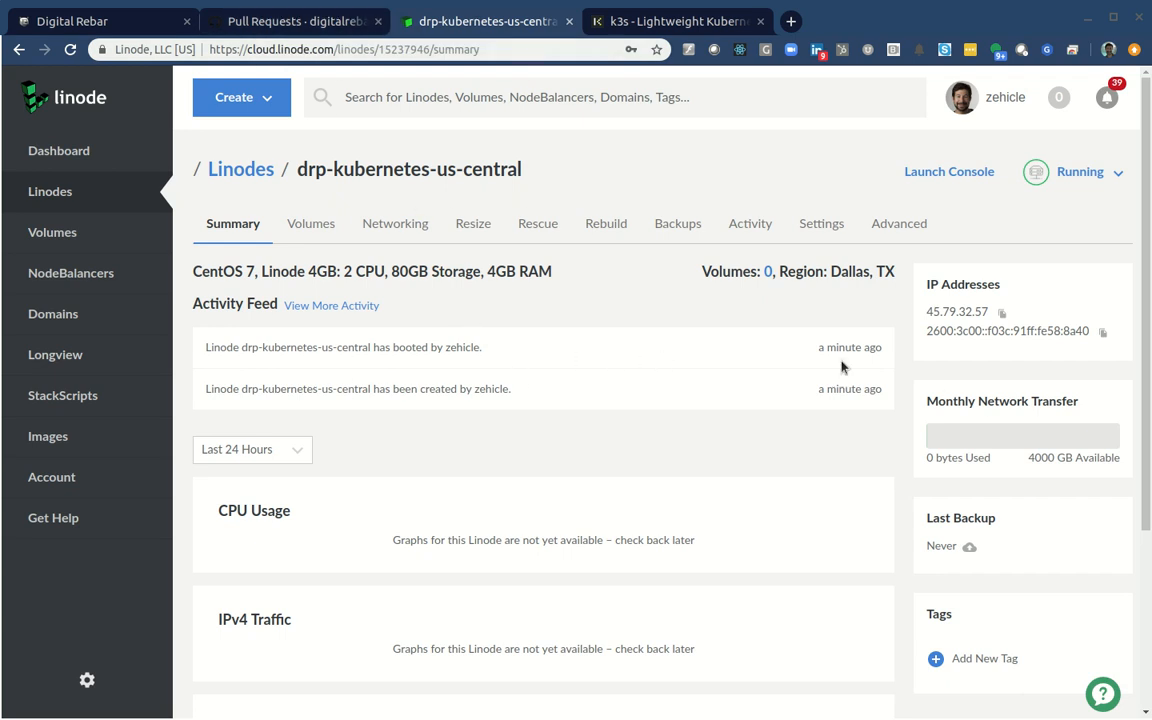
click(58, 150)
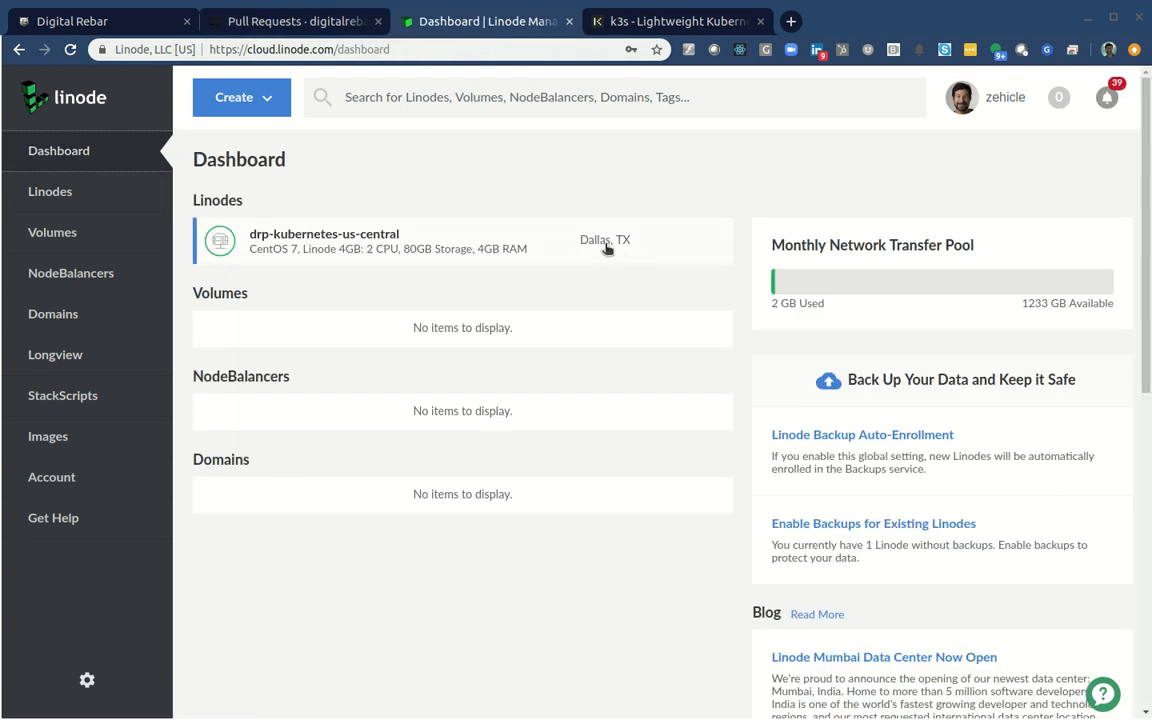
click(324, 240)
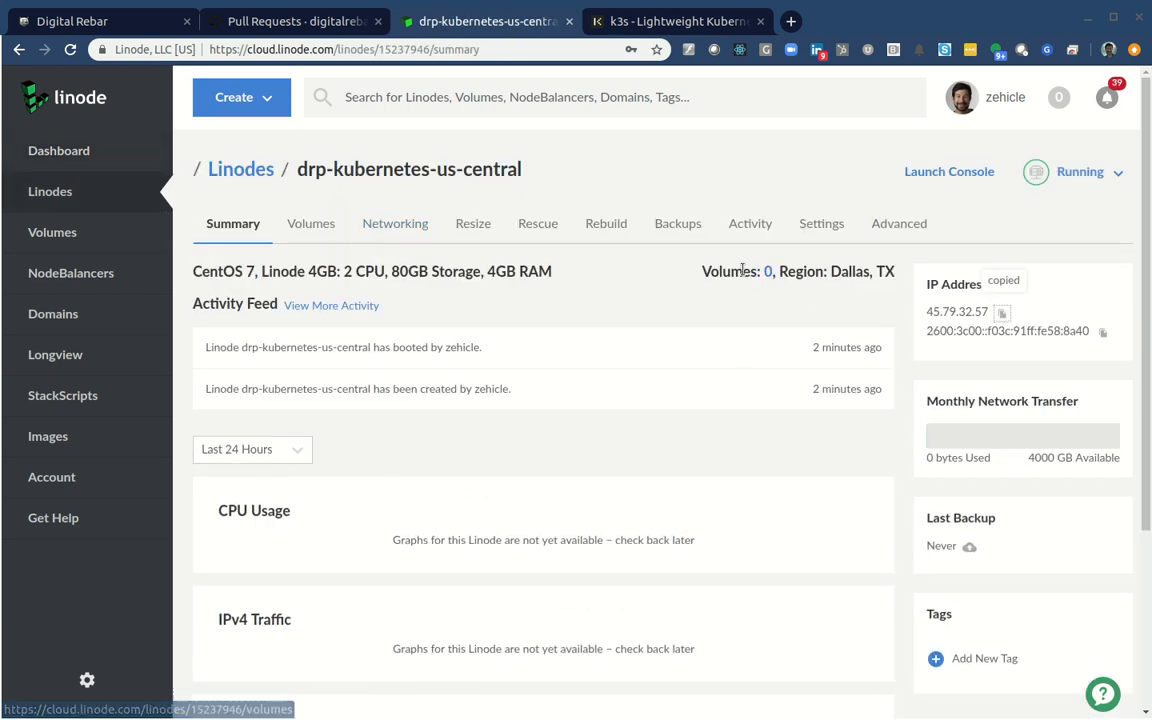
click(981, 21)
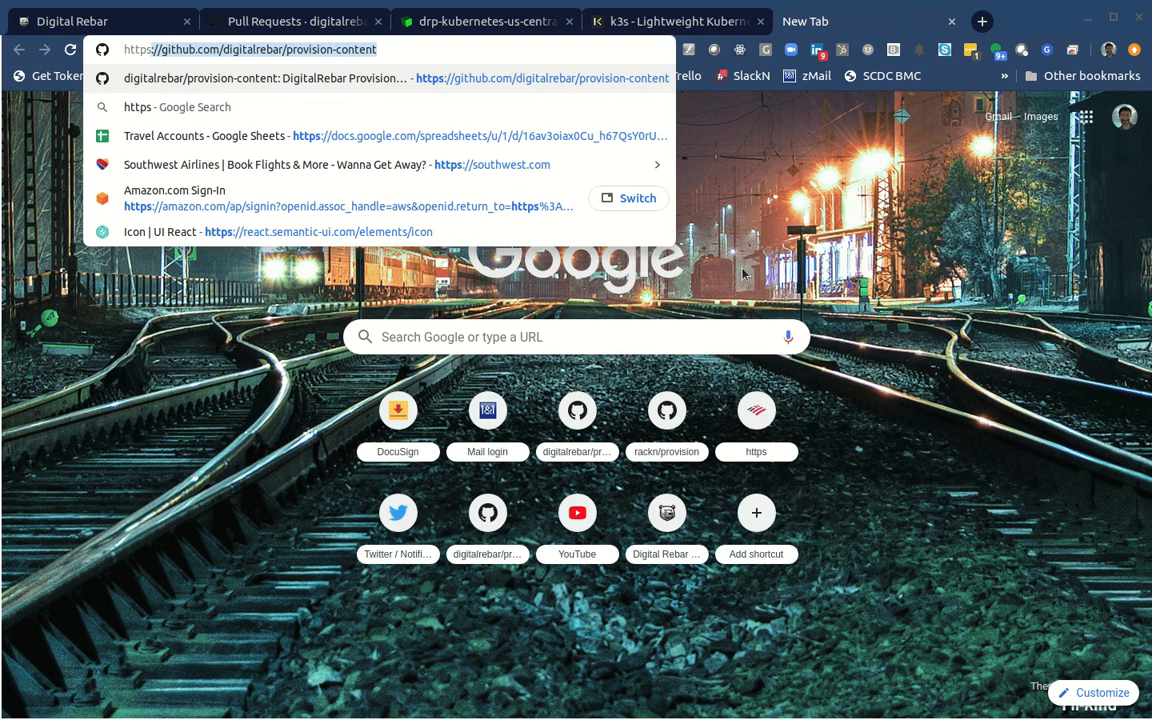
text(https://45.79.32.57:8092)
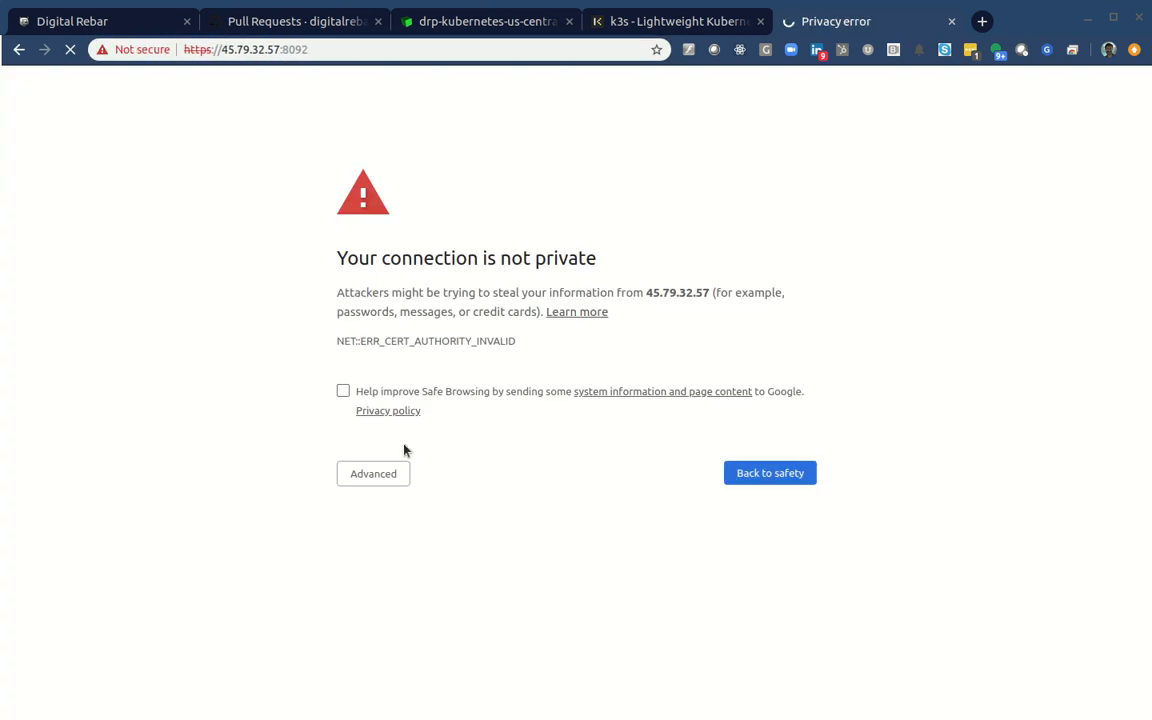
Bypass the certificate warning and log in to the Linode's Digital Rebar endpoint.
click(373, 473)
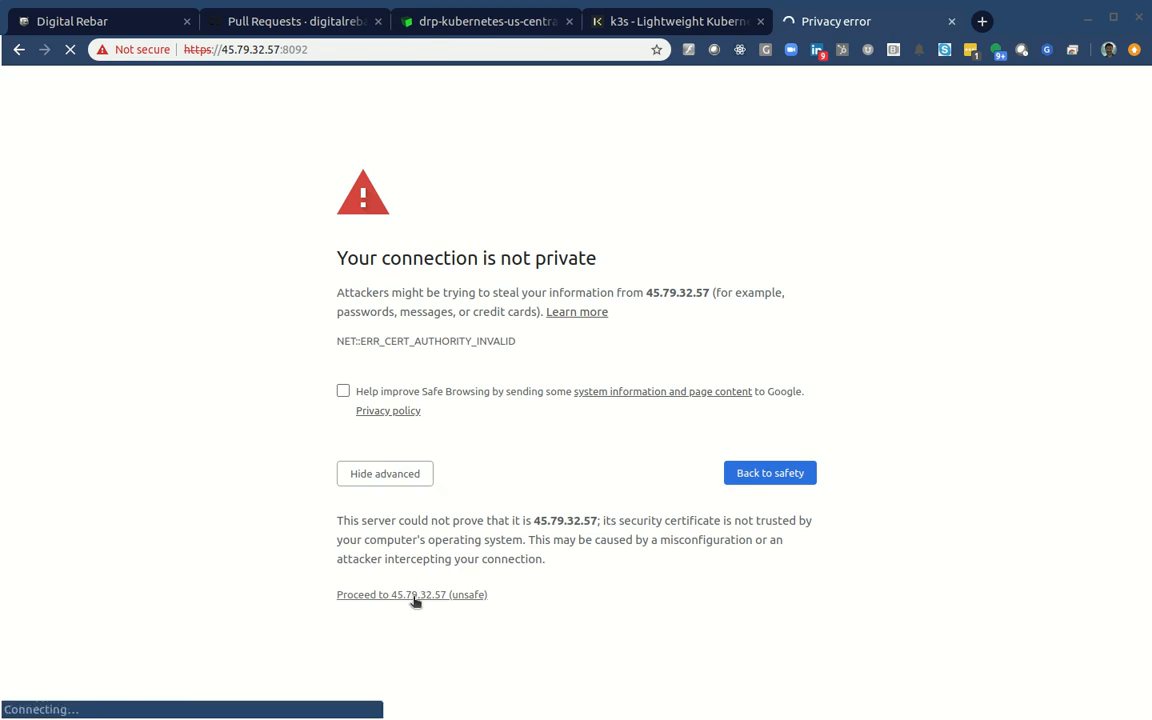
click(412, 594)
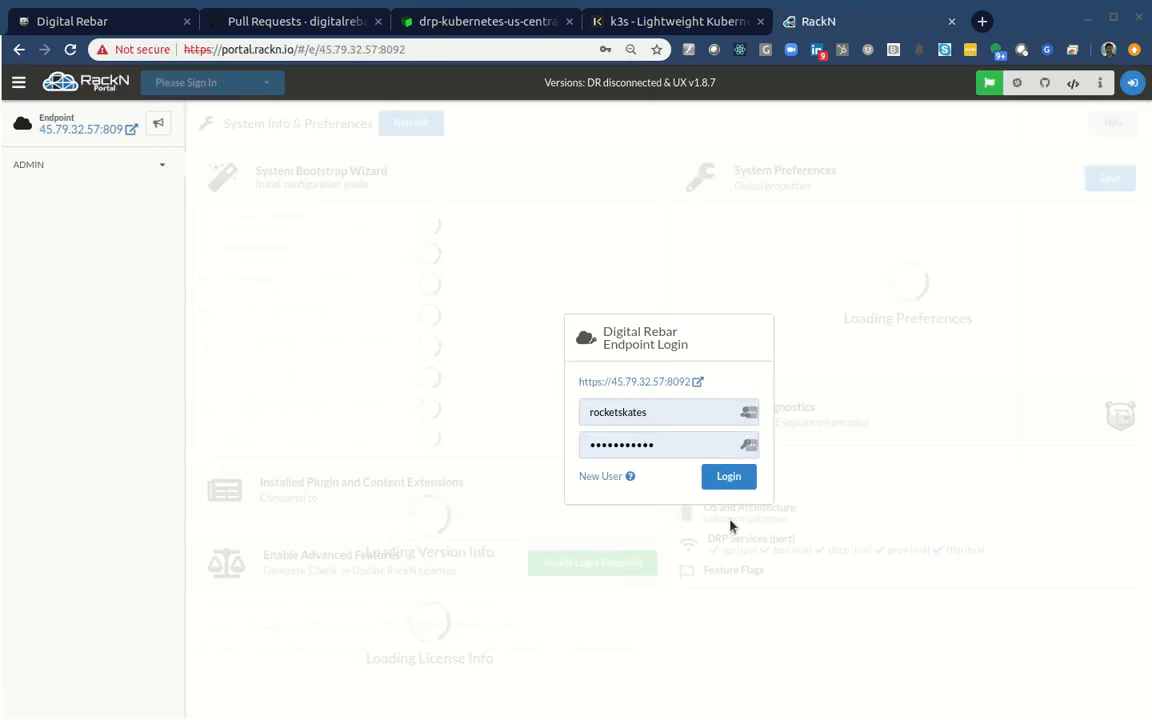
click(728, 476)
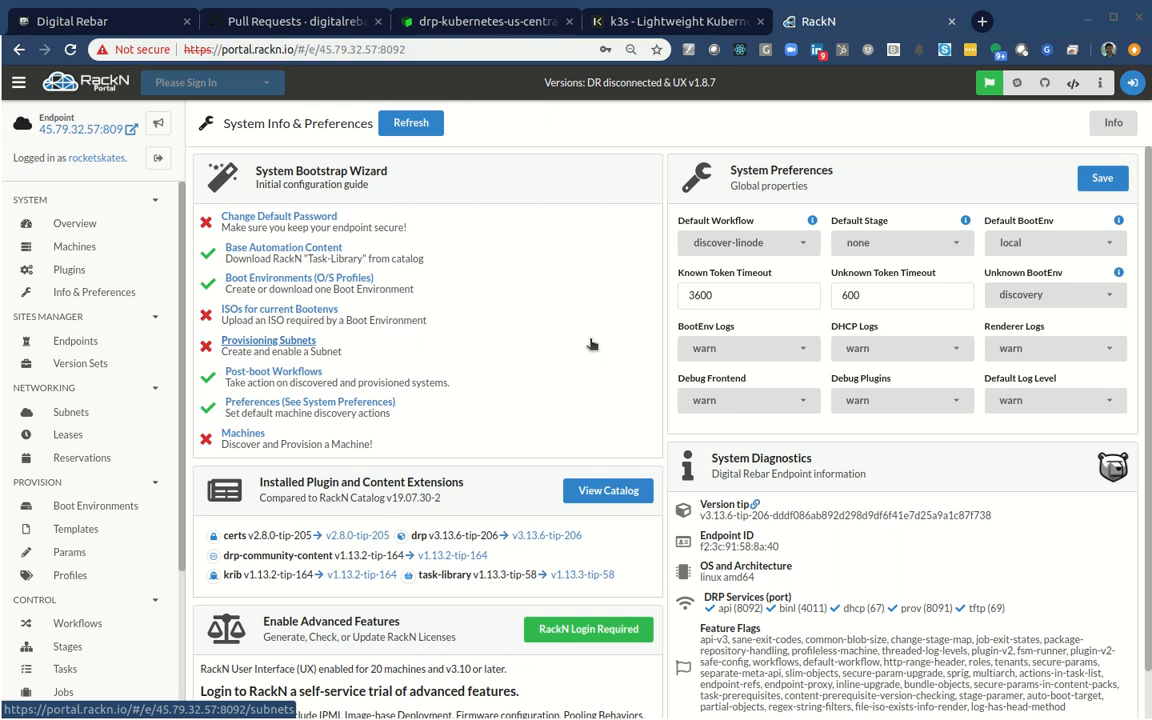
mouse_move(521, 369)
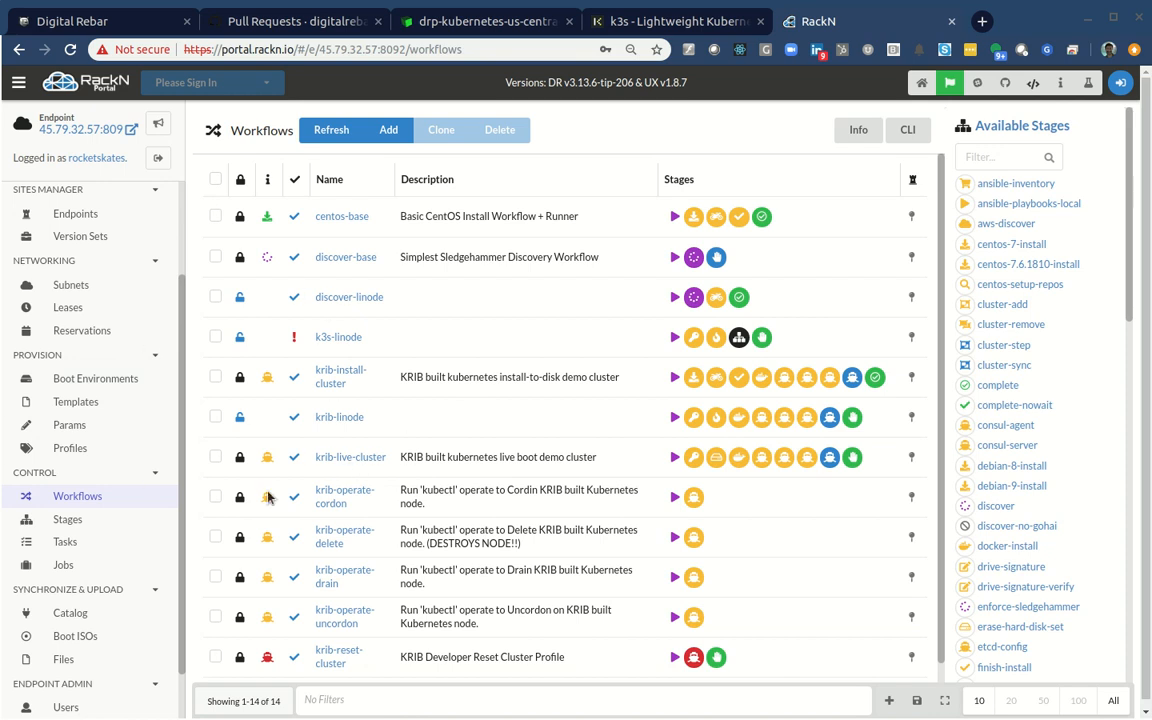
mouse_move(378, 303)
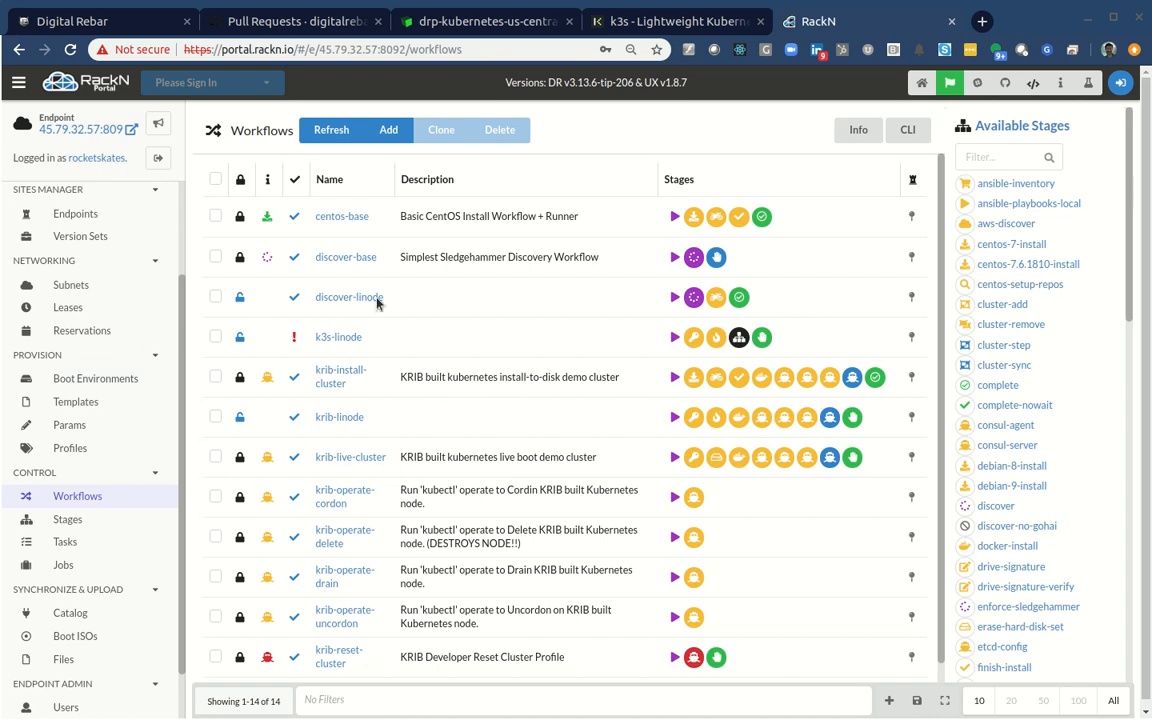
mouse_move(343, 351)
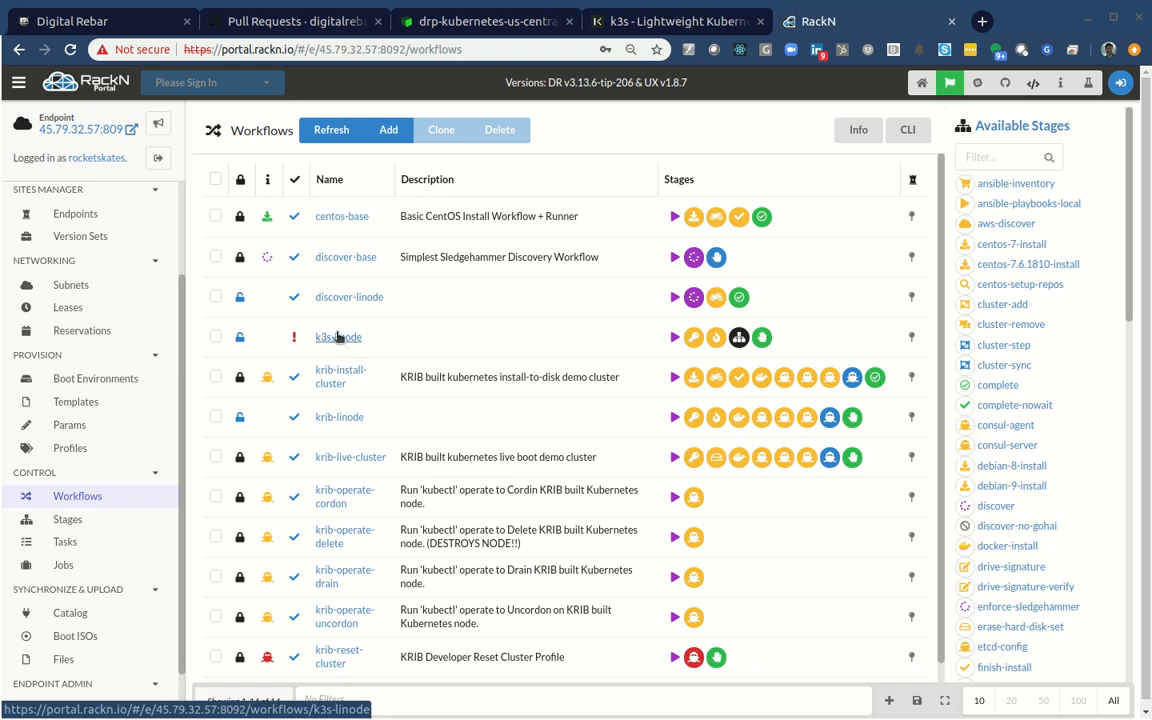
mouse_move(548, 351)
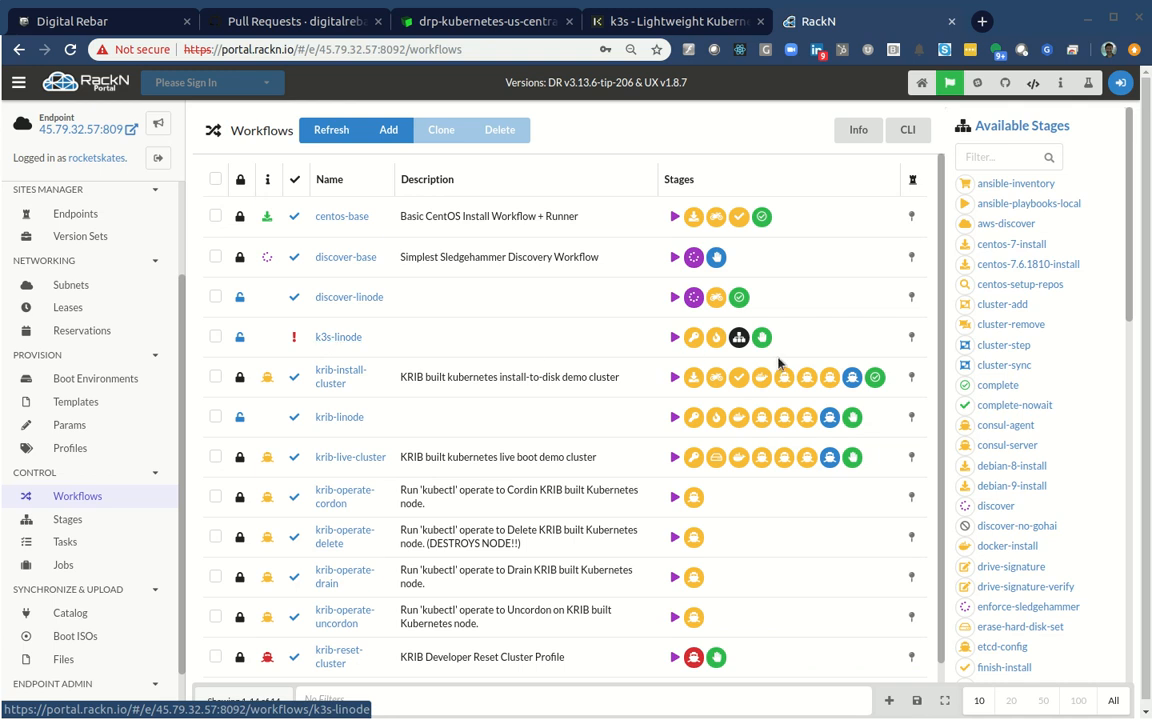
Inspect the k3s-linode workflow's missing k3s-config stage error, then close the details panel.
click(338, 336)
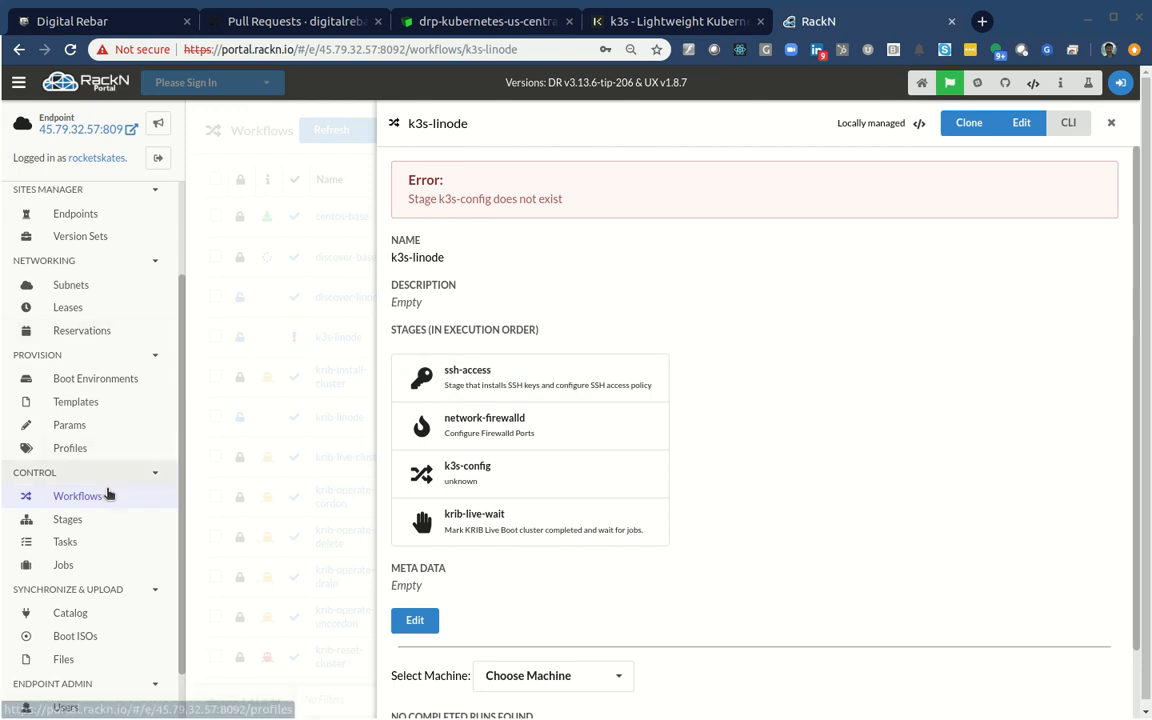
click(1111, 122)
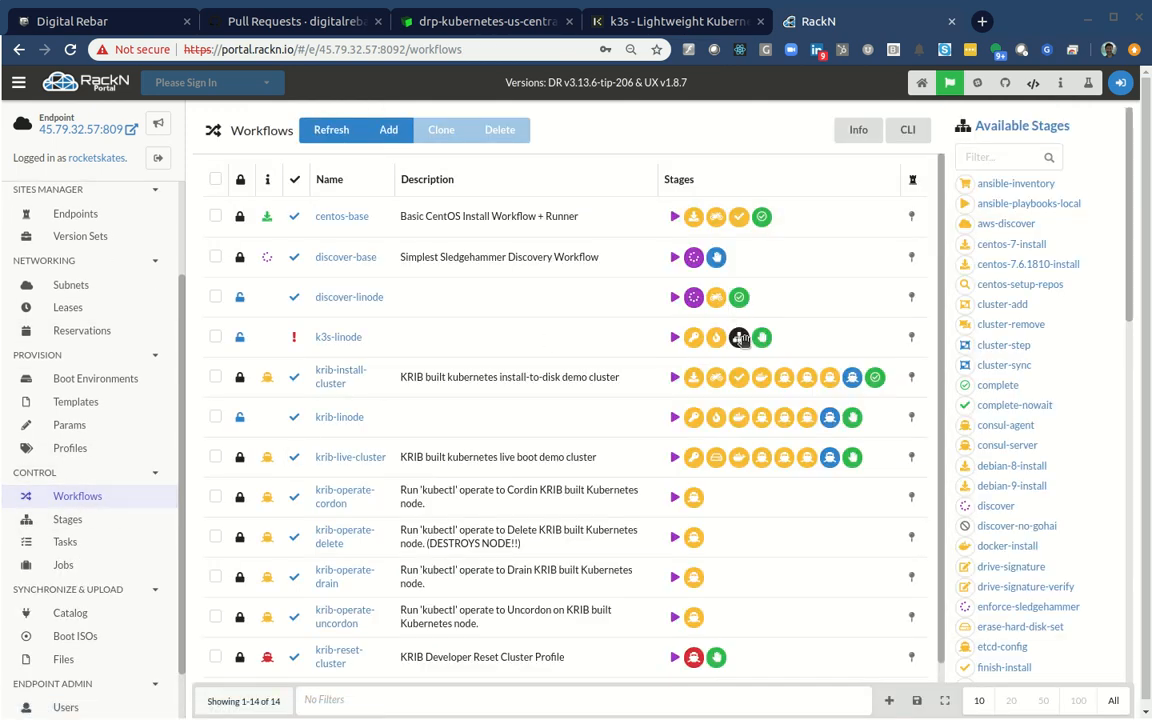
mouse_move(739, 337)
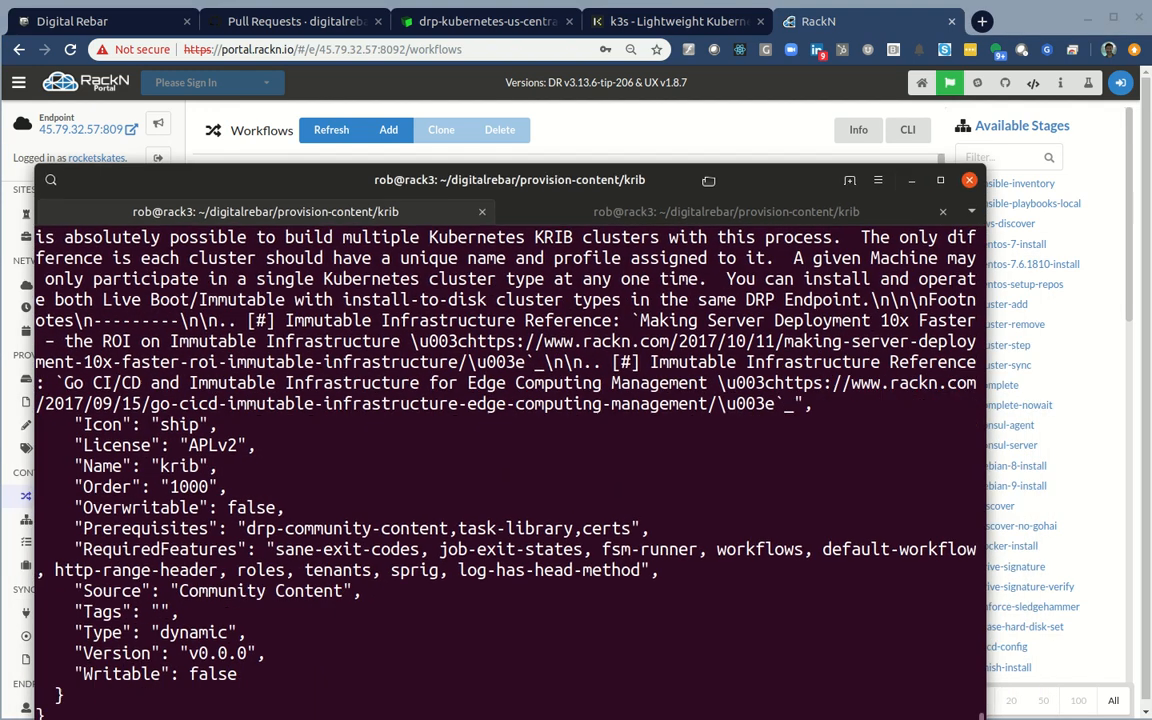
Run git status, then bundle krib.yaml and update the krib content with drpcli.
text(clea)
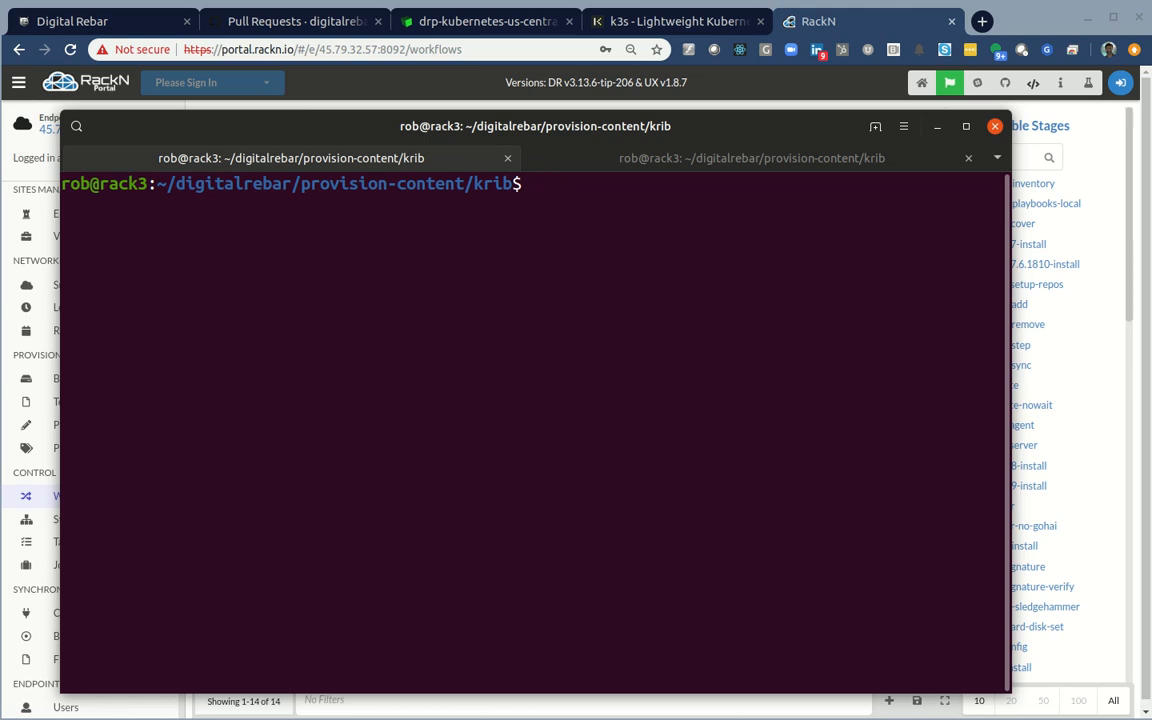
text(git status)
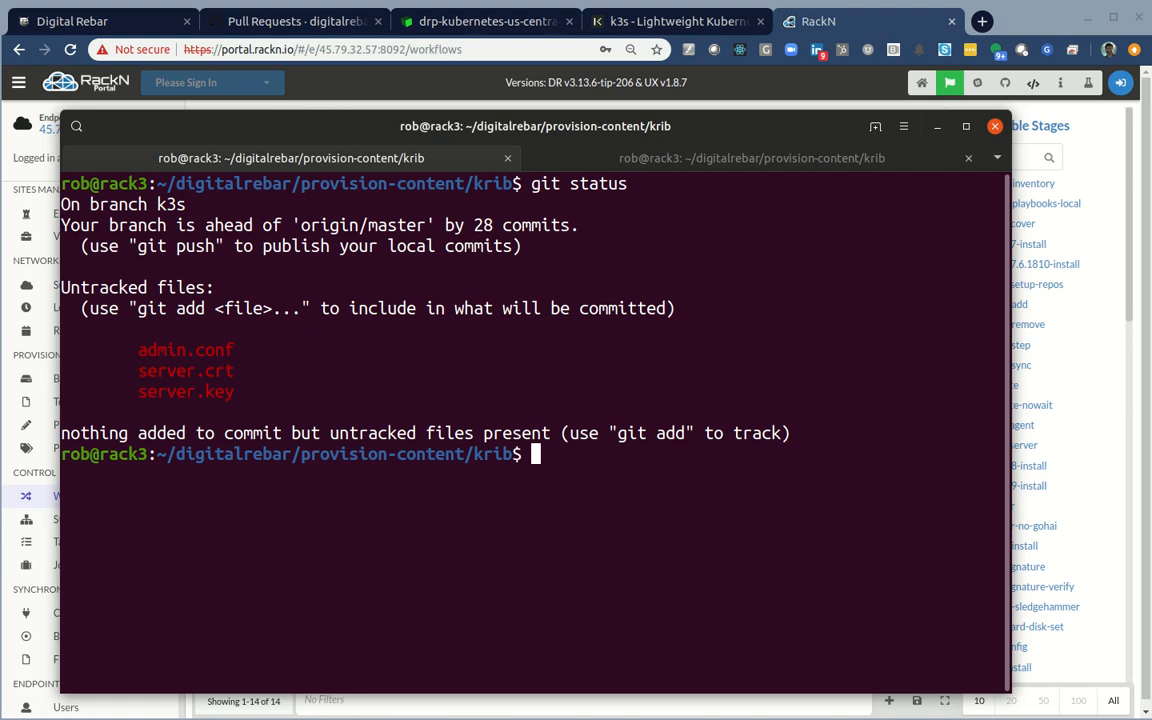
text(drpcli contents bundle krib.yaml && drpcli contents update krib ./krib.yaml)
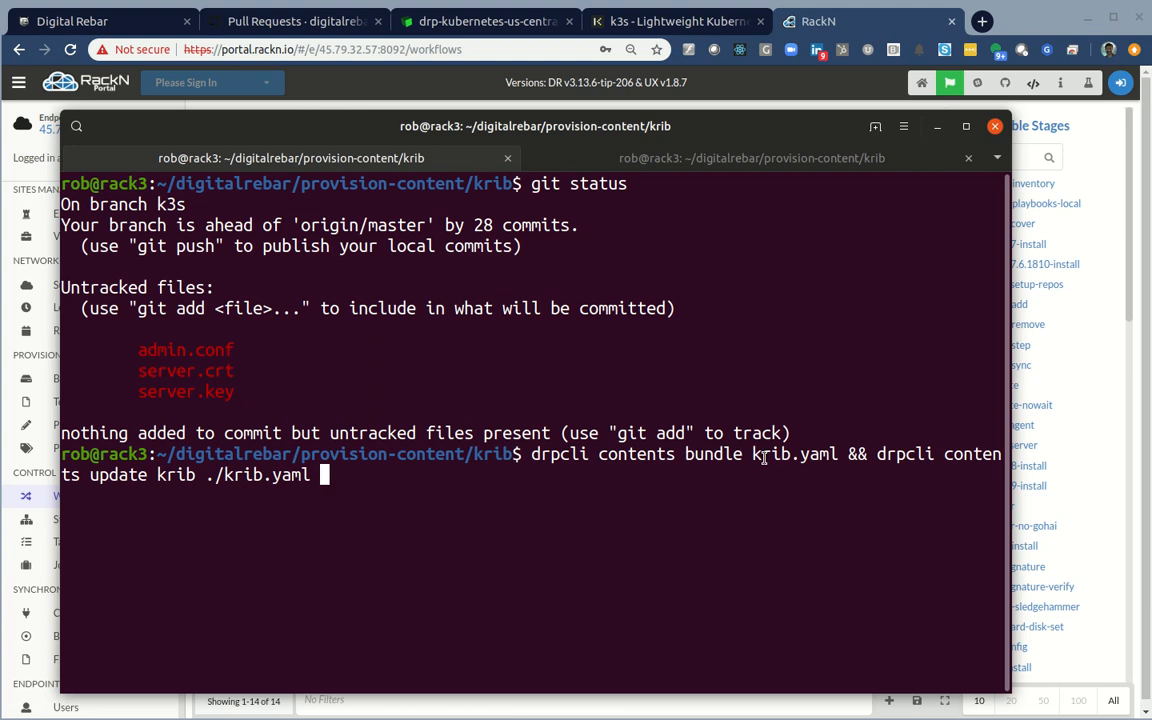
double_click(794, 453)
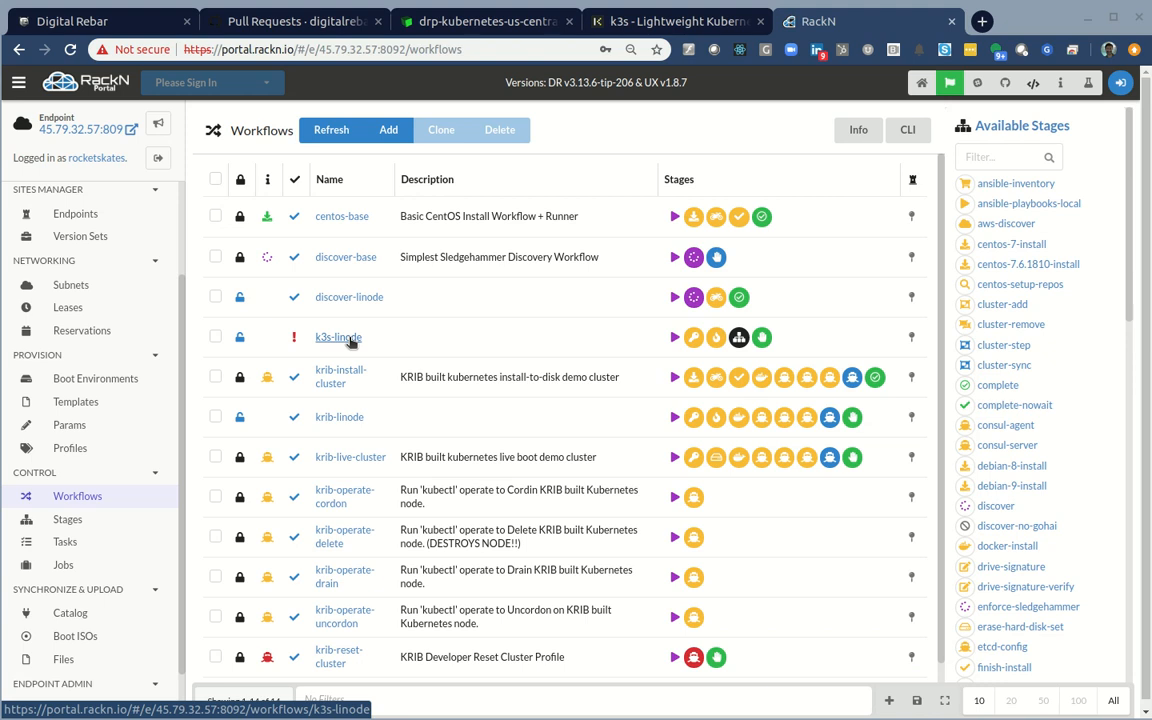
mouse_move(738, 337)
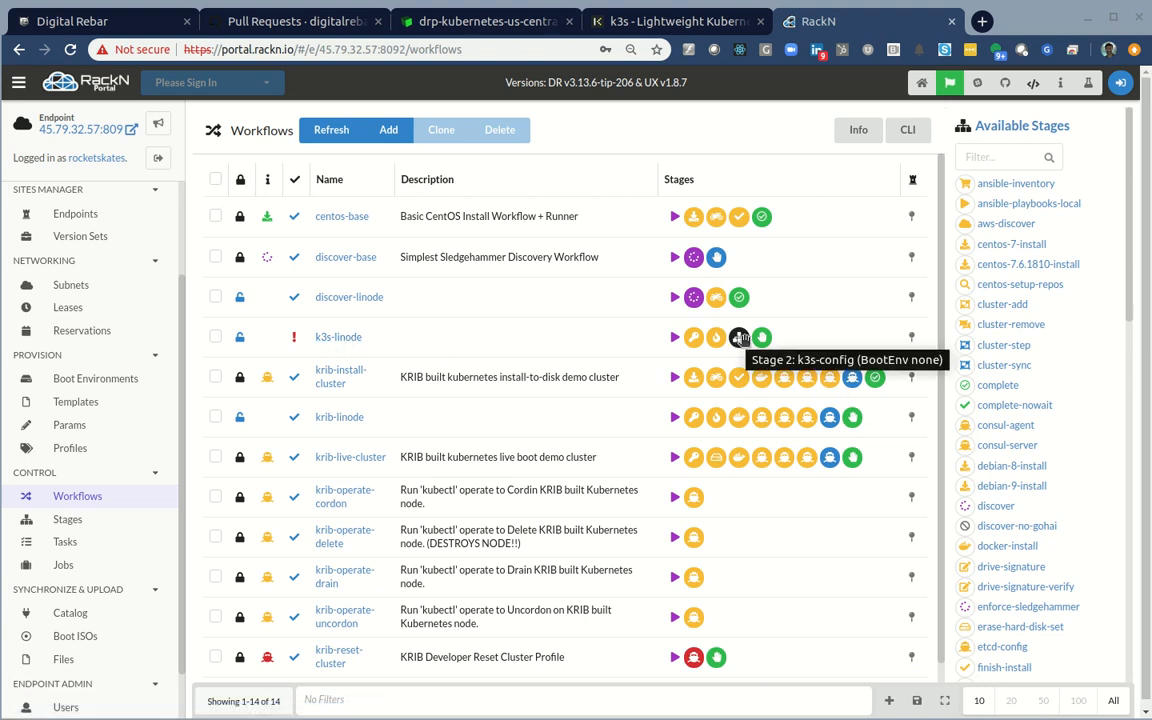
Install the Classify content pack (v1.13.3-tip-58) from the catalog.
click(70, 612)
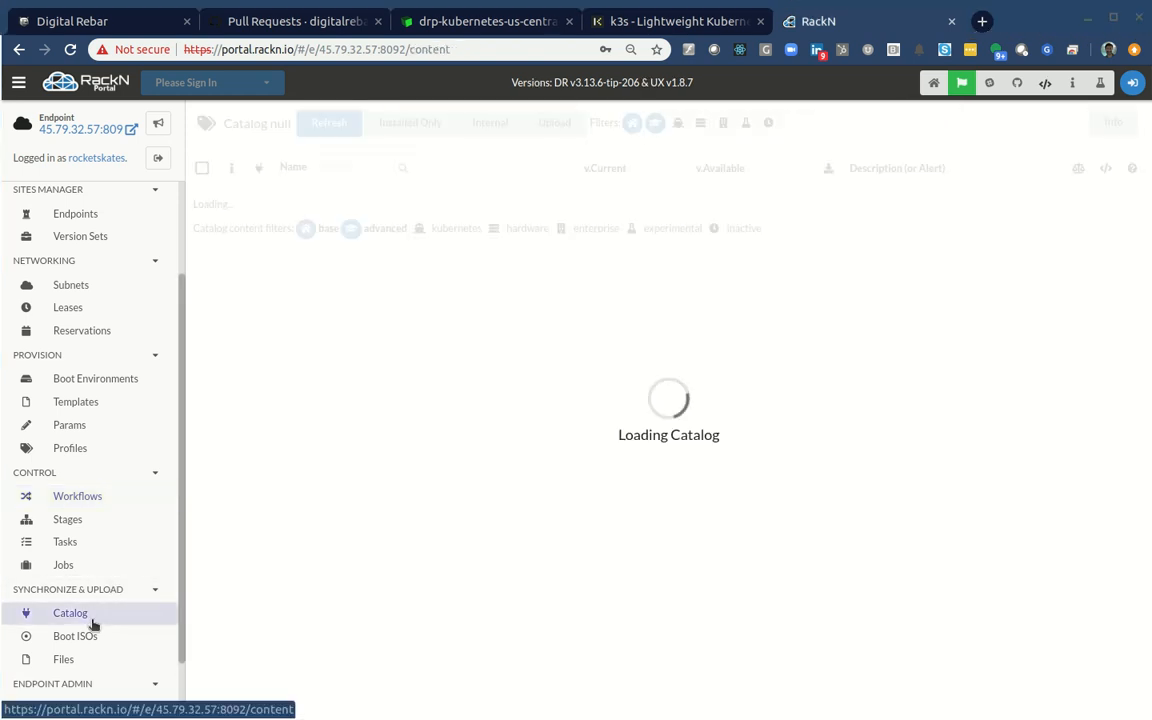
click(70, 613)
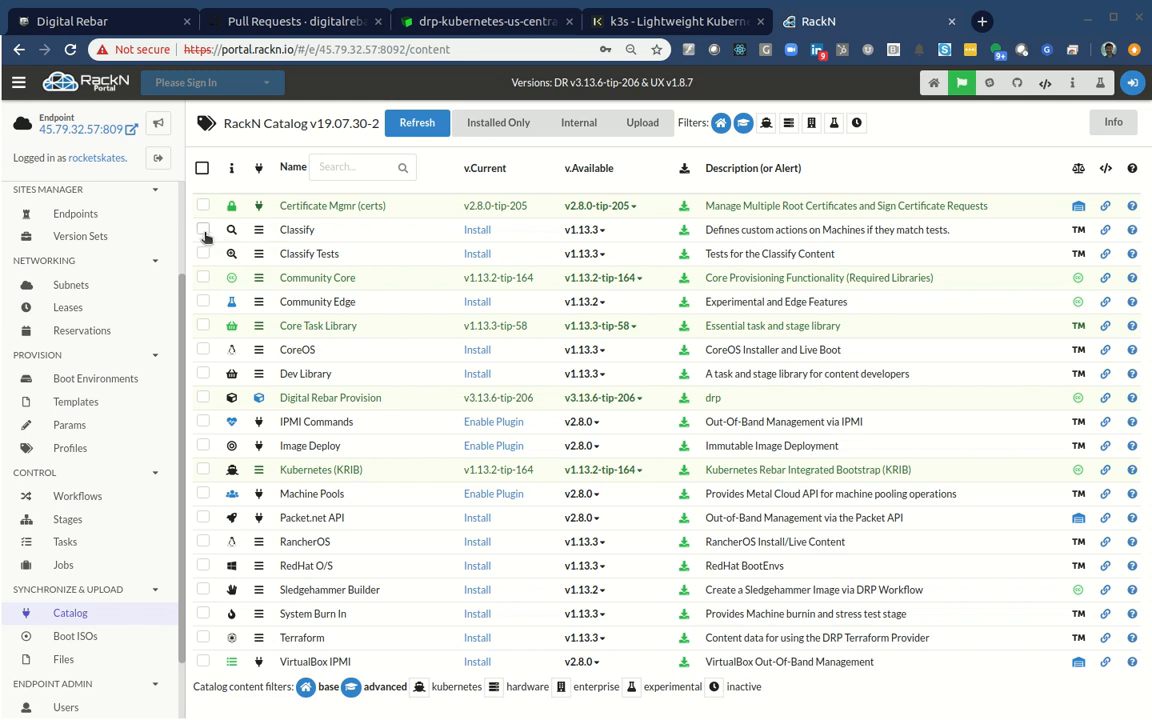
click(203, 229)
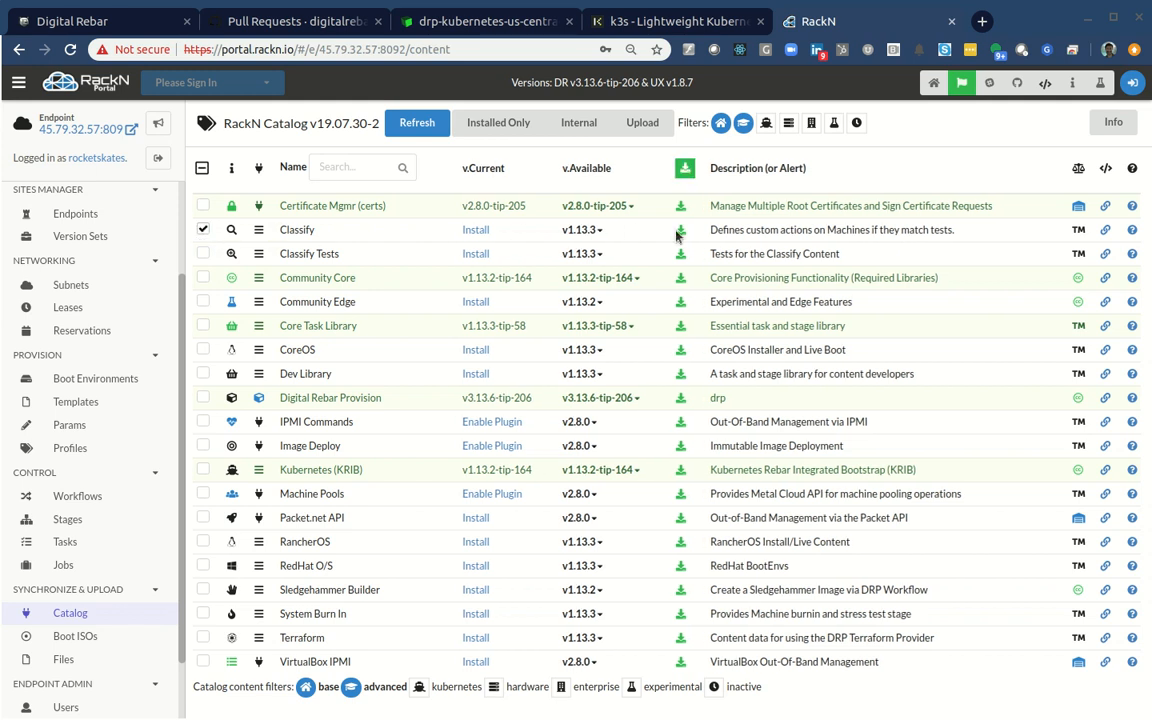
click(578, 229)
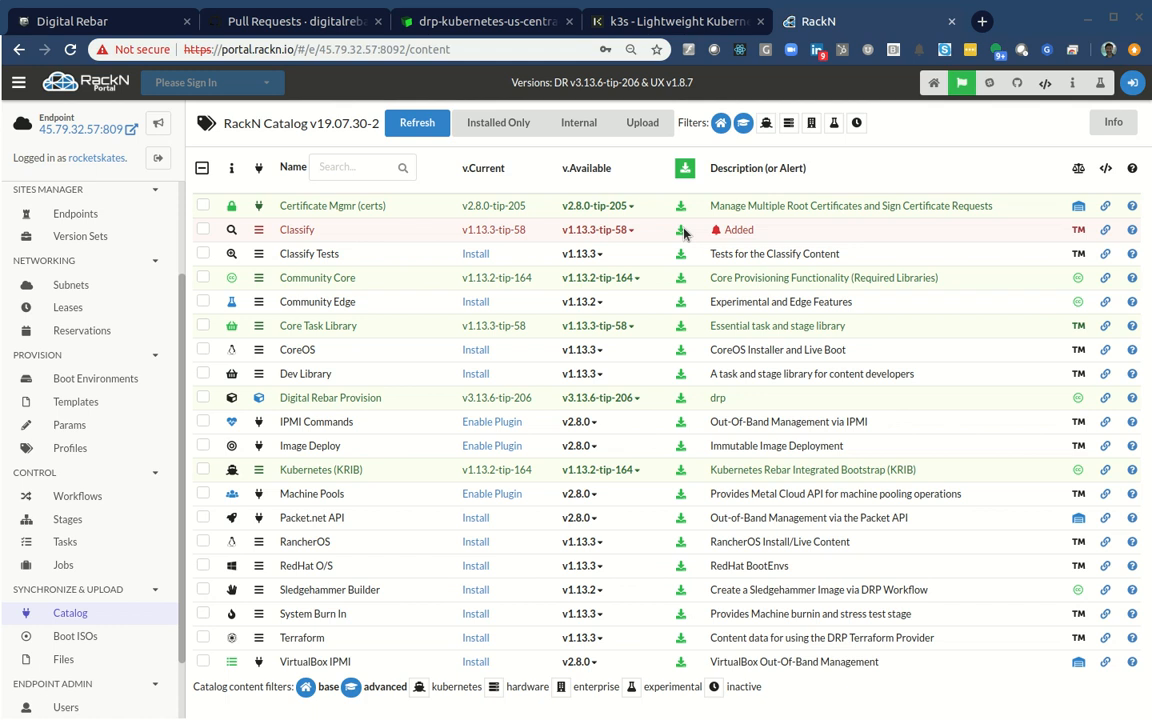
mouse_move(270, 253)
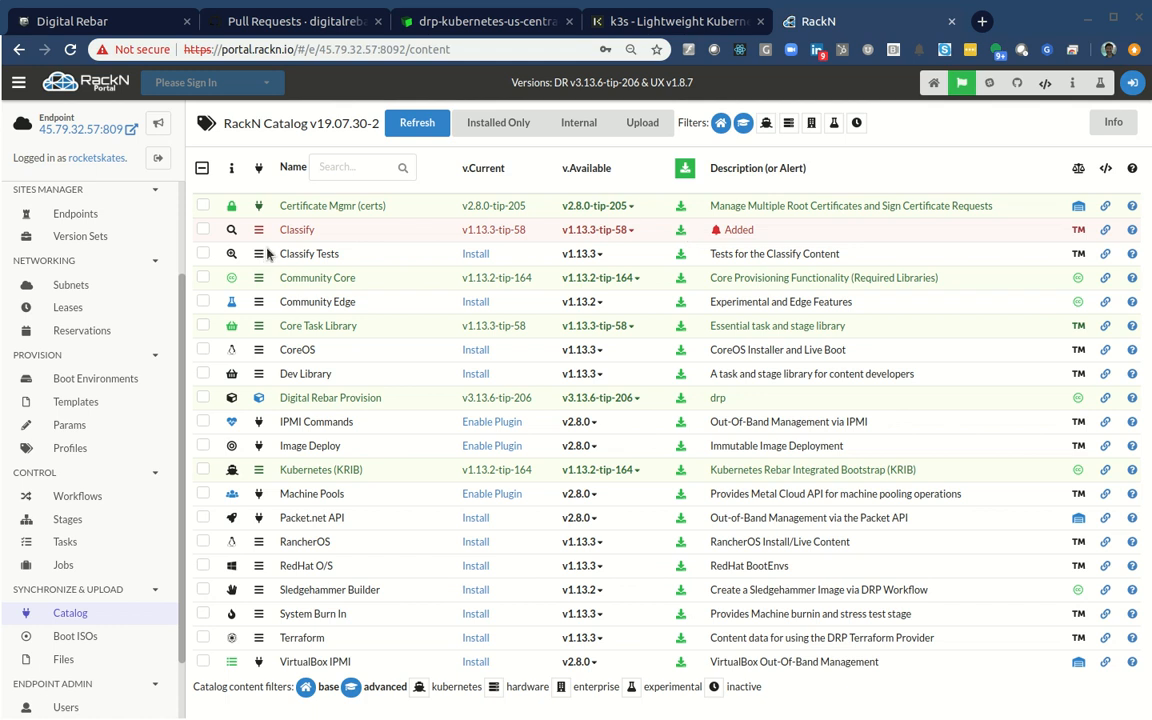
mouse_move(293, 120)
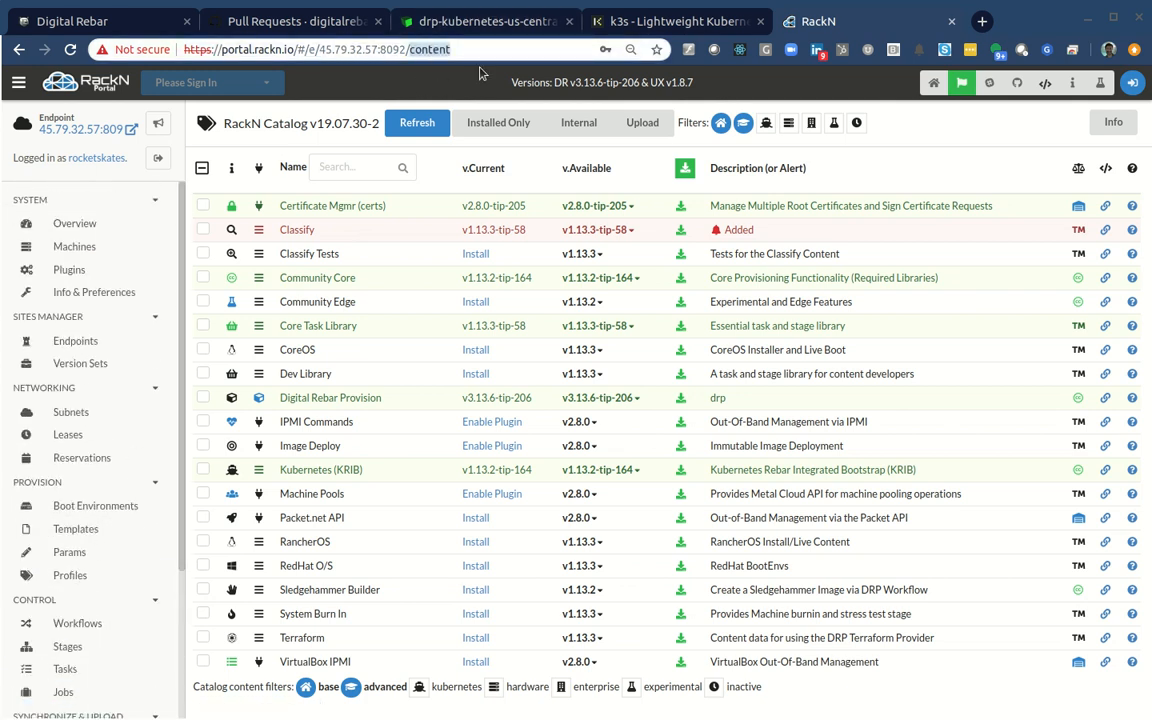
Try the Templates and Endpoints pages, then enter the classifier route in the address bar.
text(clasi)
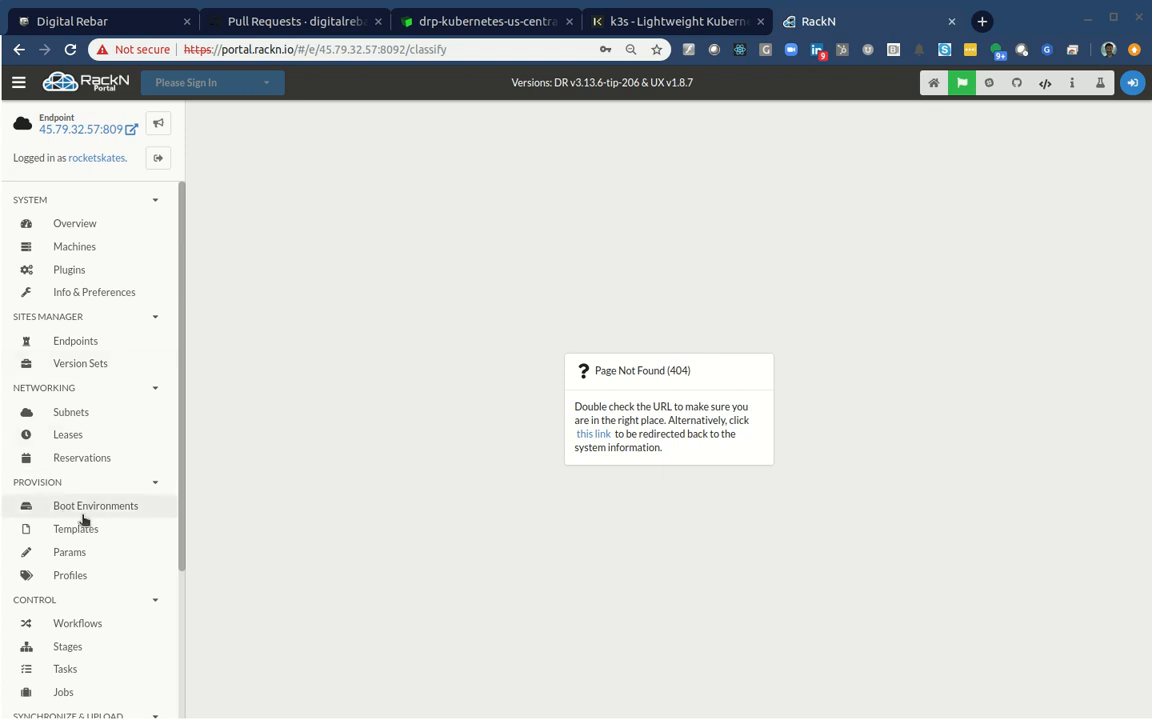
click(75, 528)
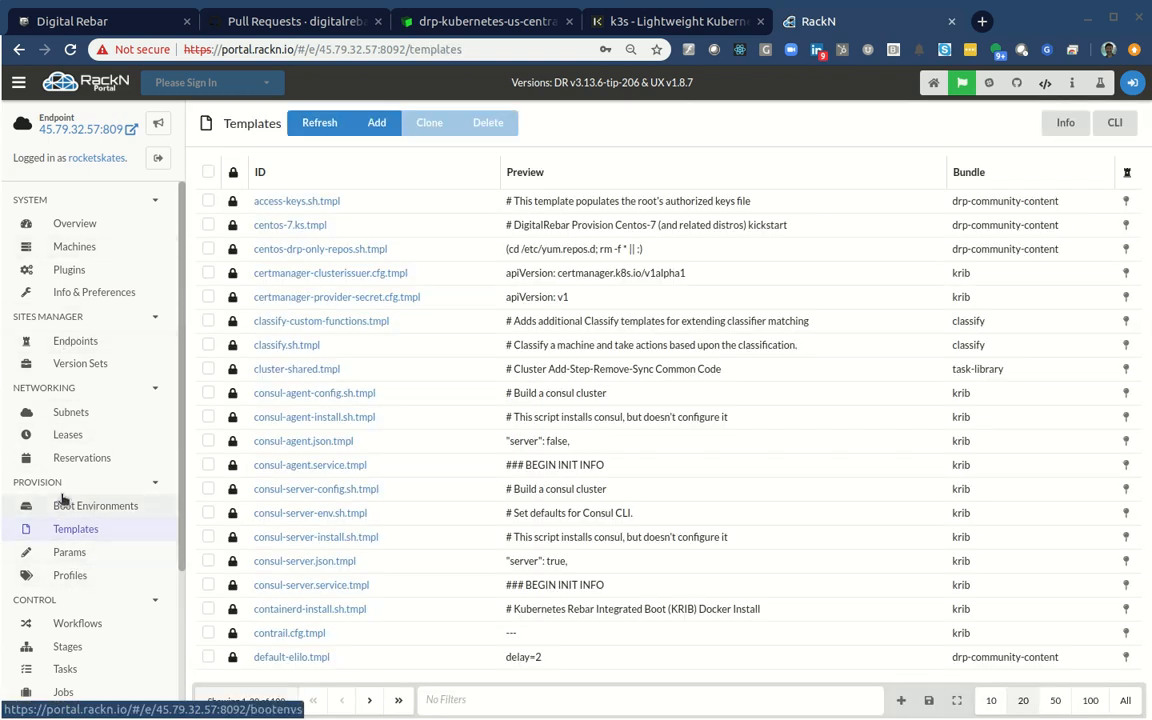
click(75, 340)
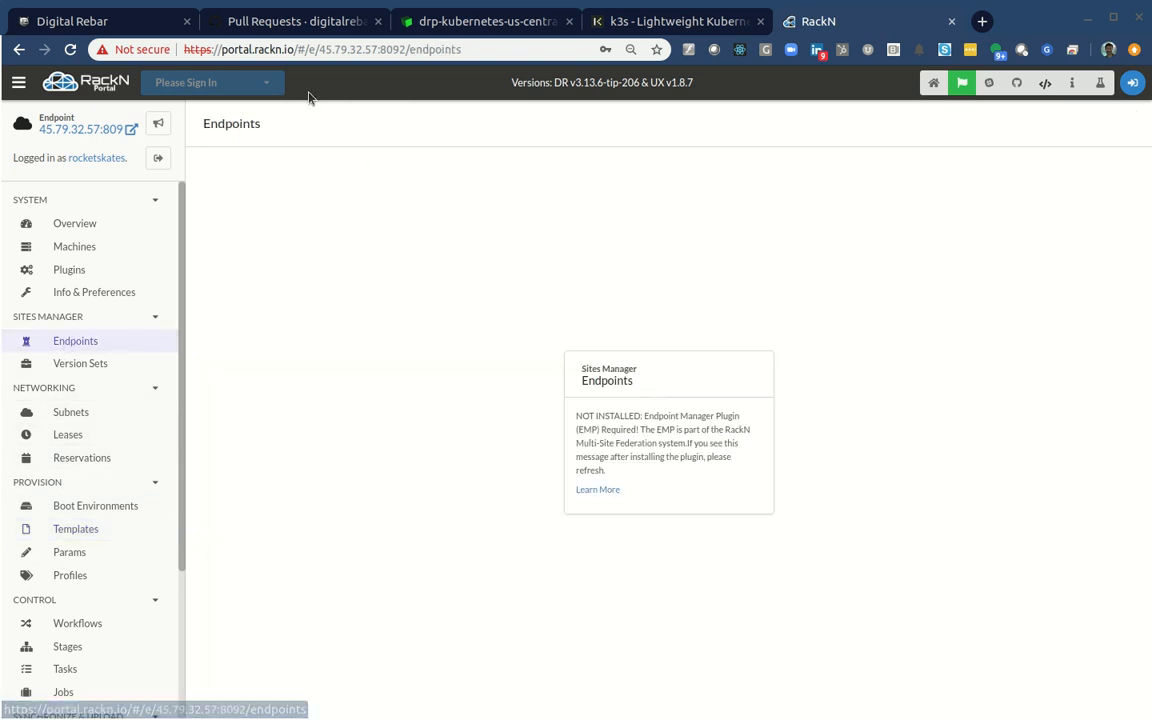
click(74, 246)
text(c)
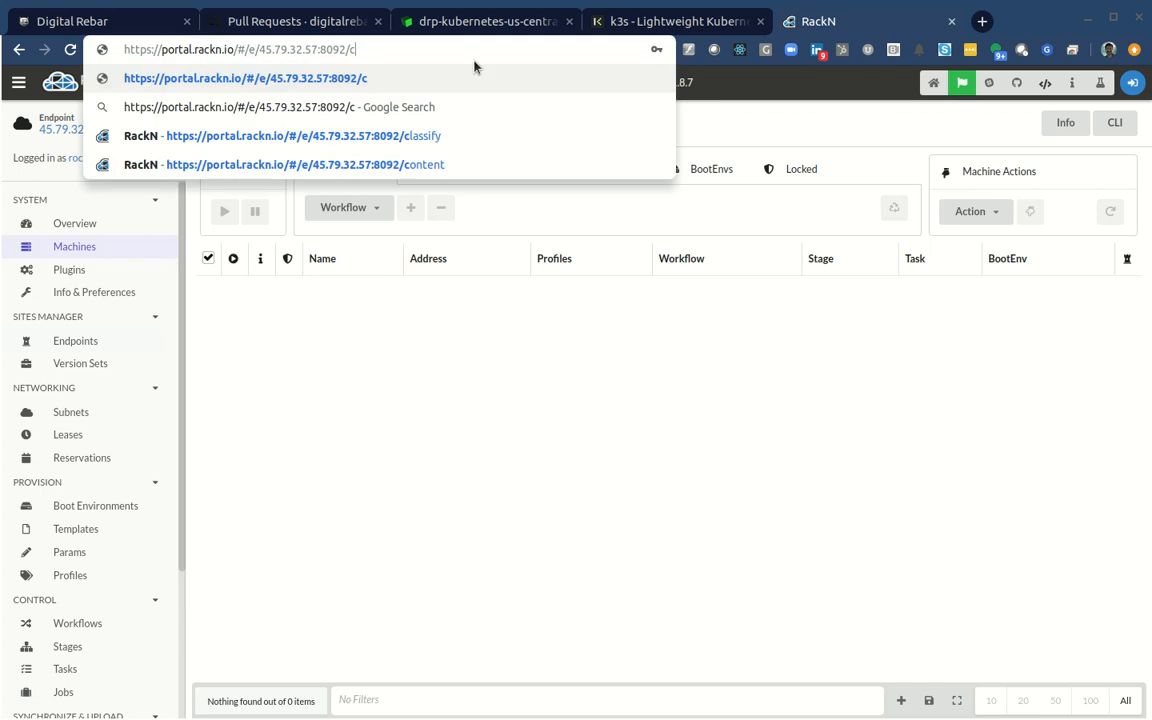
text(lassifier)
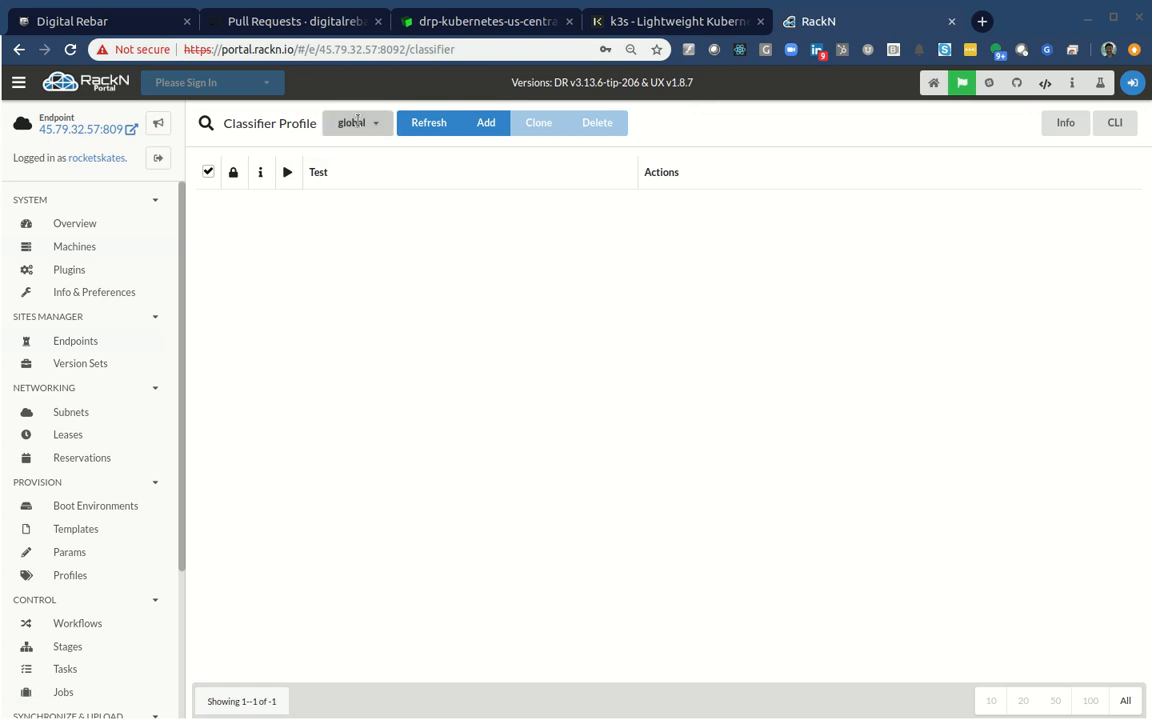
Start a new classifier test, trying the For MAC(s) and Has Inventory Value test types.
click(486, 122)
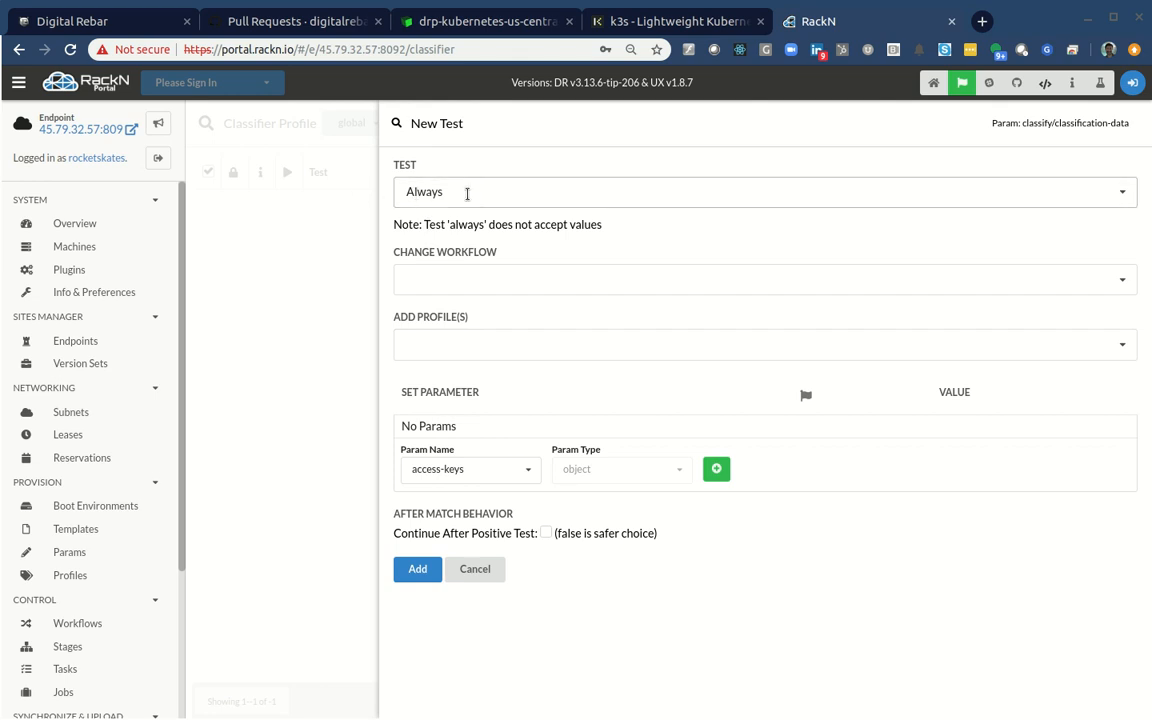
click(763, 191)
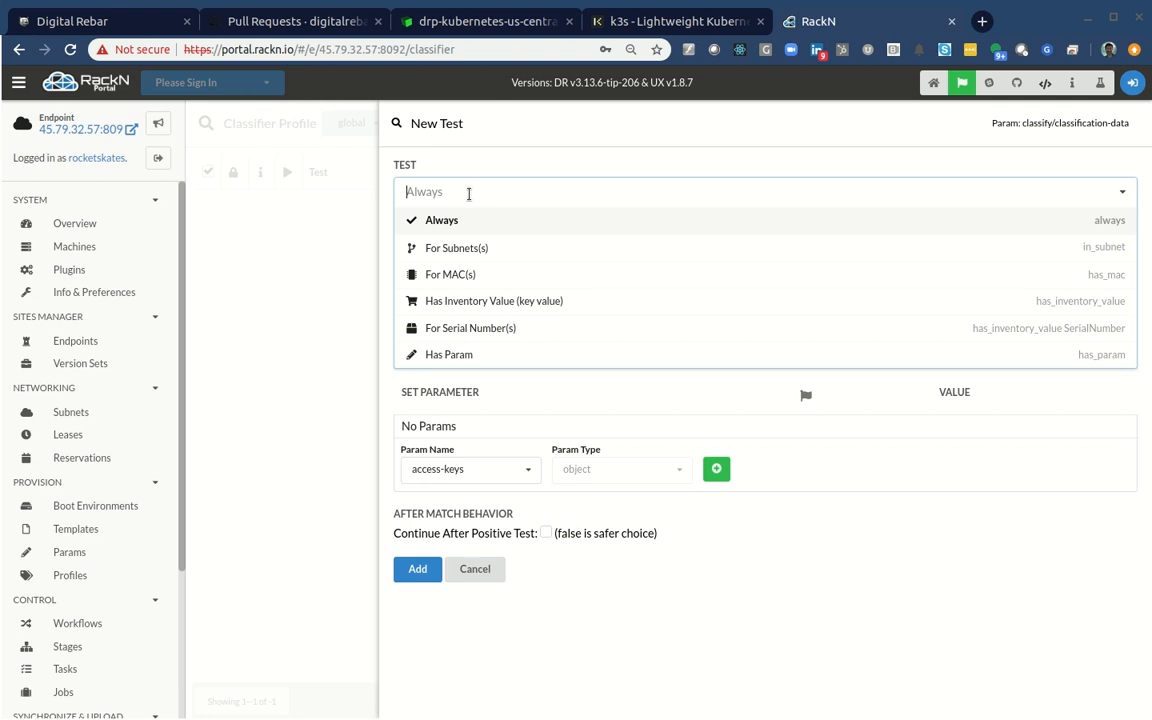
mouse_move(458, 224)
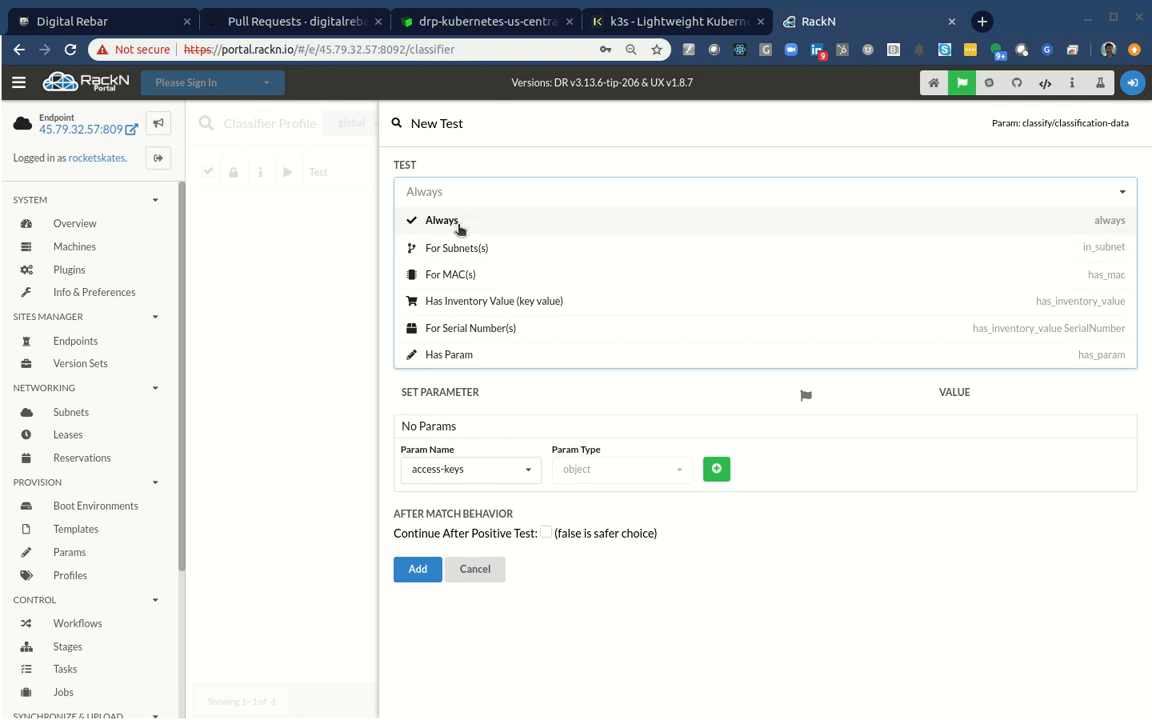
mouse_move(495, 248)
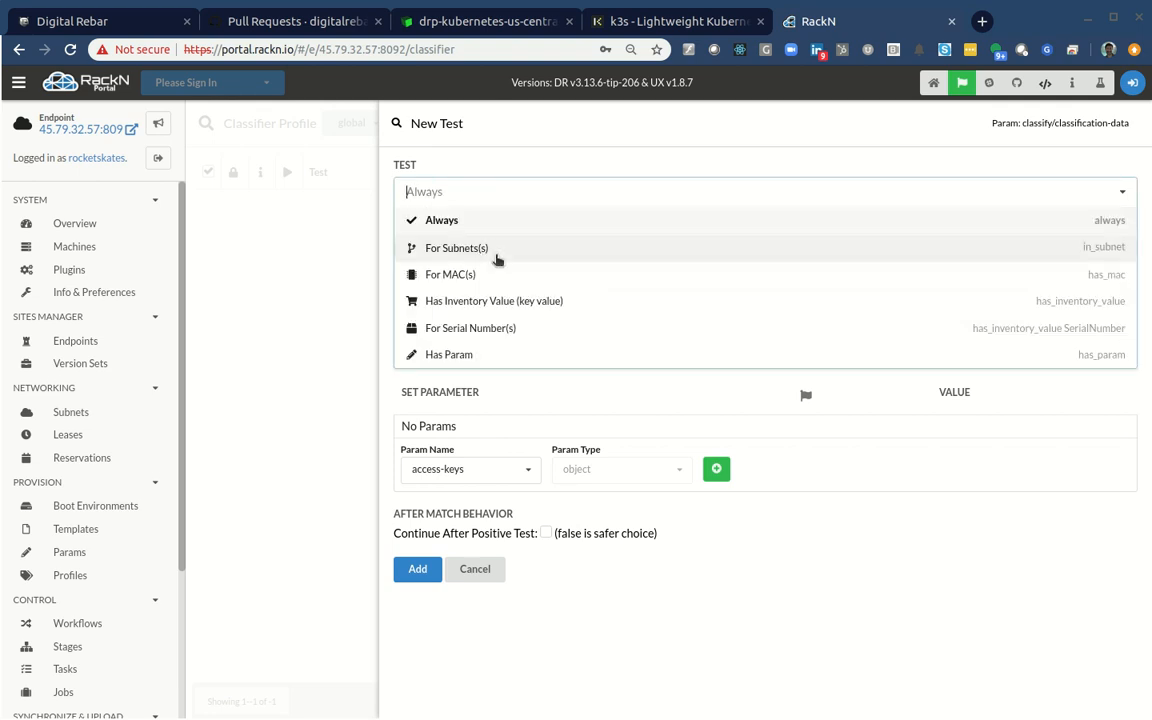
click(450, 274)
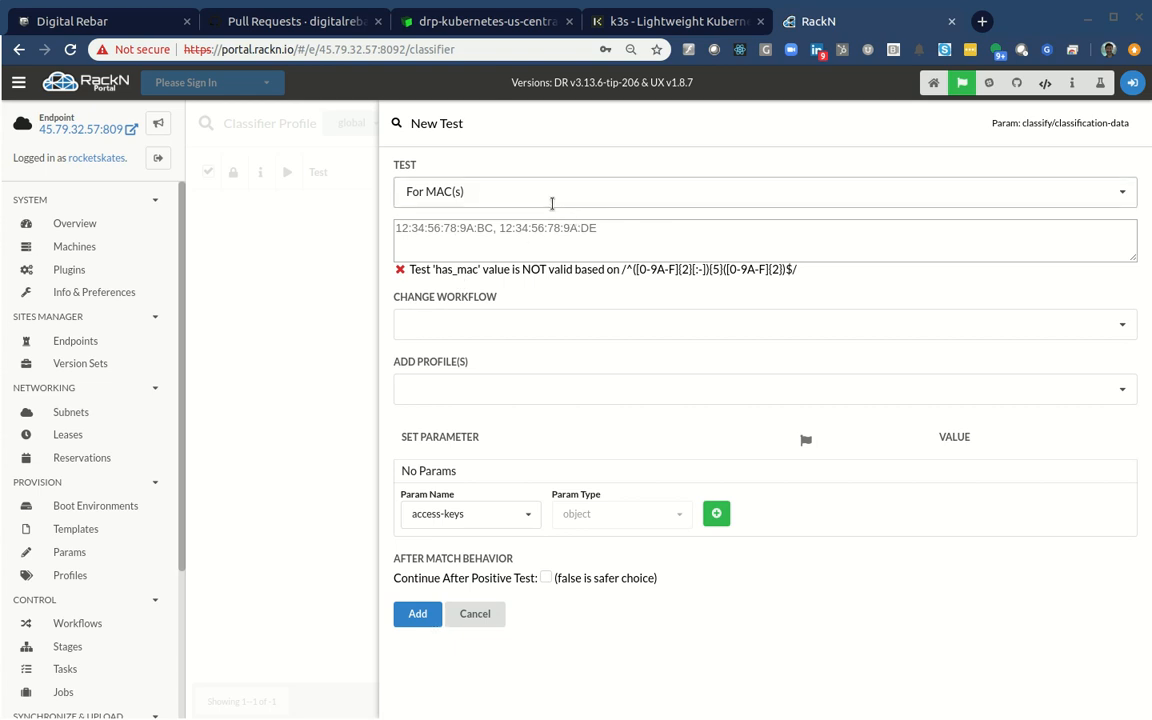
click(763, 191)
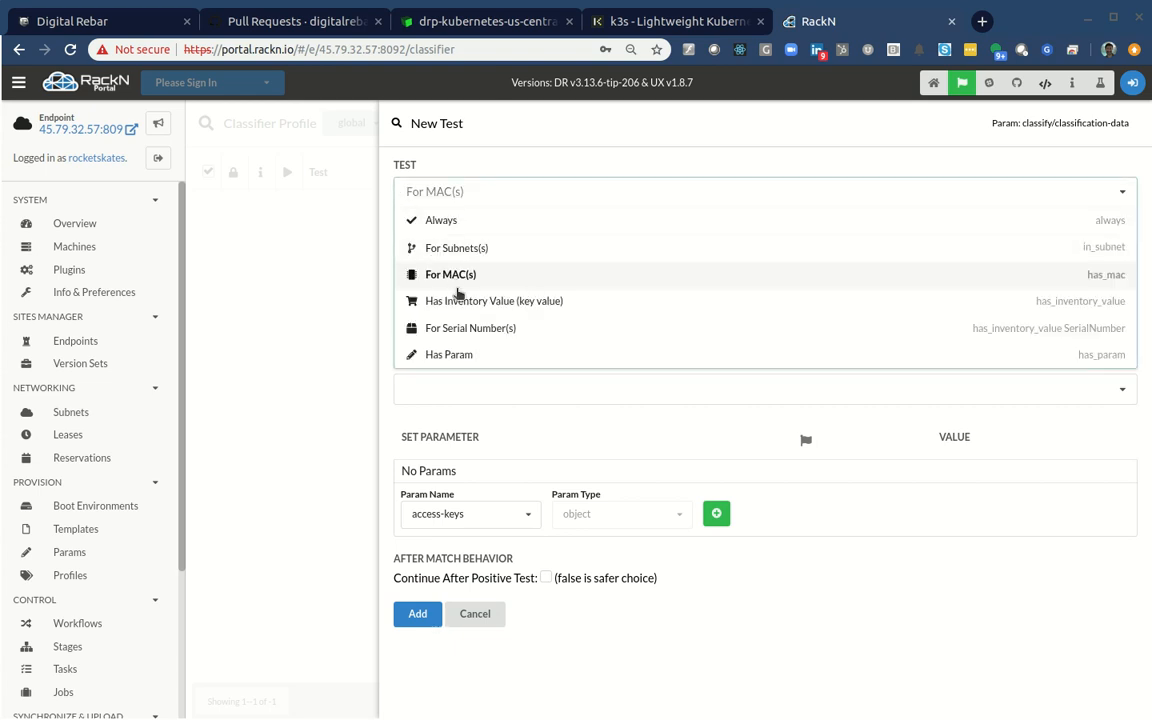
click(493, 300)
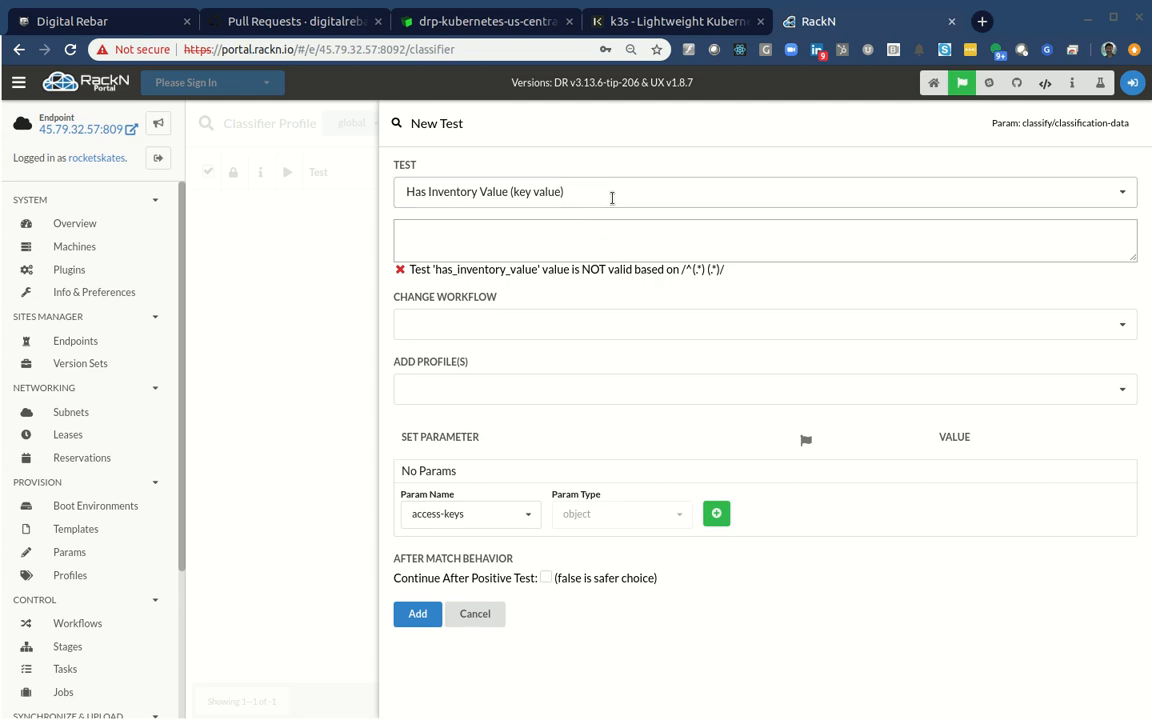
Set the test to Always, attach the krib profile, and add it.
click(764, 191)
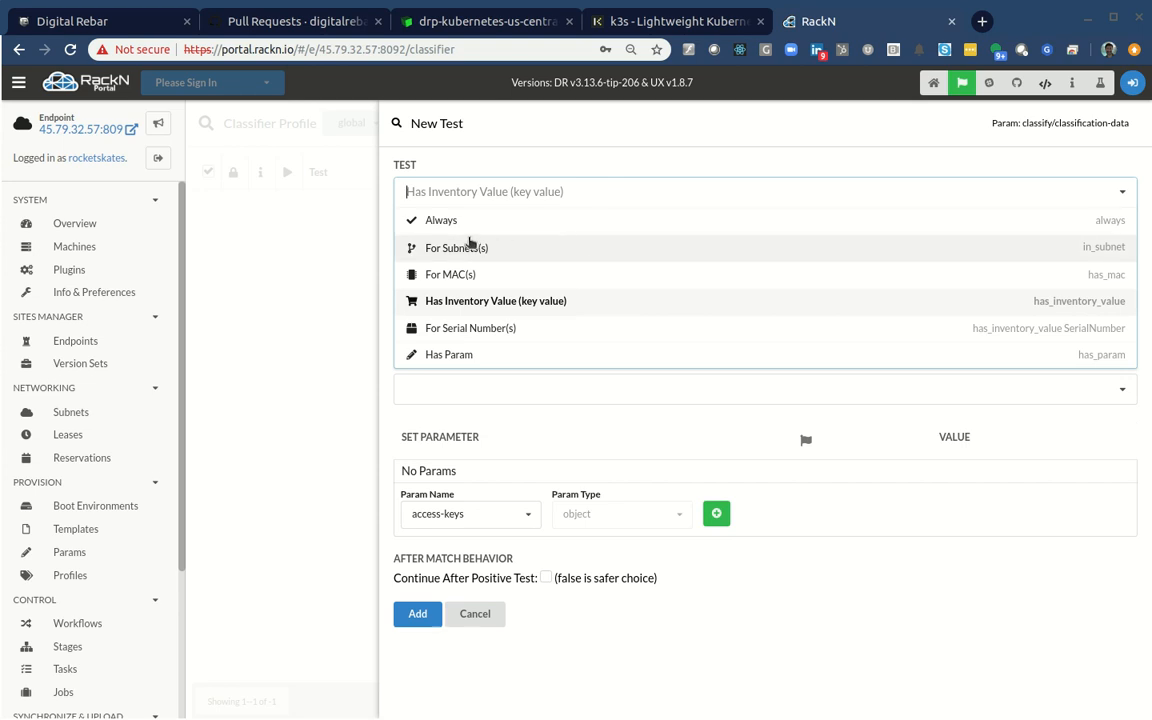
click(441, 219)
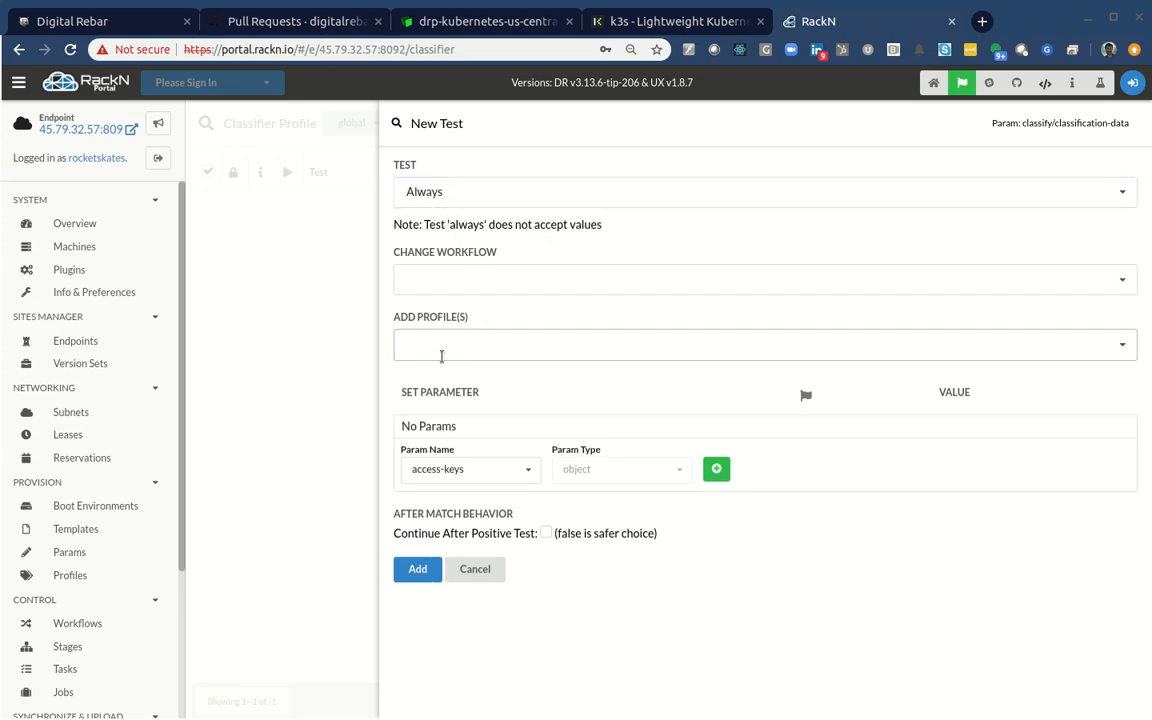
click(760, 344)
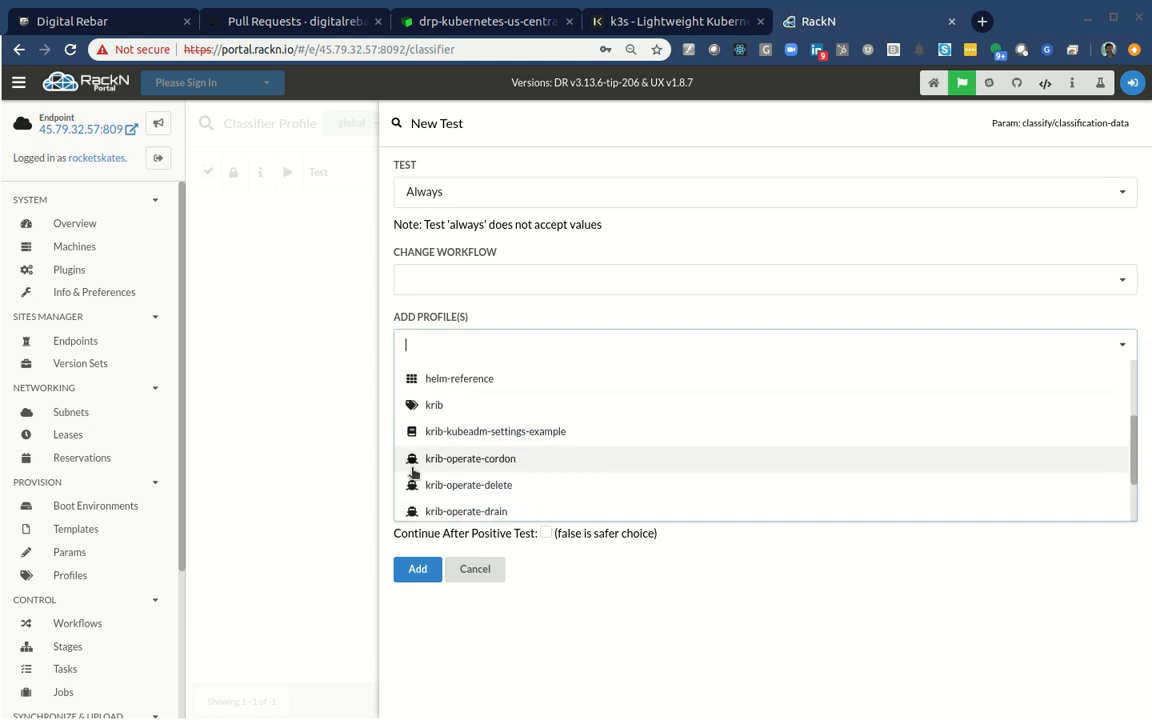
click(434, 404)
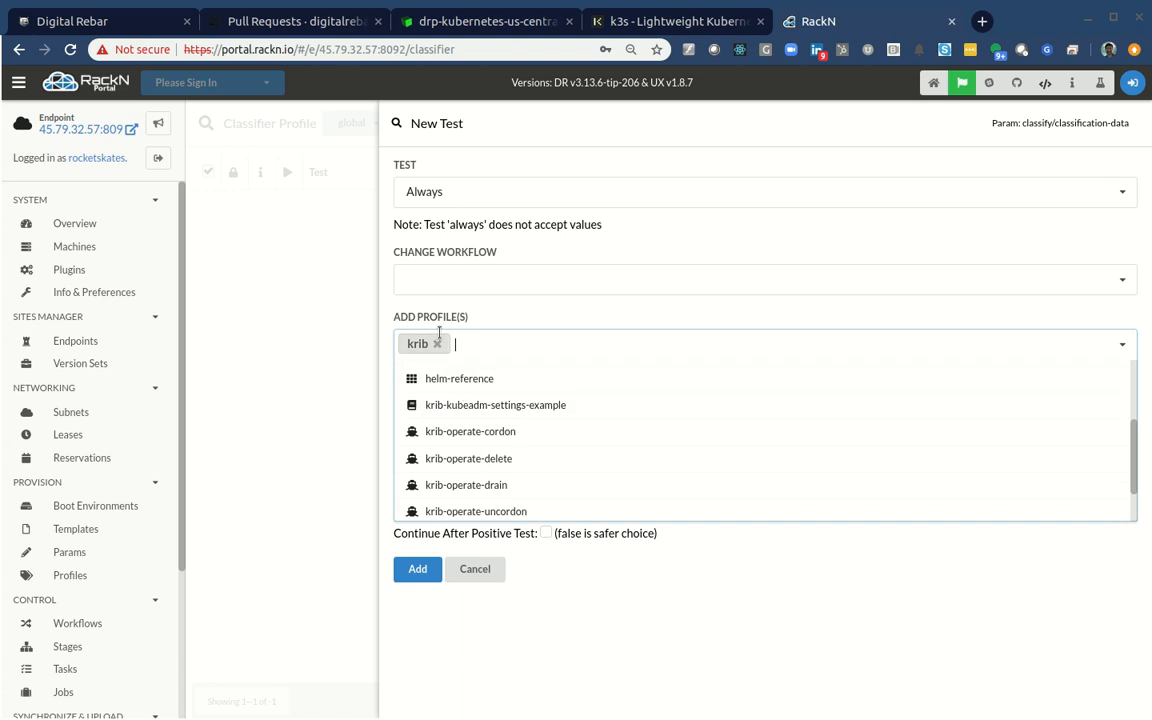
mouse_move(471, 303)
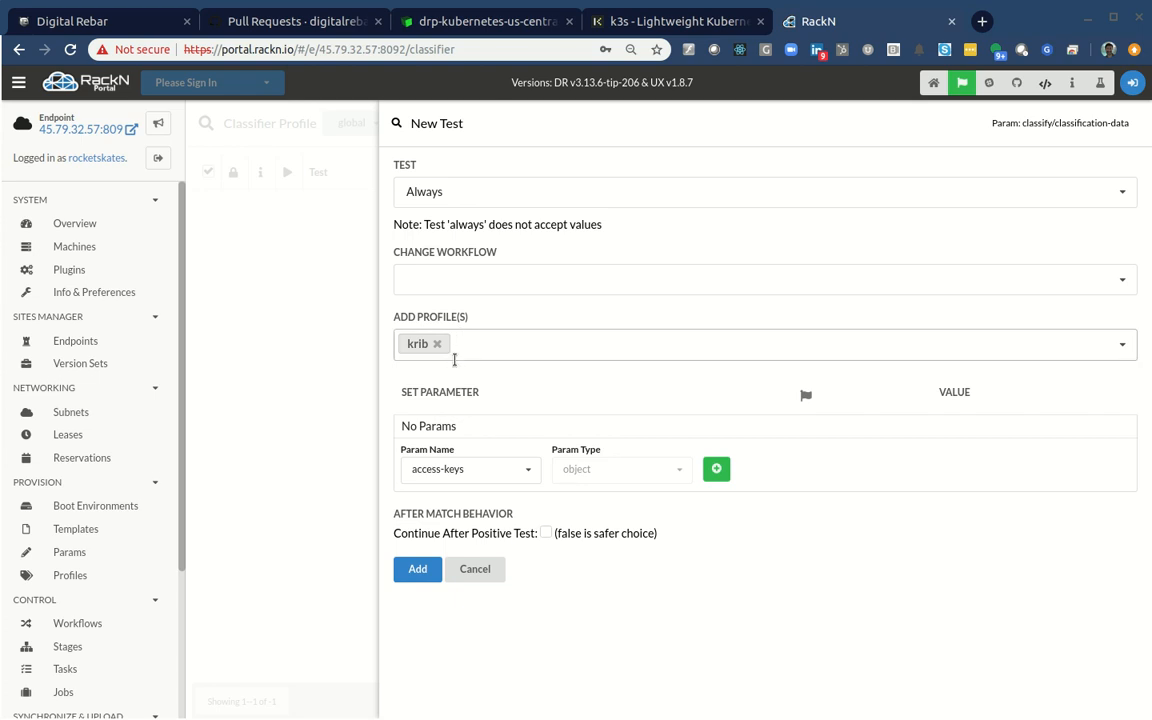
click(417, 569)
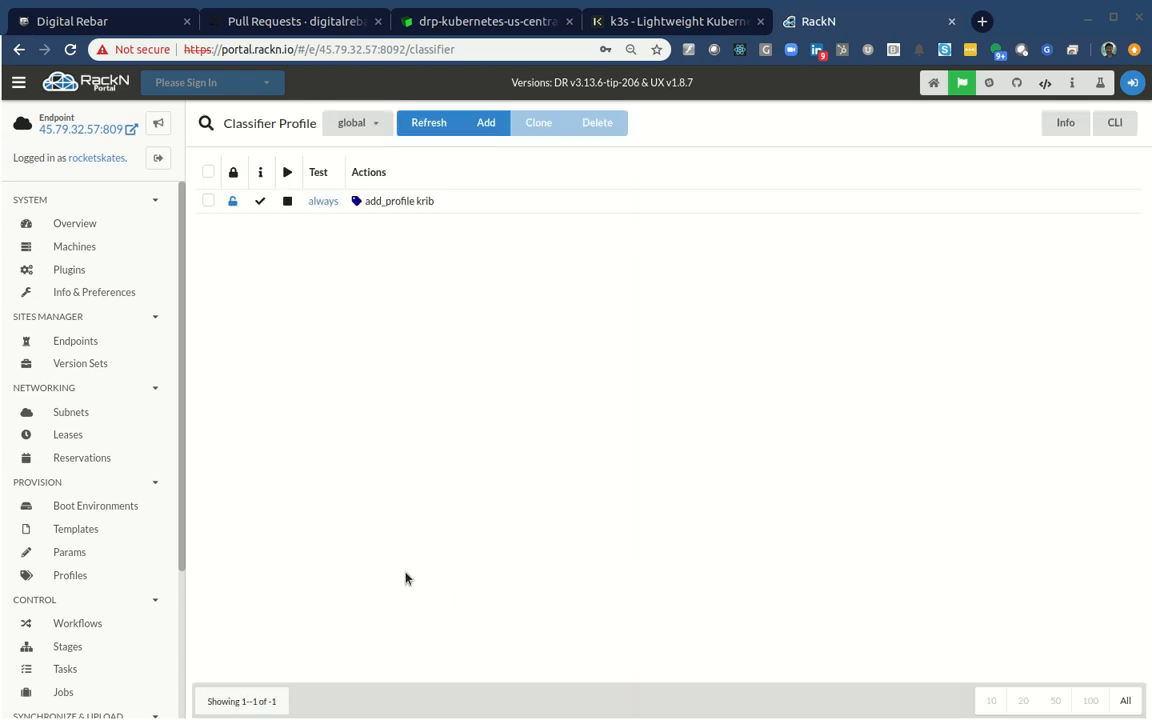
mouse_move(326, 262)
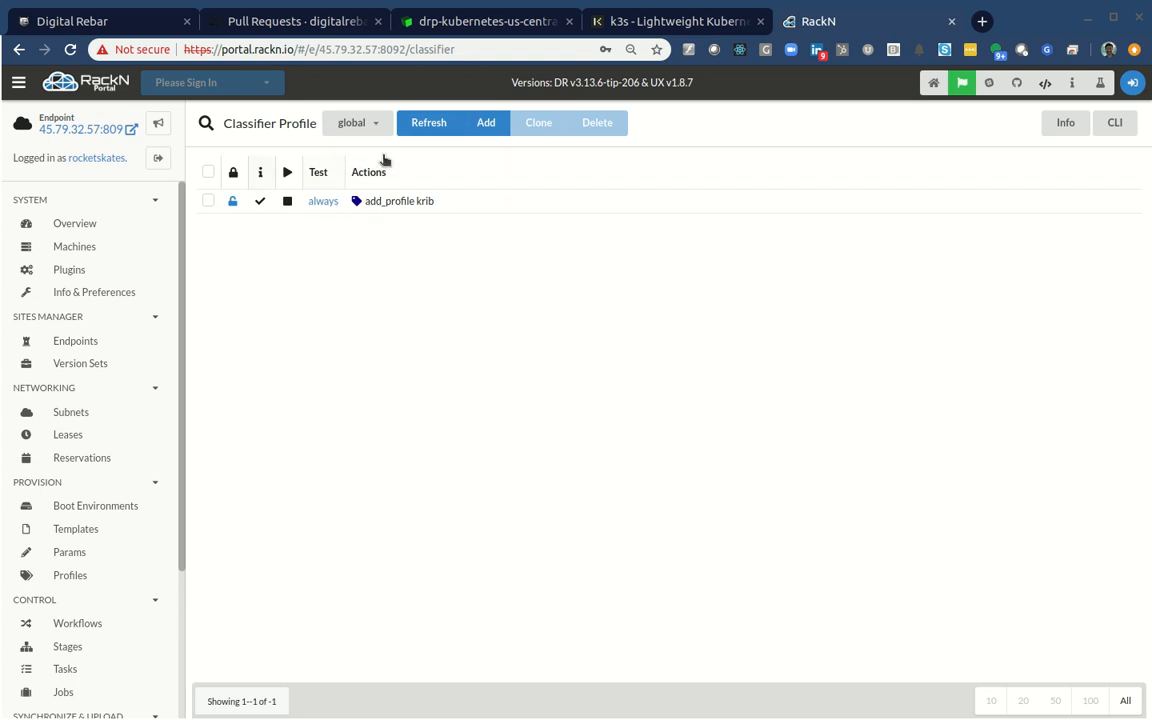
Open the global profile to inspect its classify/classification-data krib rule and firewall ports.
scroll(down, 3)
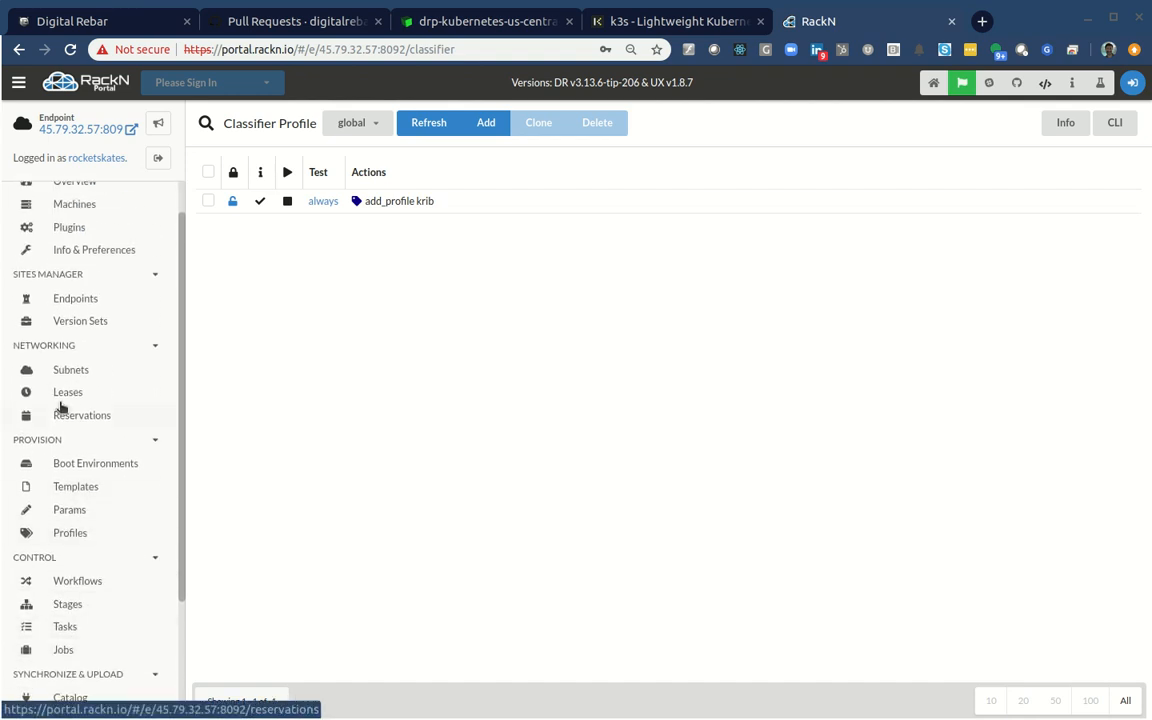
click(70, 532)
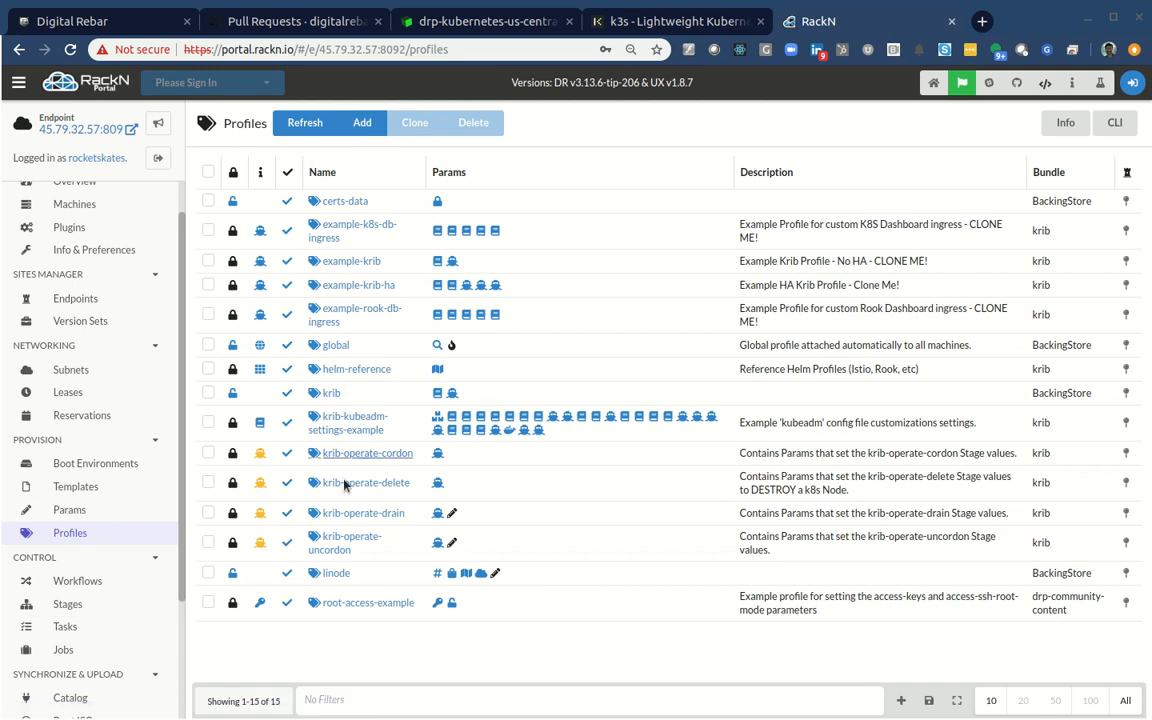
mouse_move(332, 344)
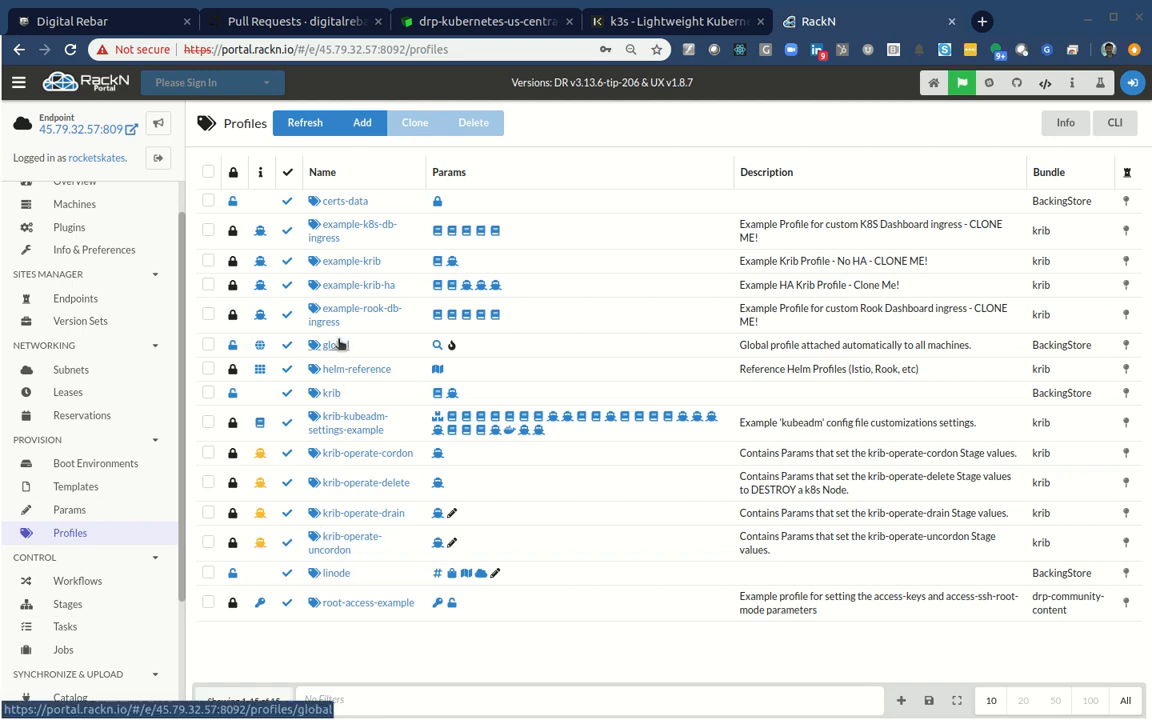
click(330, 345)
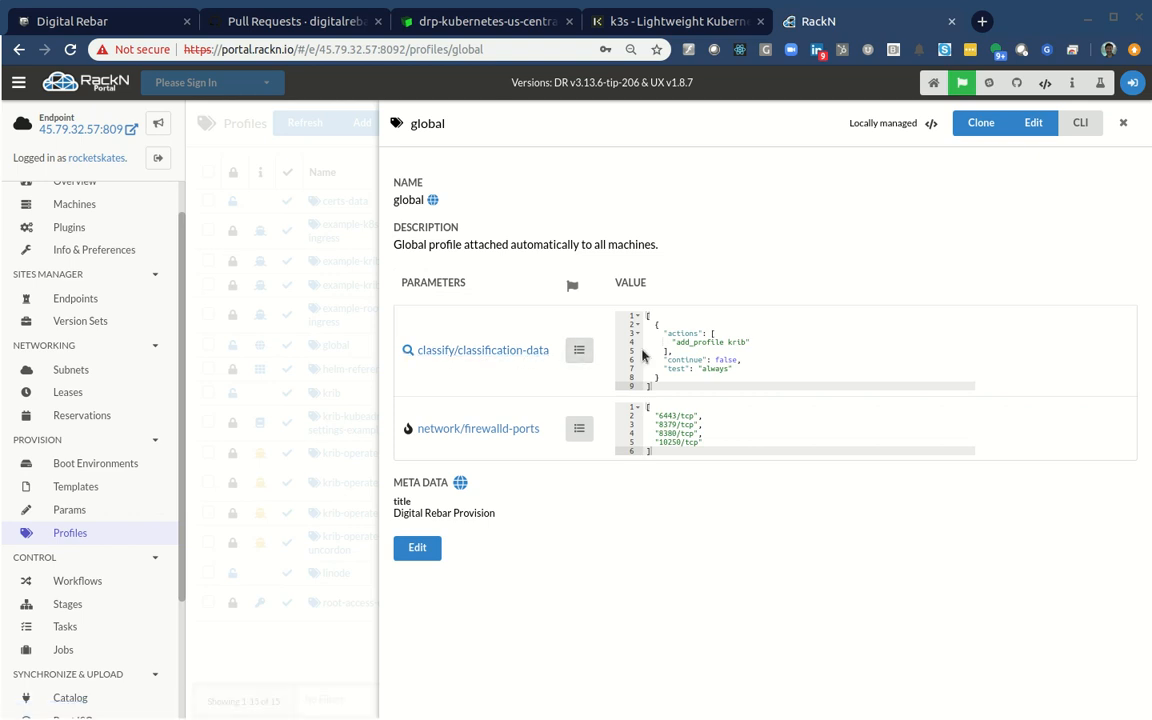
mouse_move(408, 440)
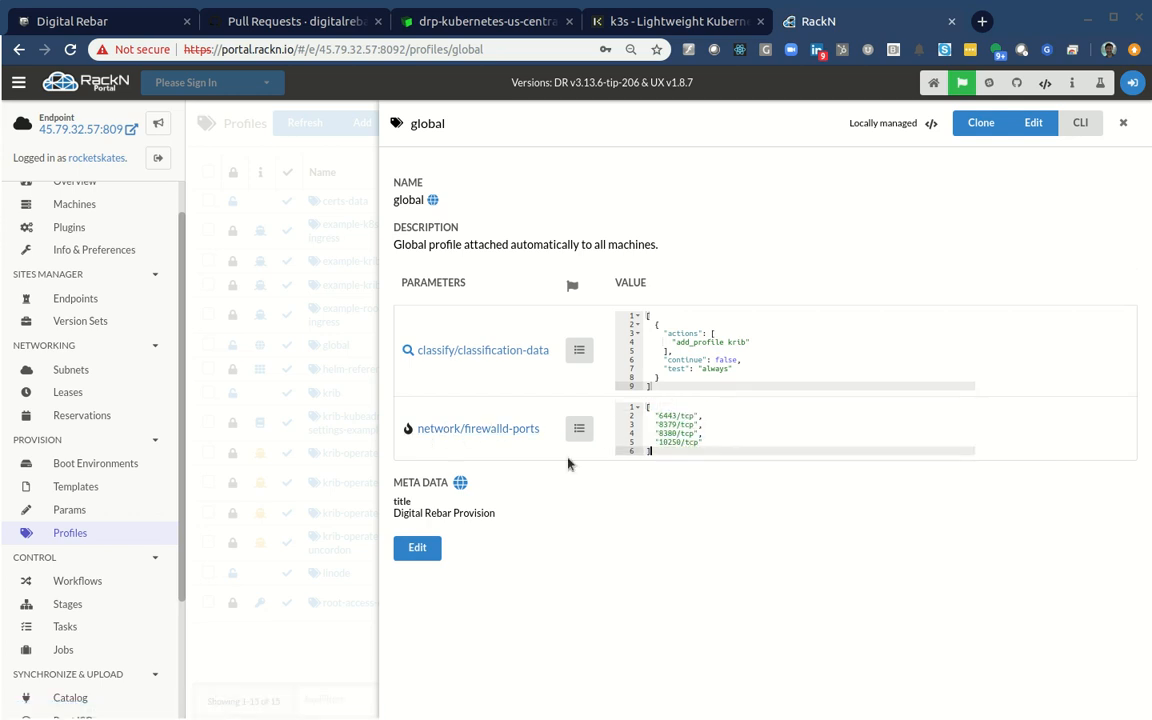
mouse_move(430, 598)
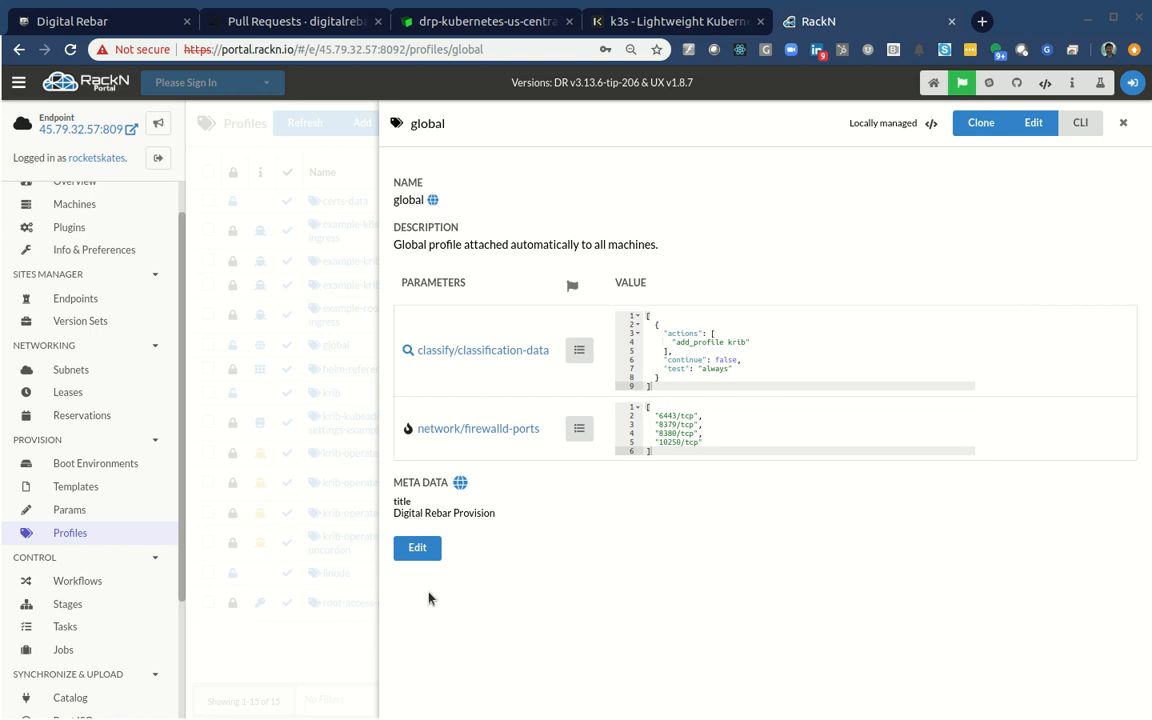
Show the Workflows list, then bring the terminal forward and shift it left.
click(77, 580)
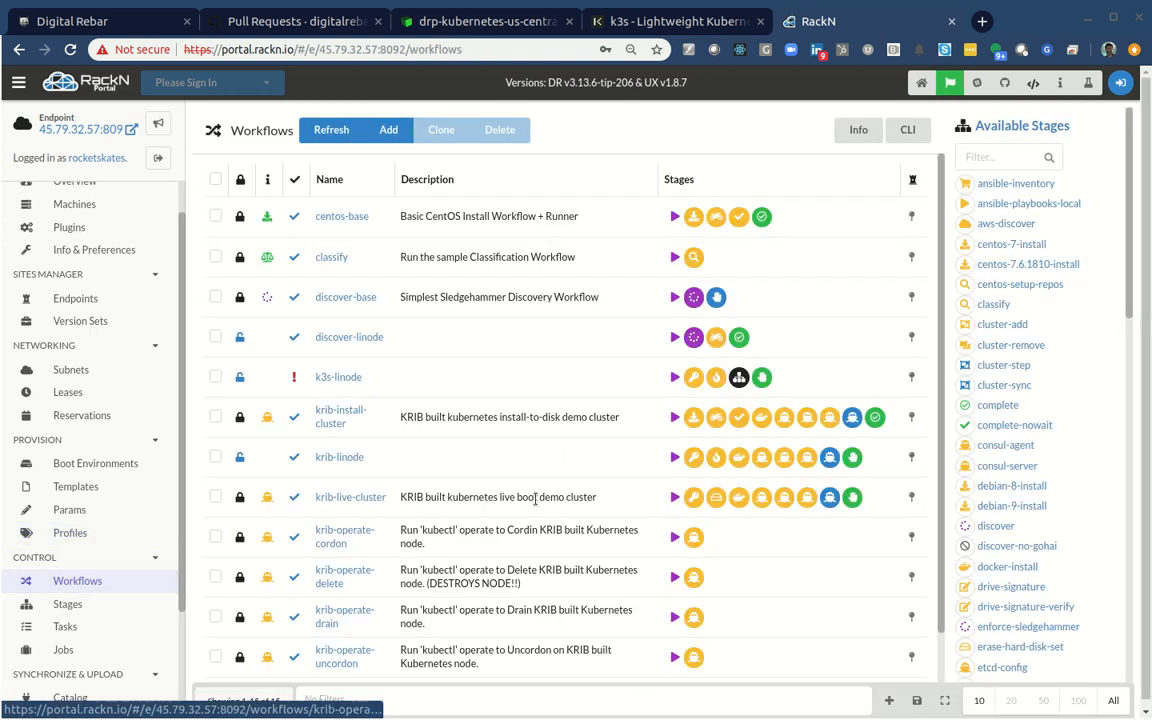
click(331, 129)
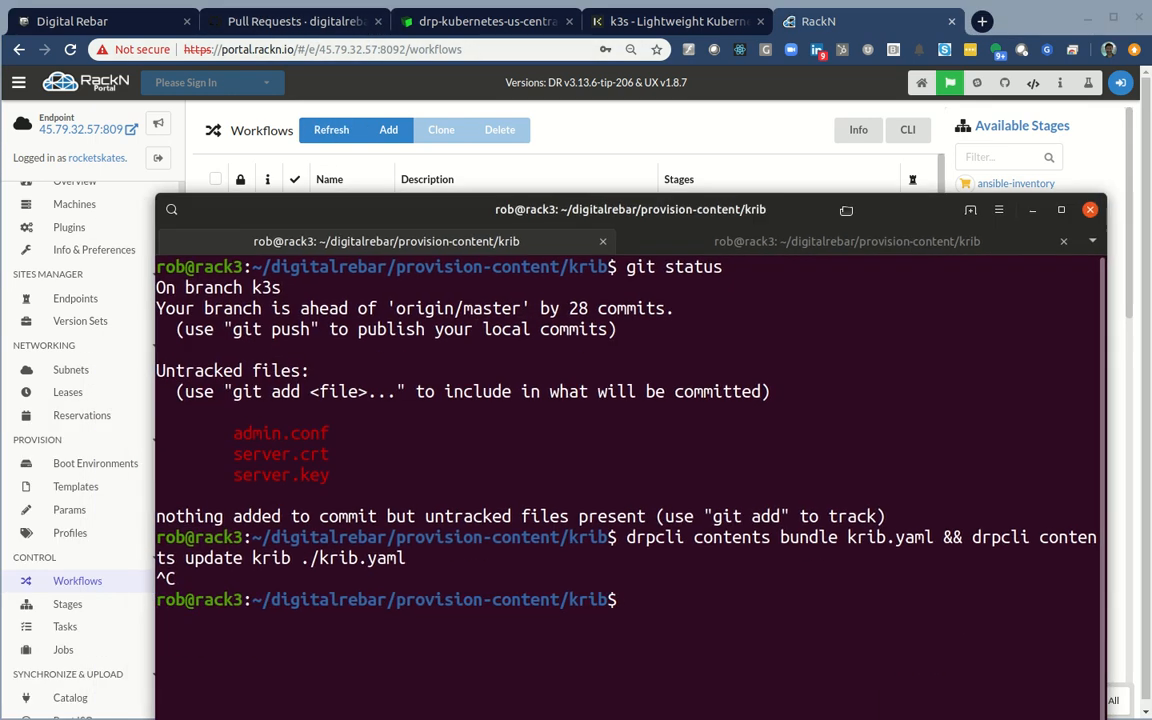
drag(630, 209, 540, 182)
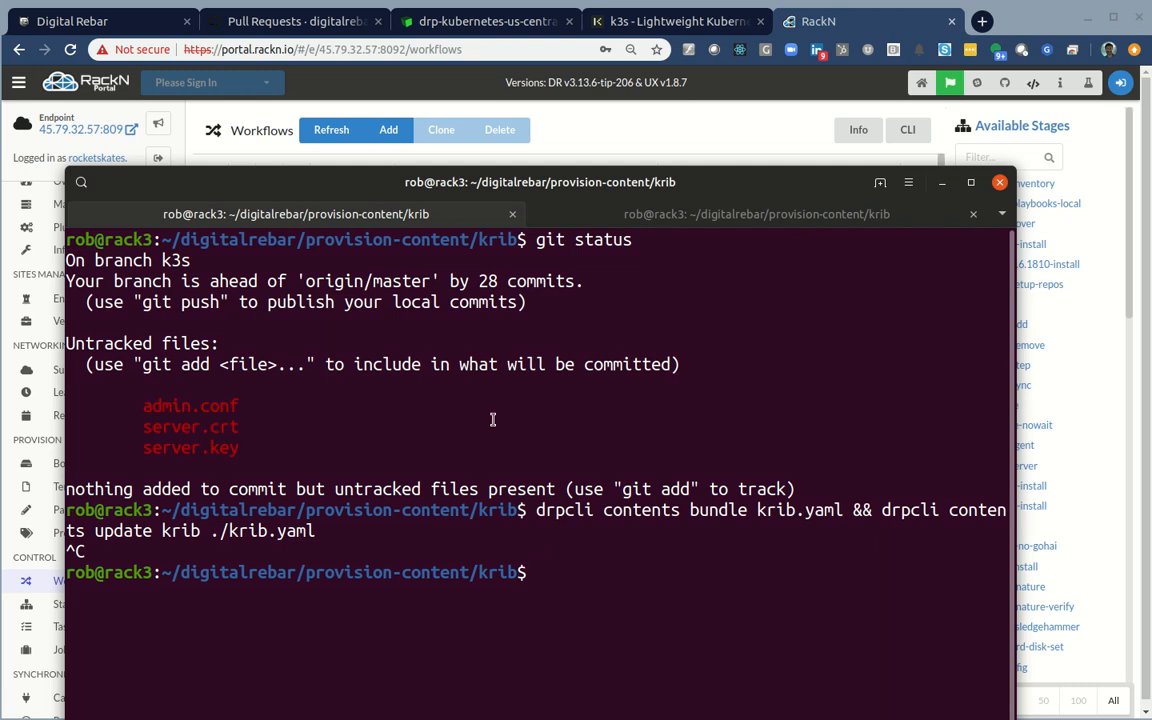
text(EX)
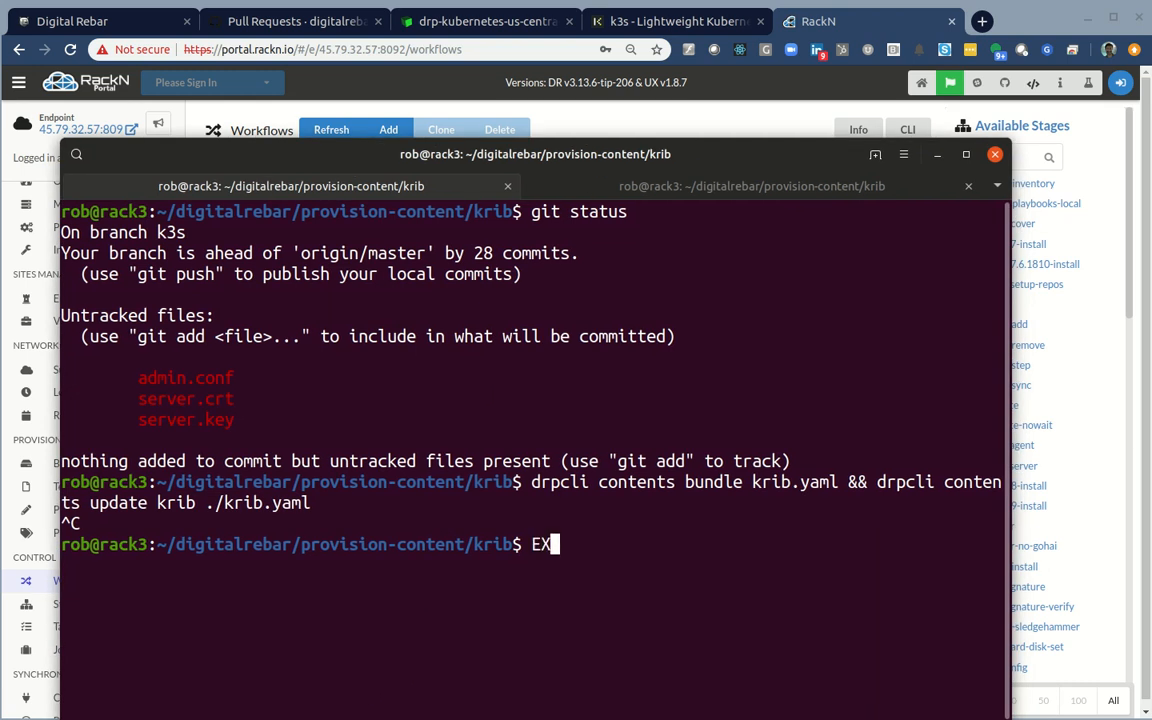
key(Backspace)
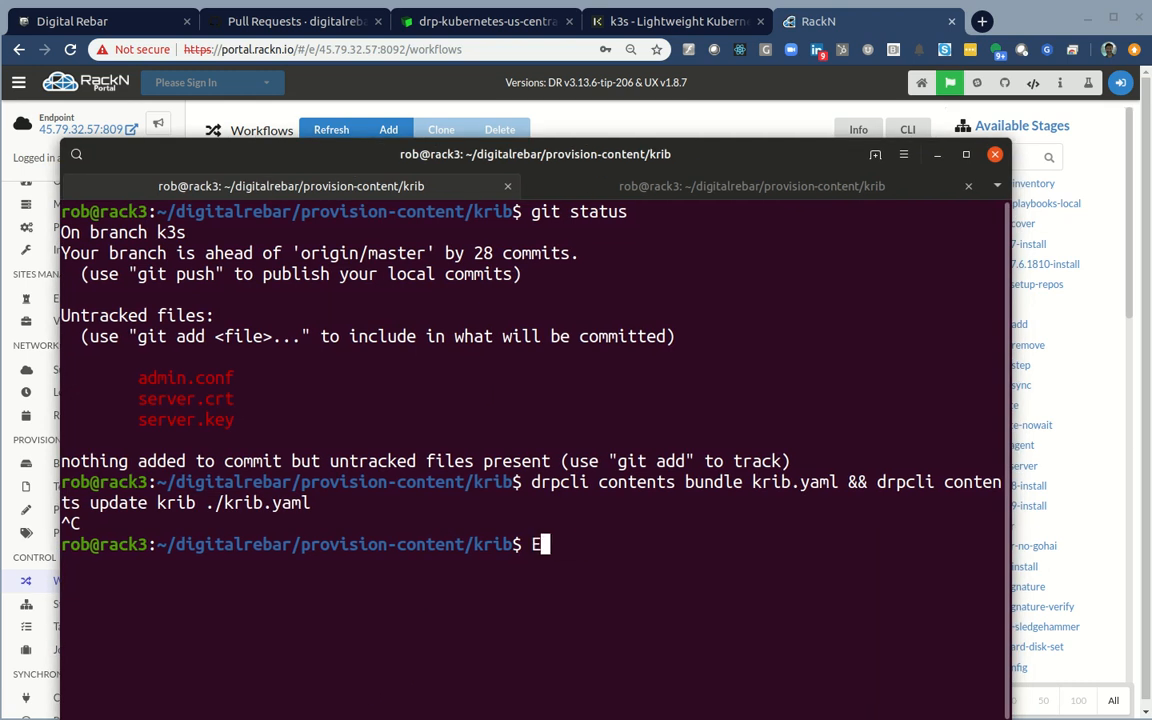
text(xport R)
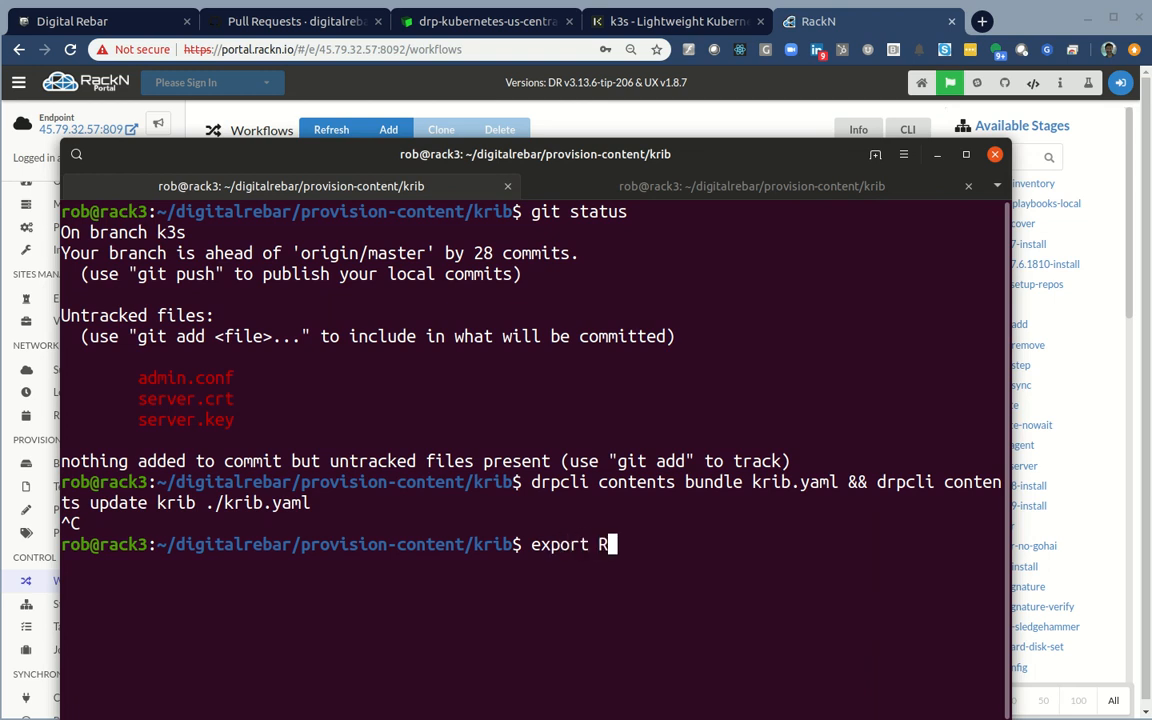
text(S_ENDP)
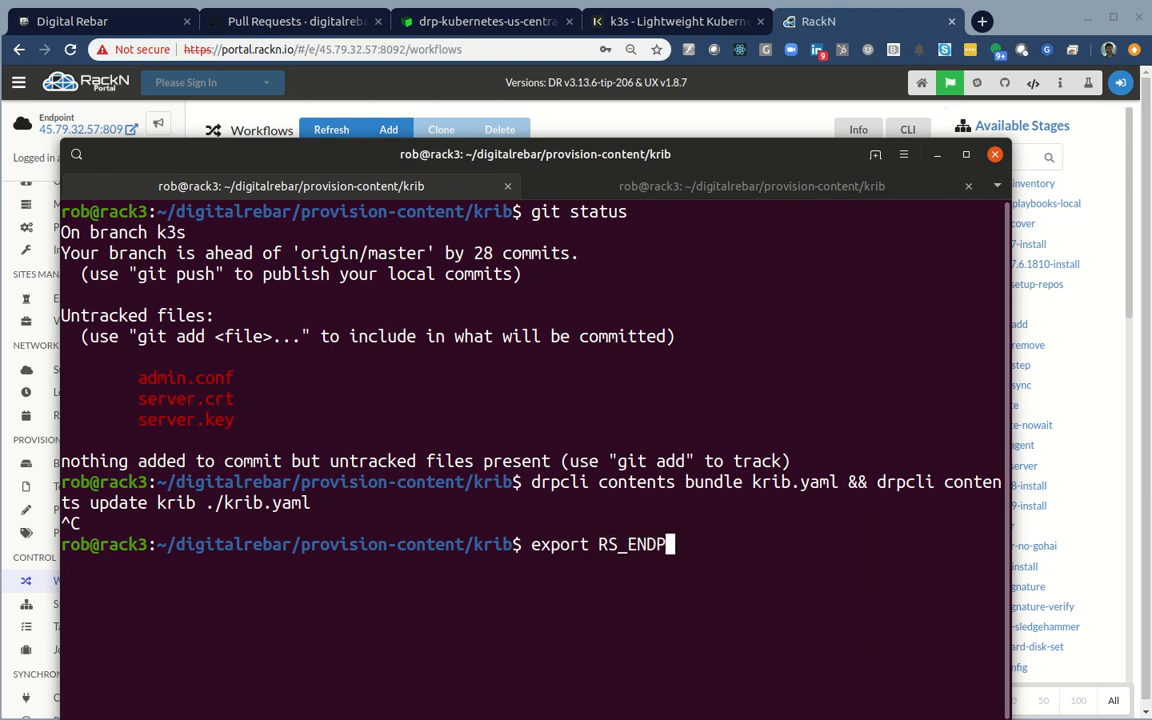
text(OINT="https://45.79.32.57:8092)
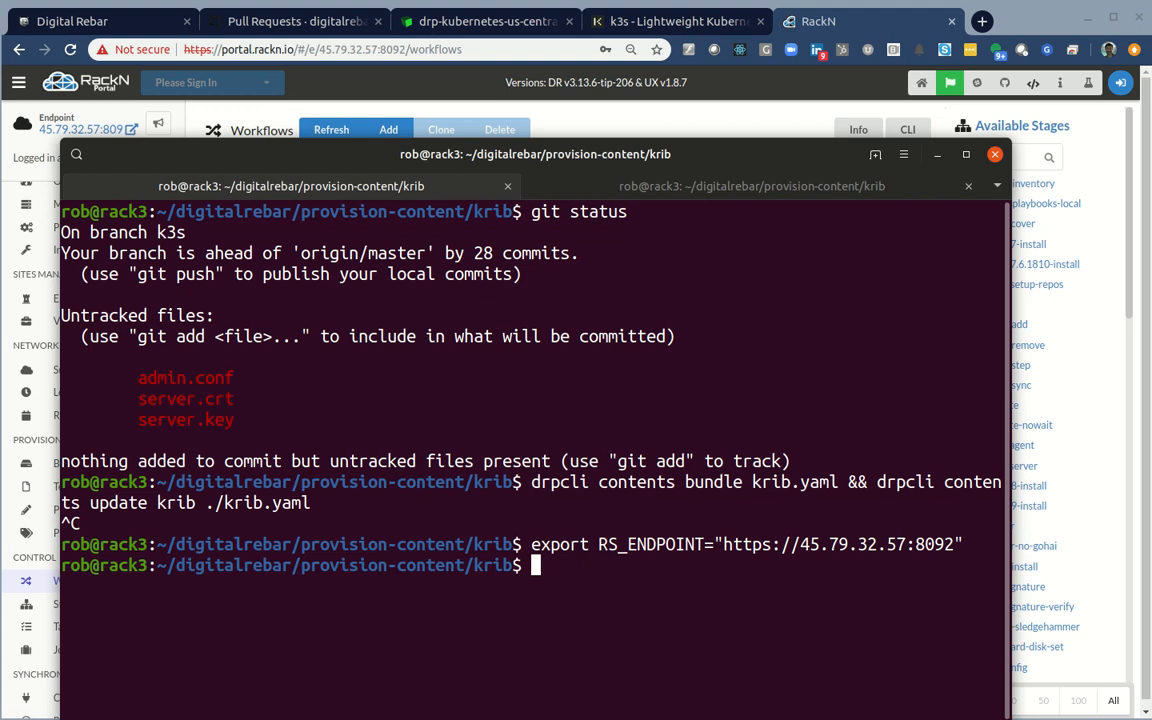
text(drpcli contents bundle krib.yaml && drpcli contents update krib ./krib.yaml)
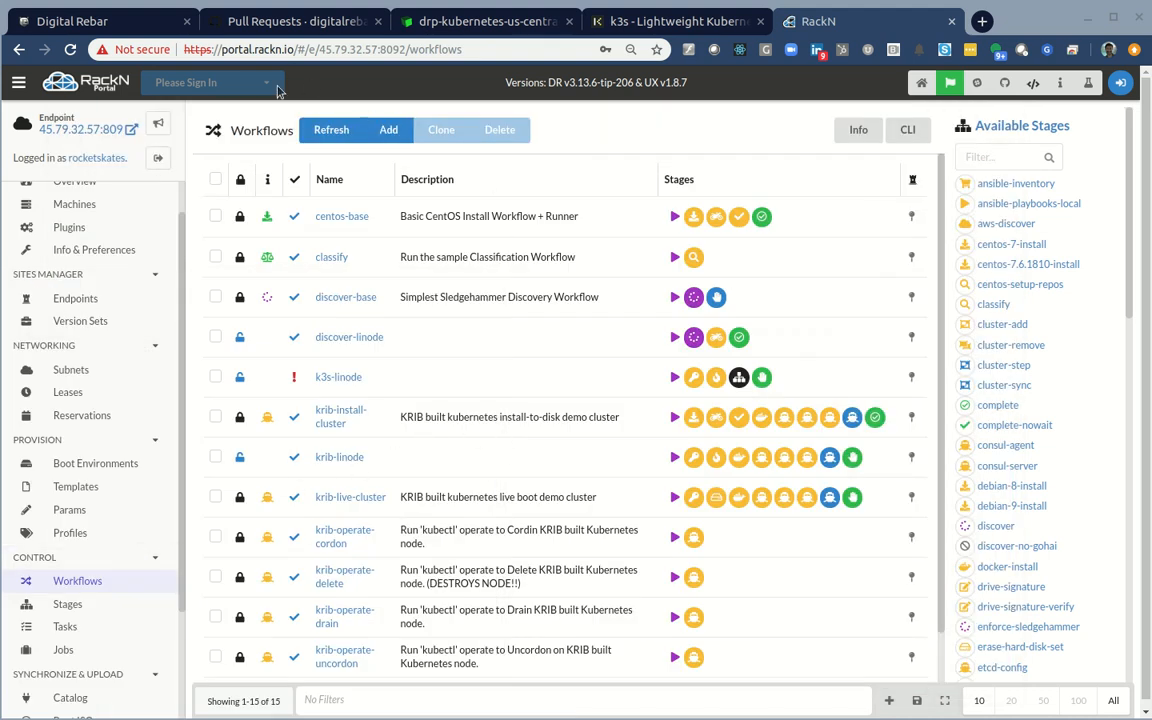
Reload workflows and add discover, a runner stage and classify to k3s-linode via stage filters.
click(331, 129)
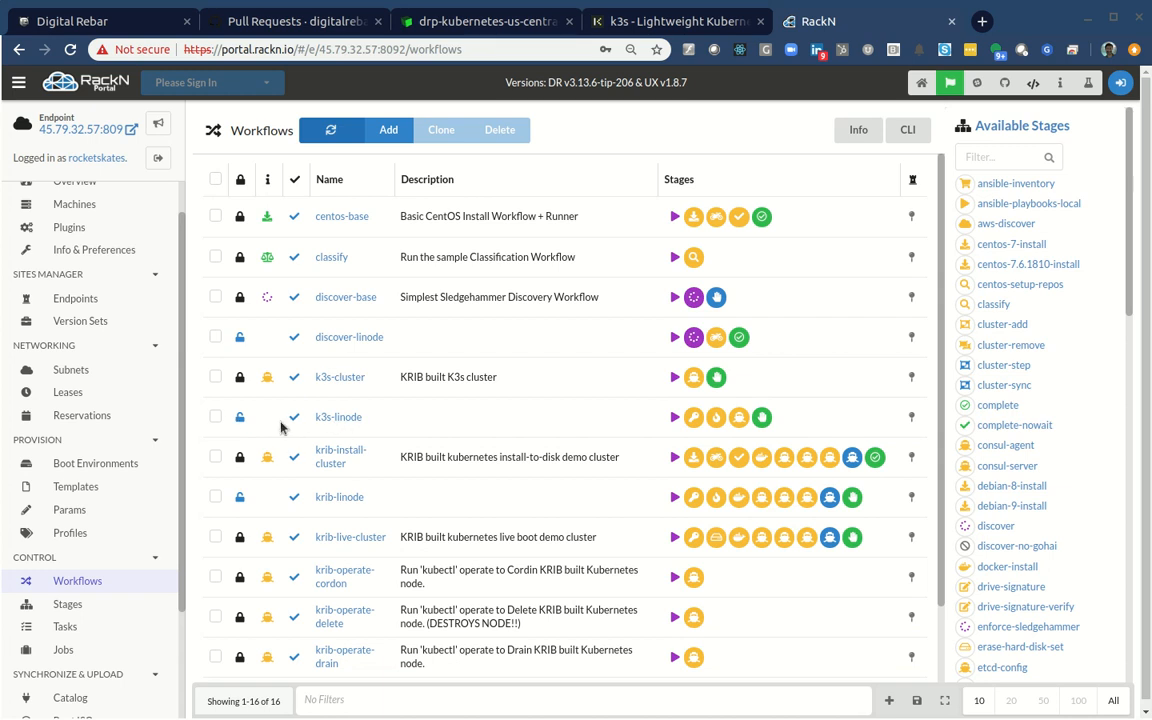
mouse_move(338, 417)
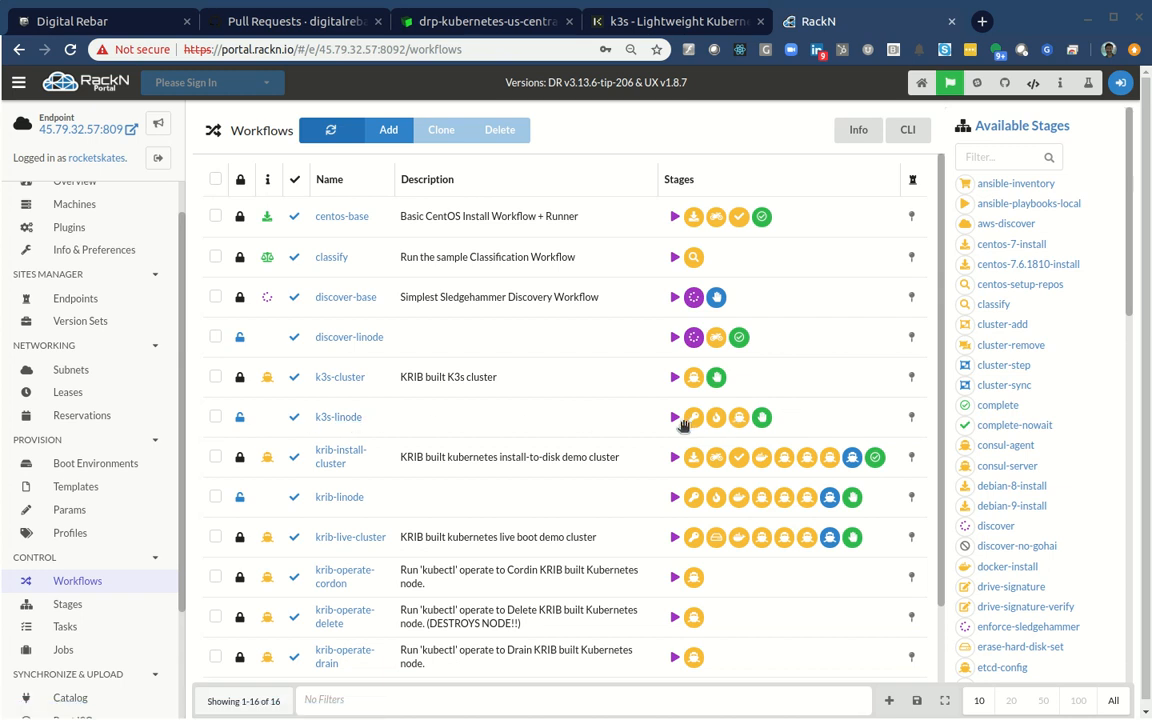
mouse_move(240, 430)
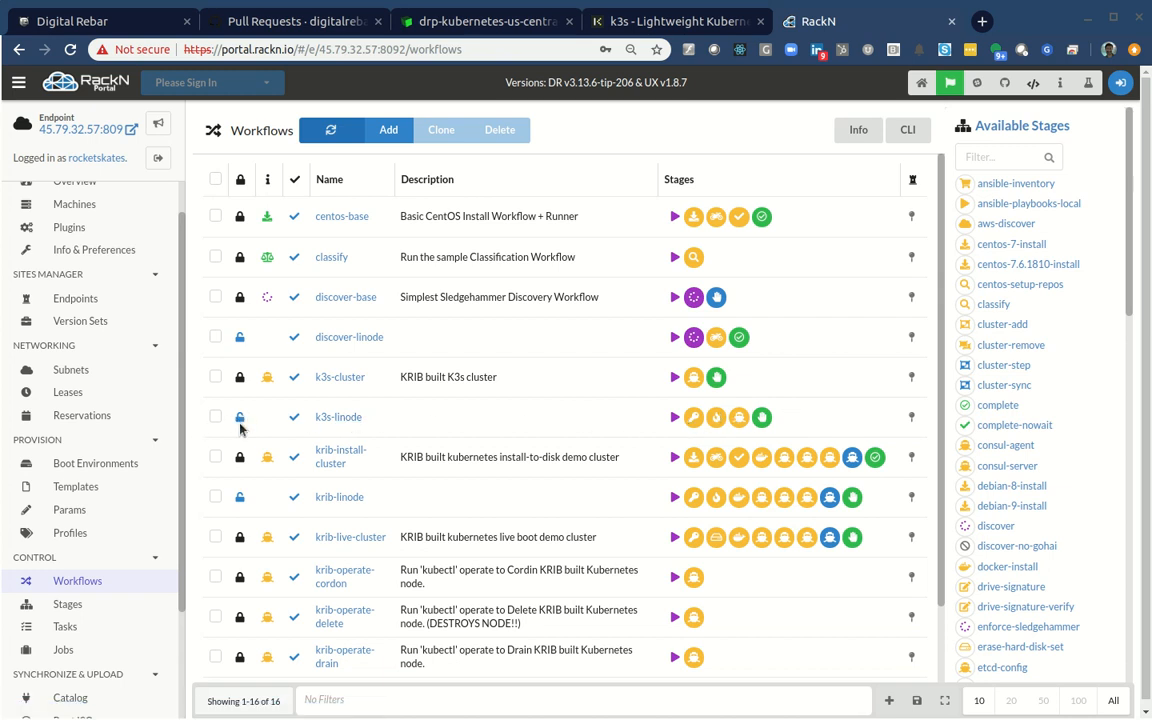
mouse_move(705, 430)
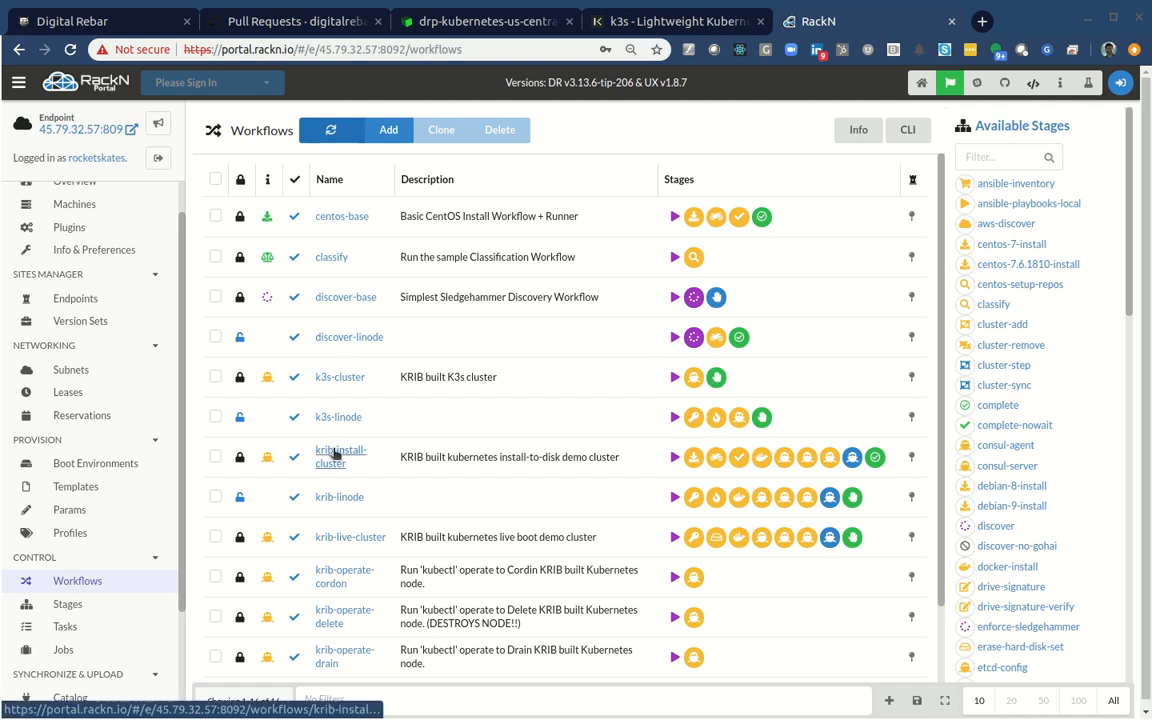
mouse_move(588, 371)
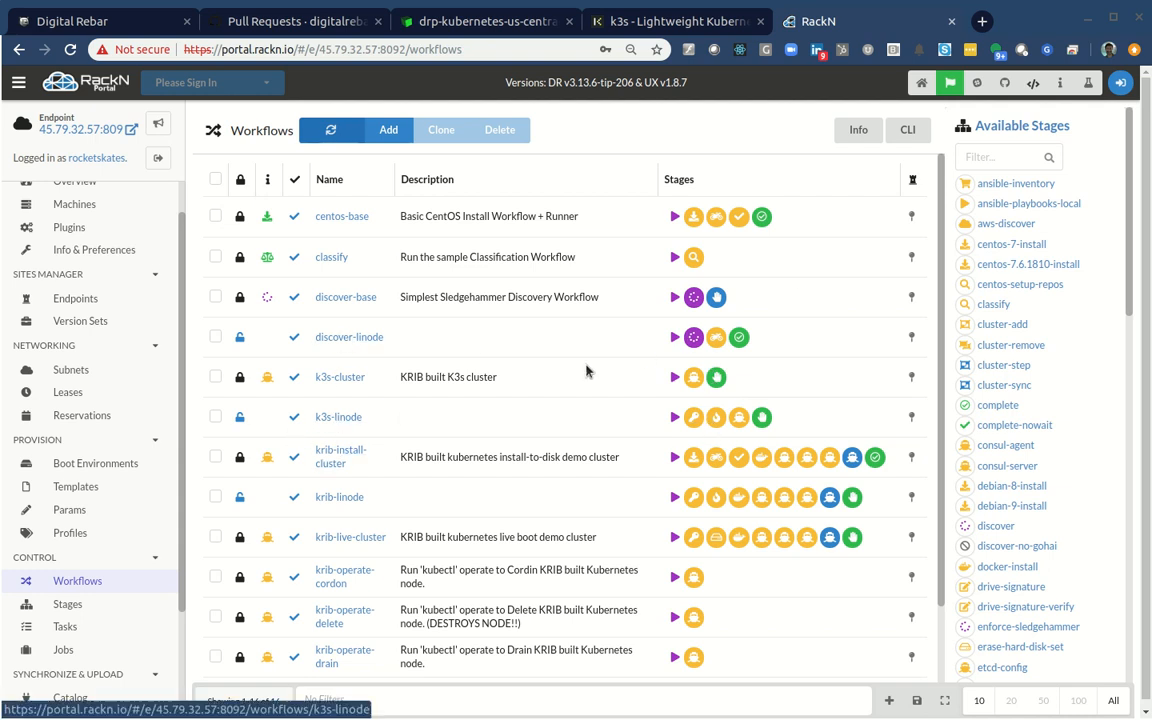
text(dis)
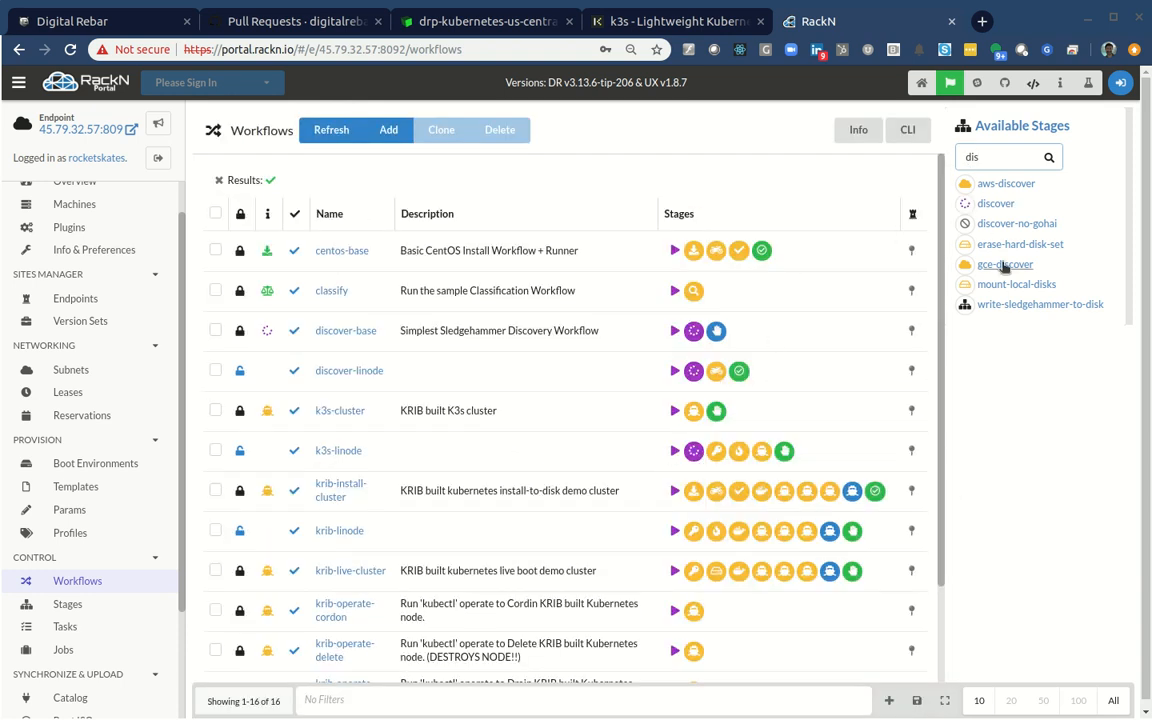
text(runn)
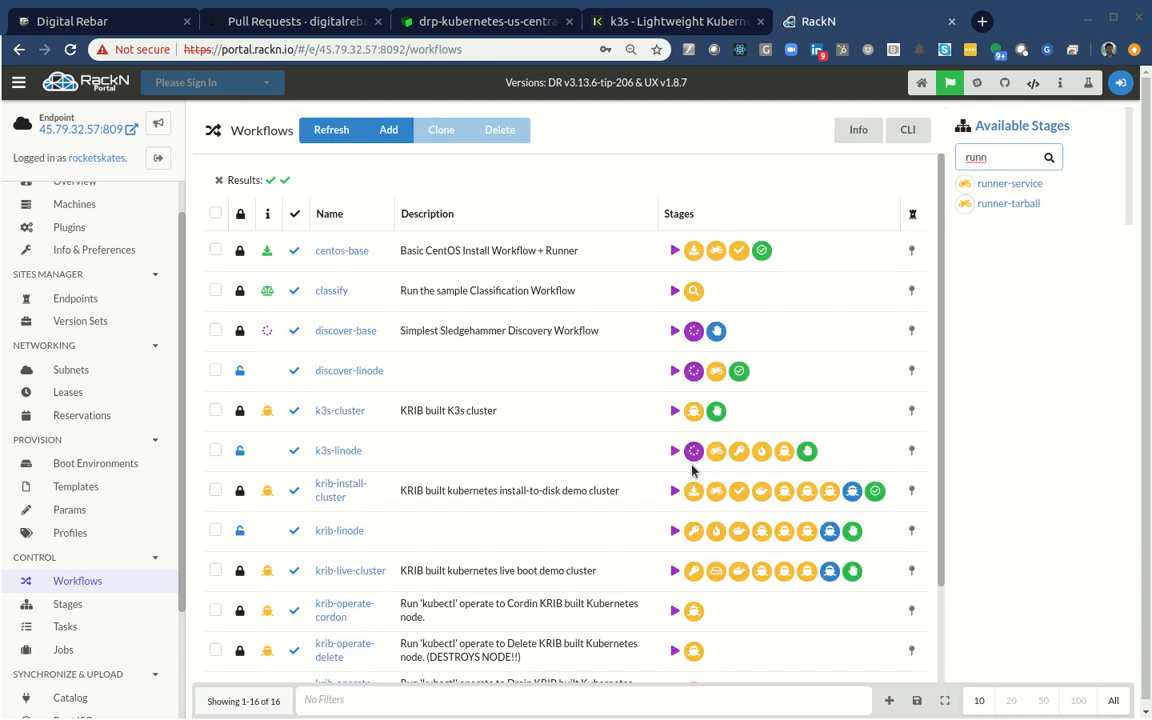
mouse_move(766, 451)
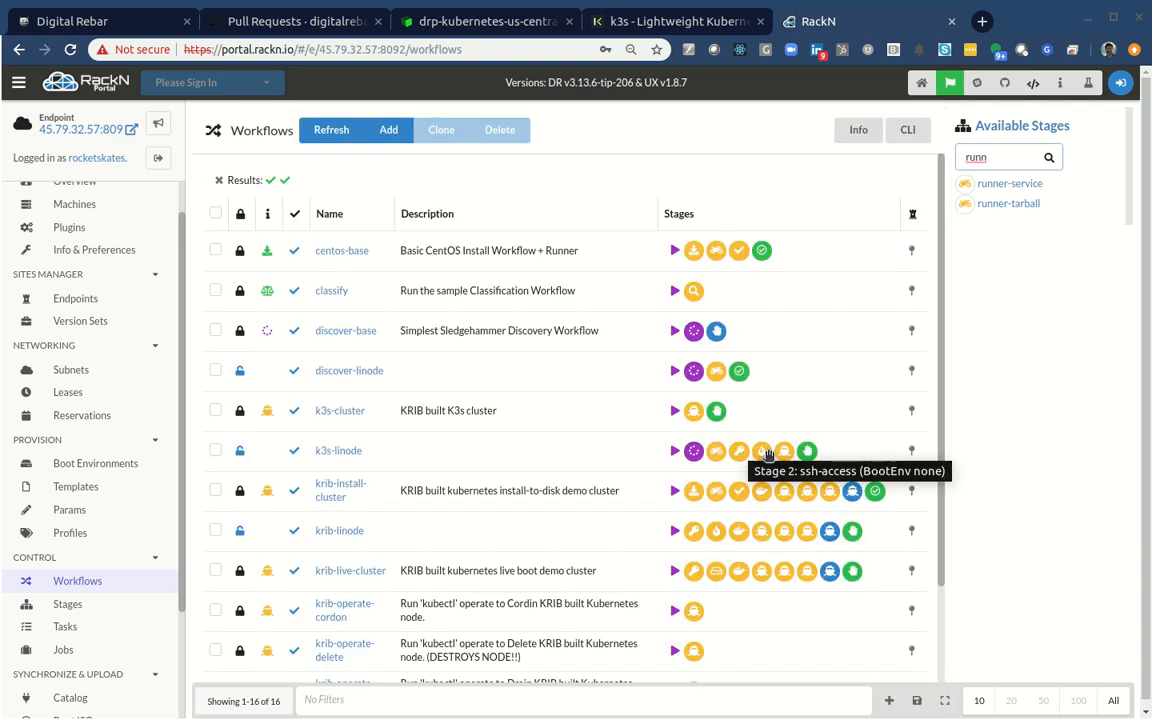
mouse_move(762, 451)
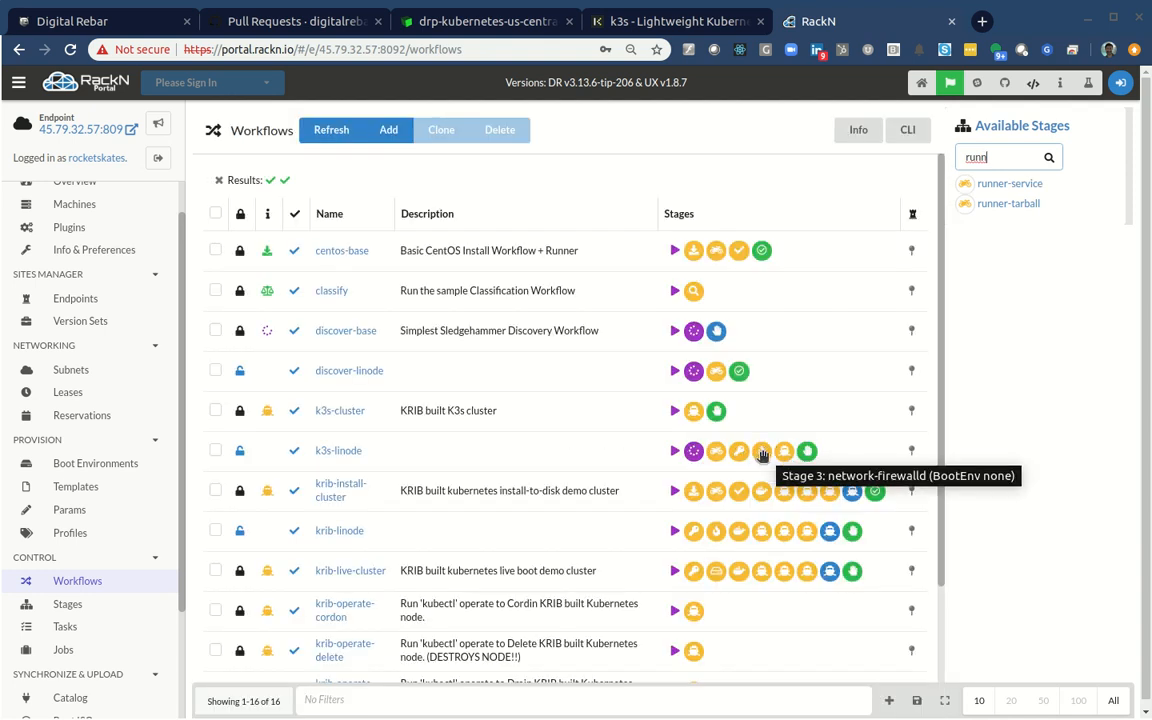
mouse_move(784, 451)
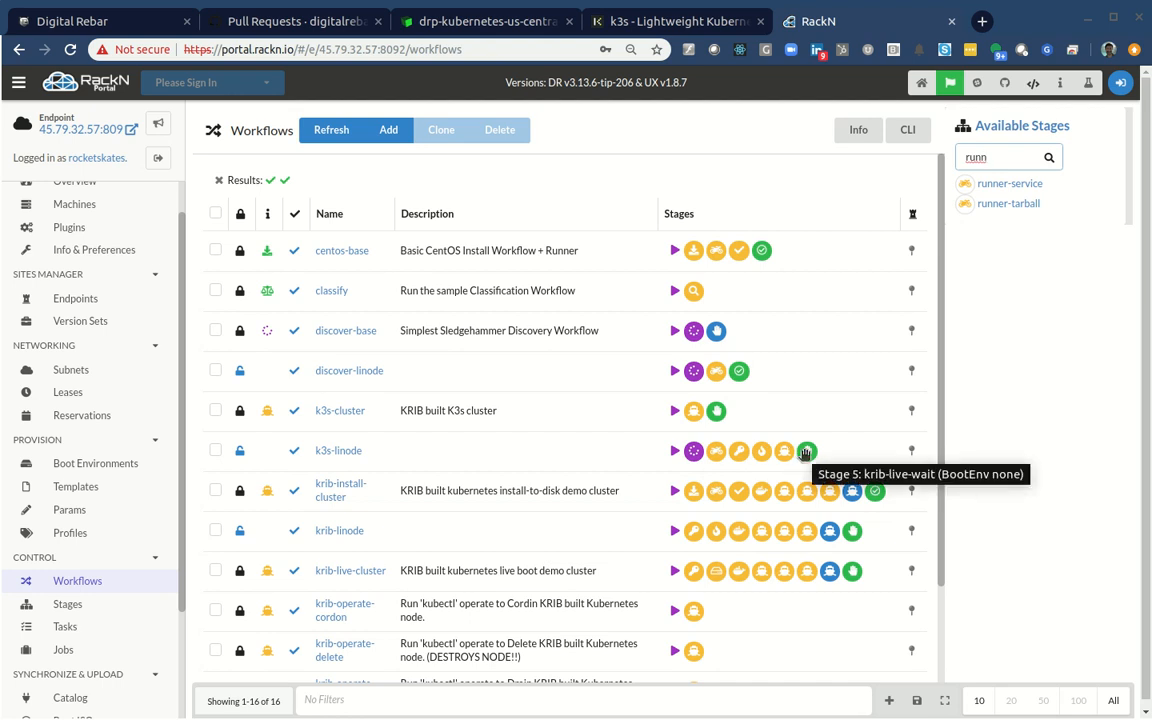
mouse_move(942, 161)
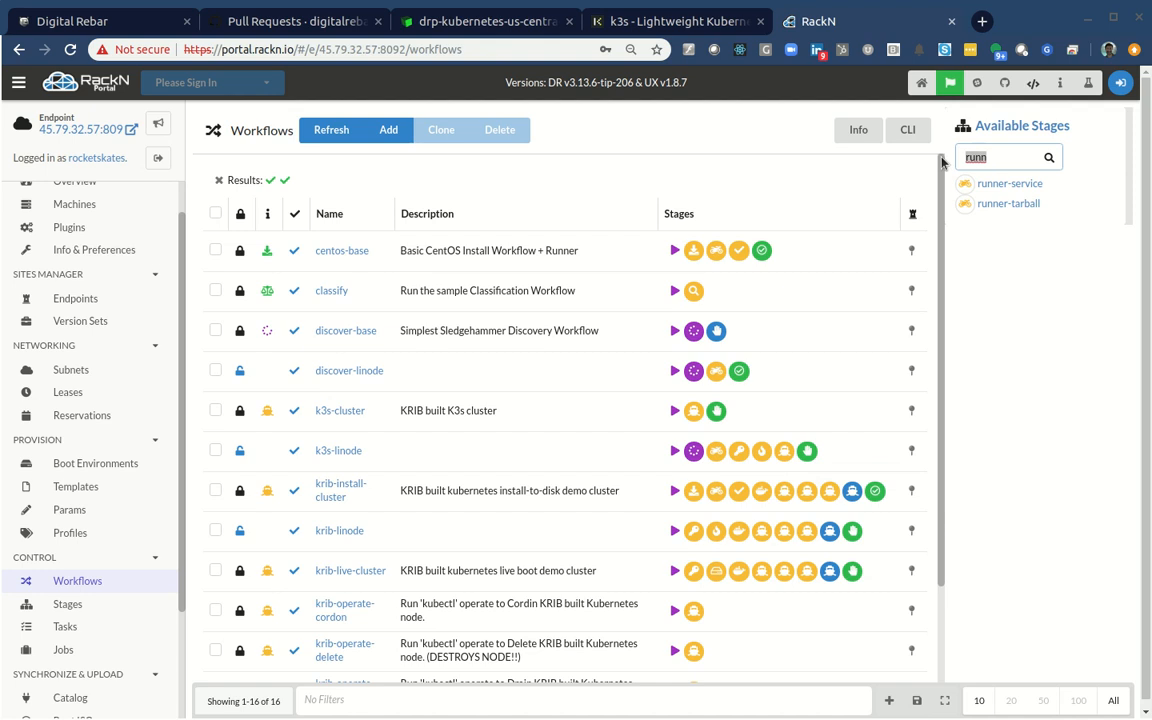
text(clas)
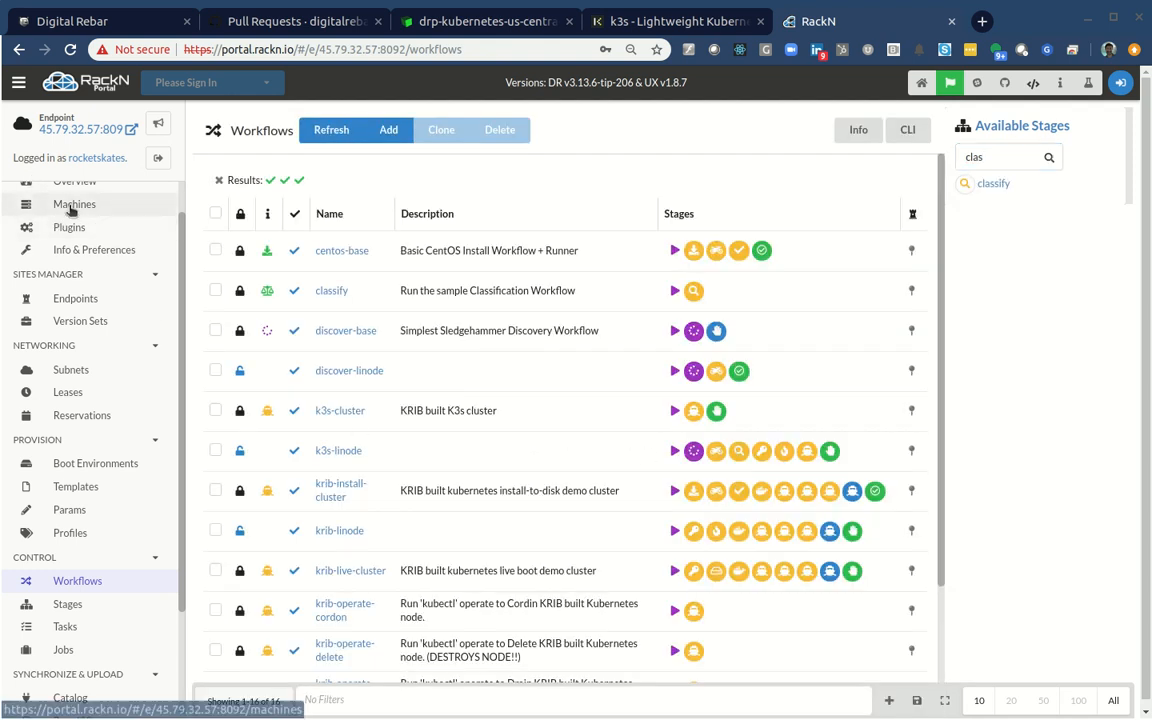
View the Machines page, which lists no registered machines yet.
click(74, 204)
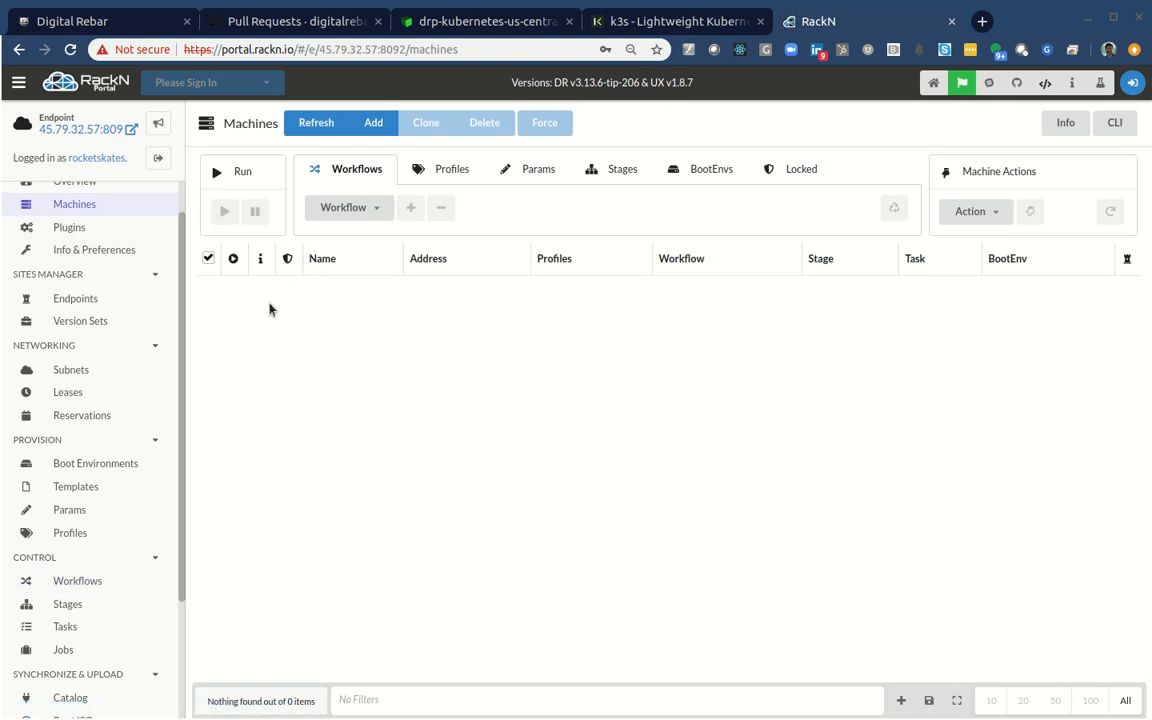
mouse_move(388, 322)
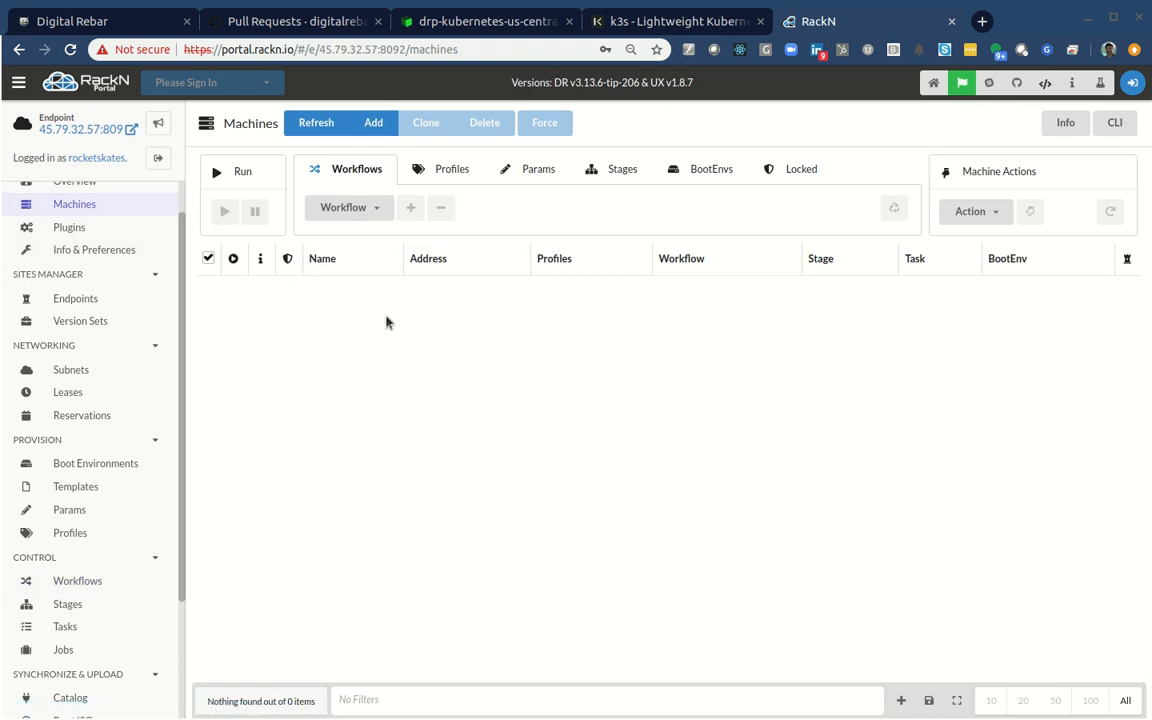
mouse_move(460, 315)
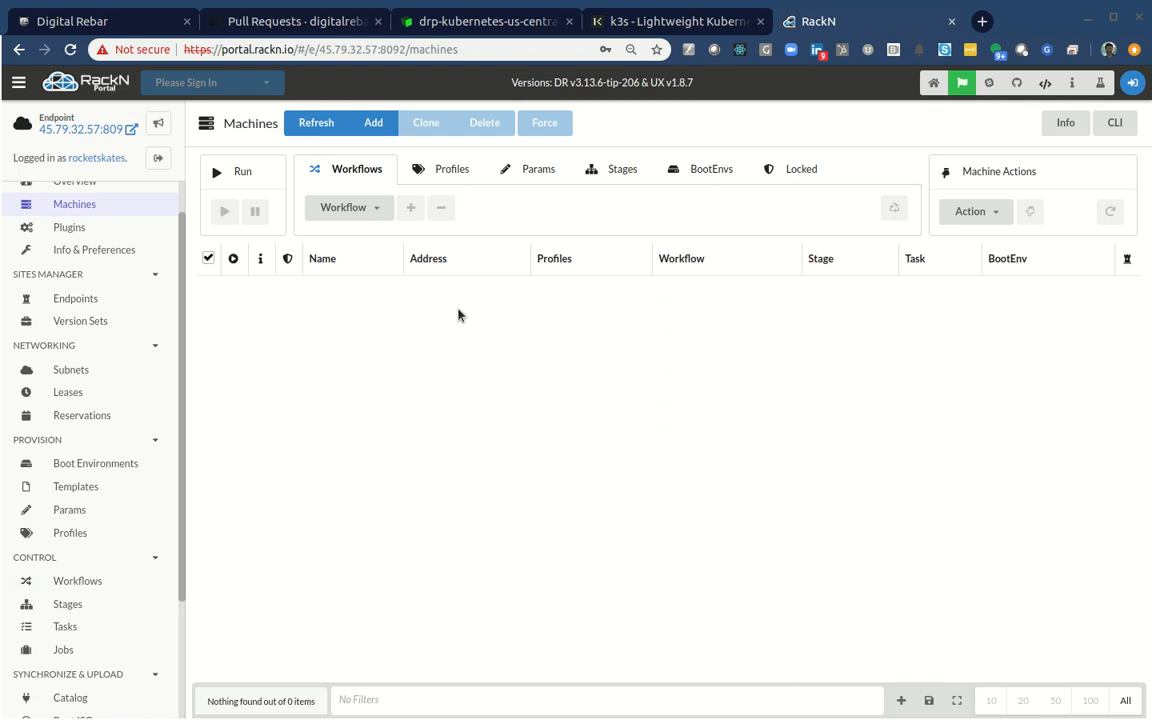
click(345, 49)
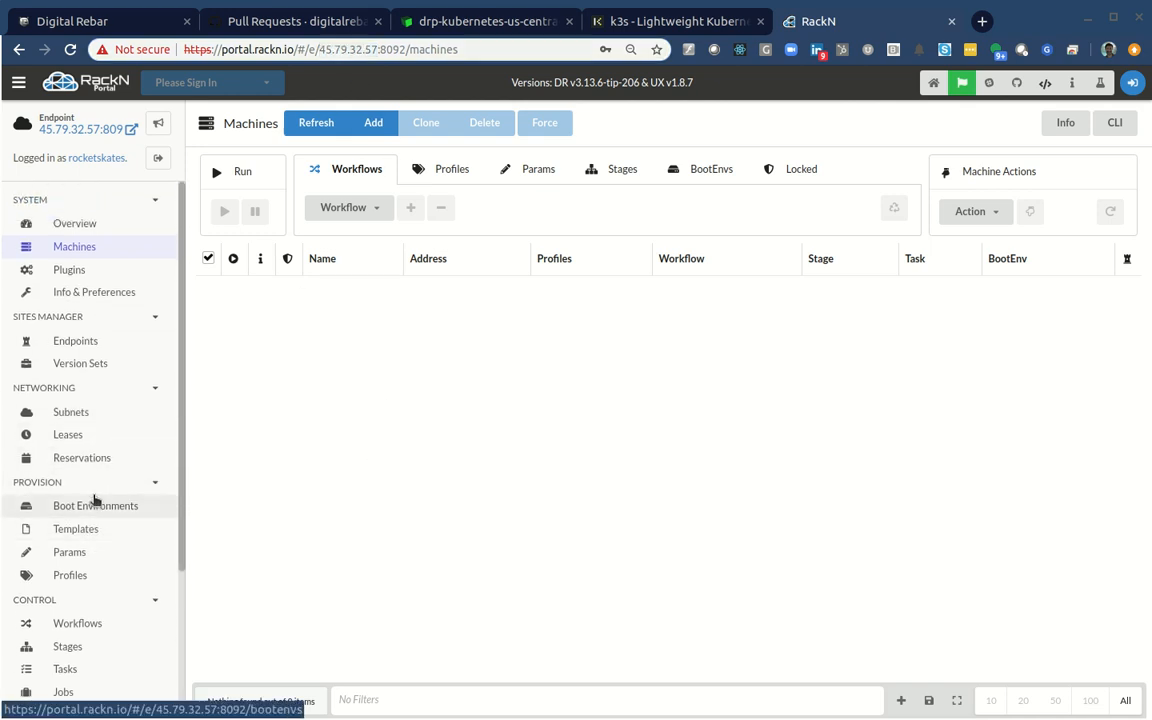
scroll(down, 3)
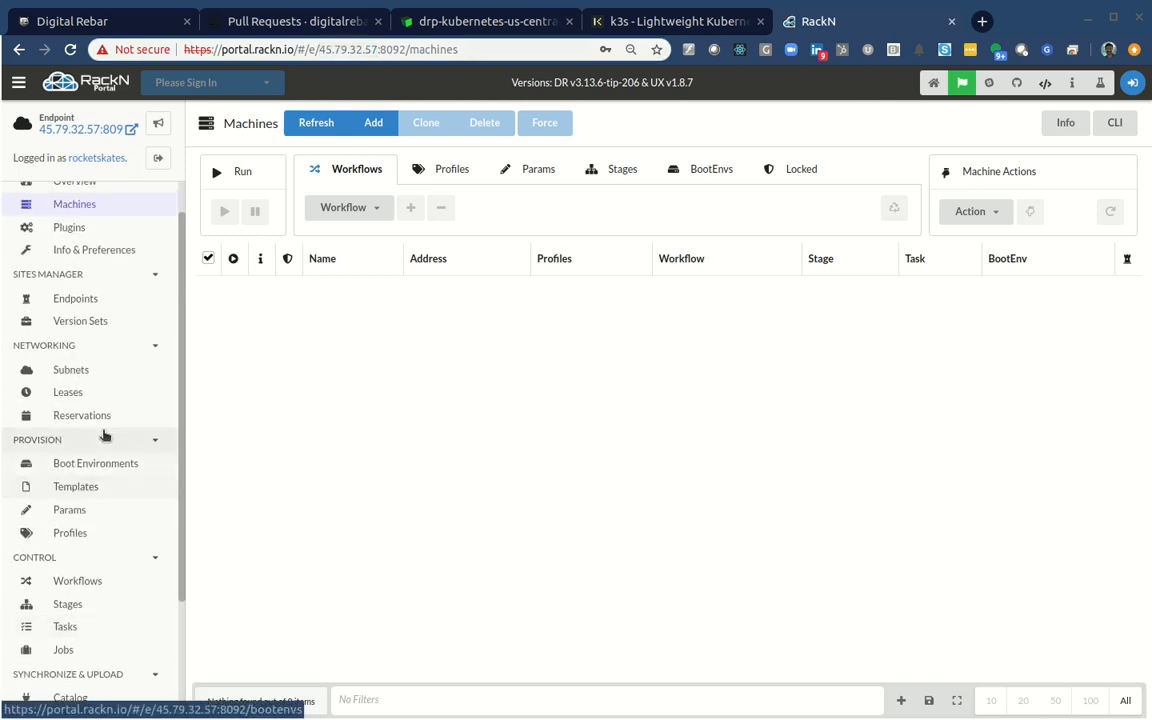
Set Default Workflow to k3s-linode in Info & Preferences and save.
click(93, 249)
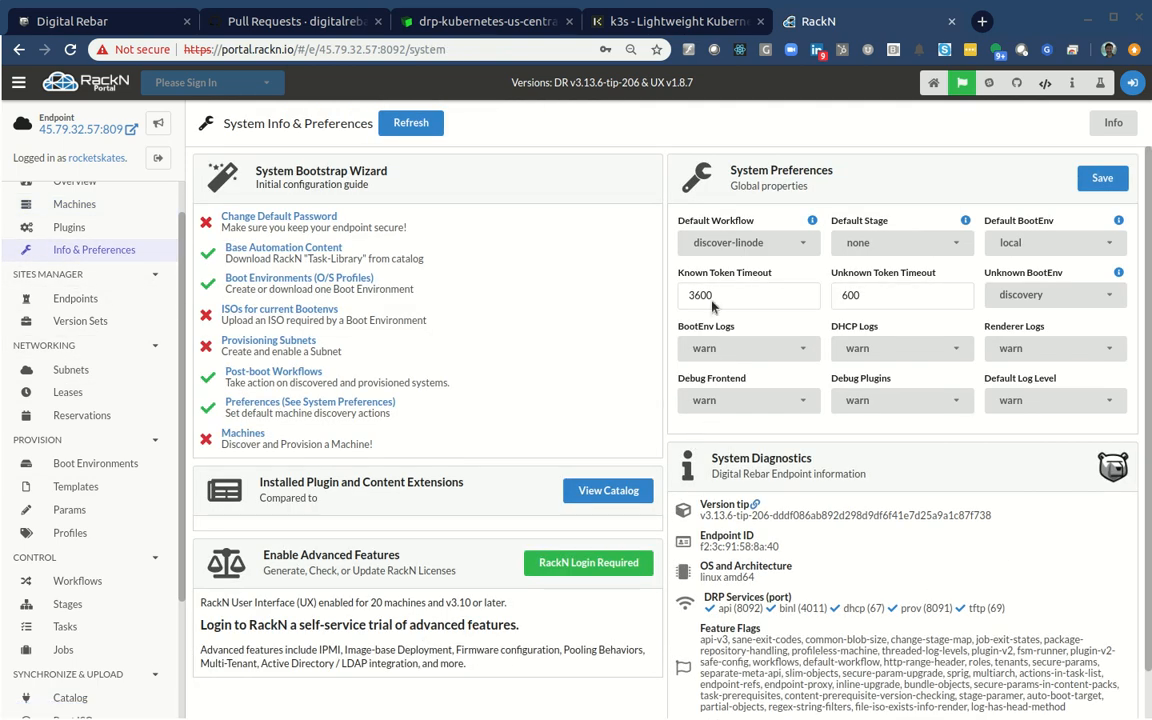
click(745, 242)
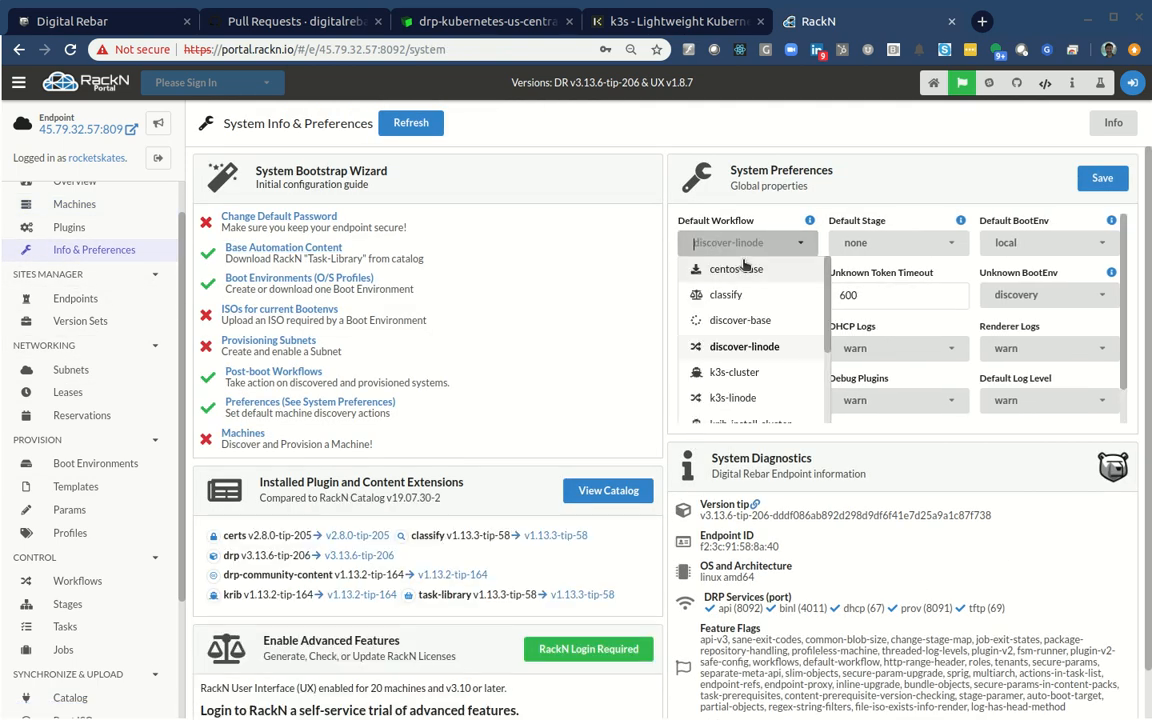
click(744, 346)
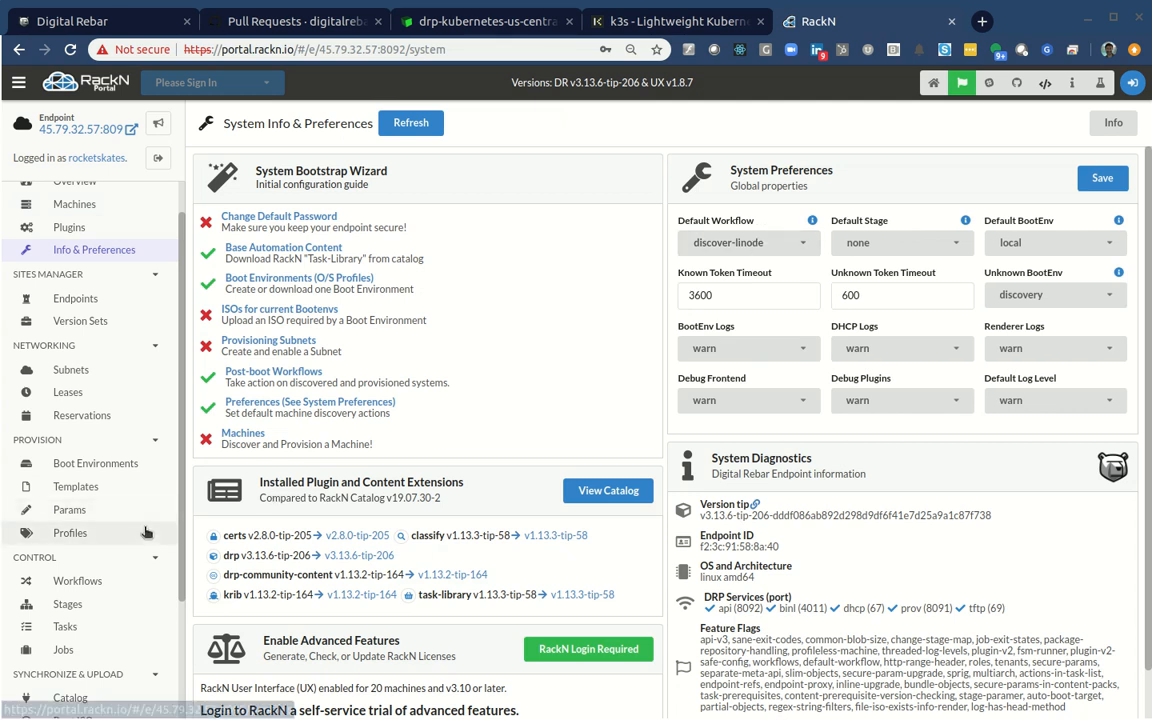
click(77, 580)
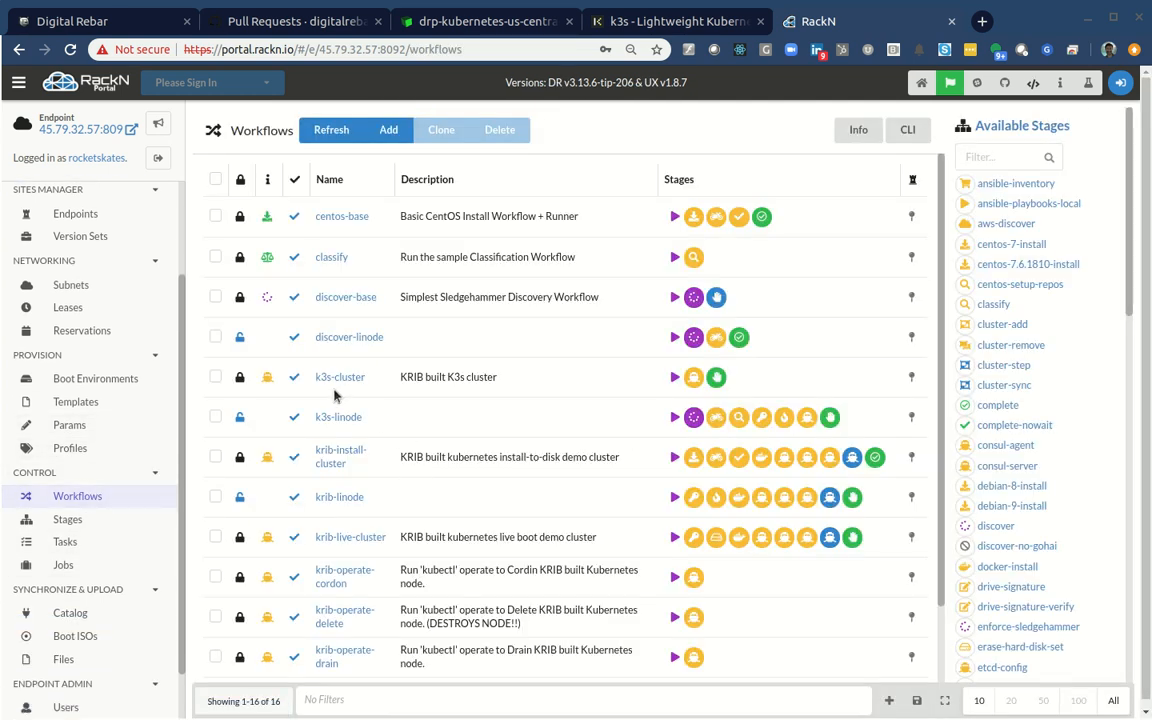
mouse_move(349, 337)
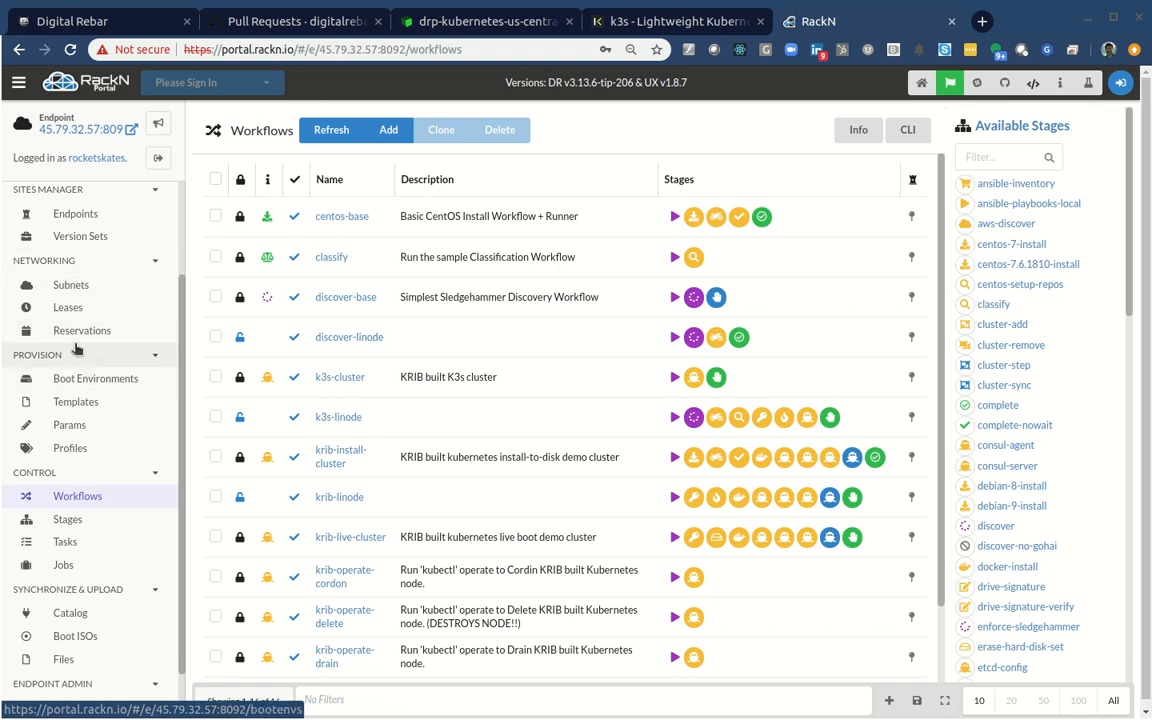
click(94, 291)
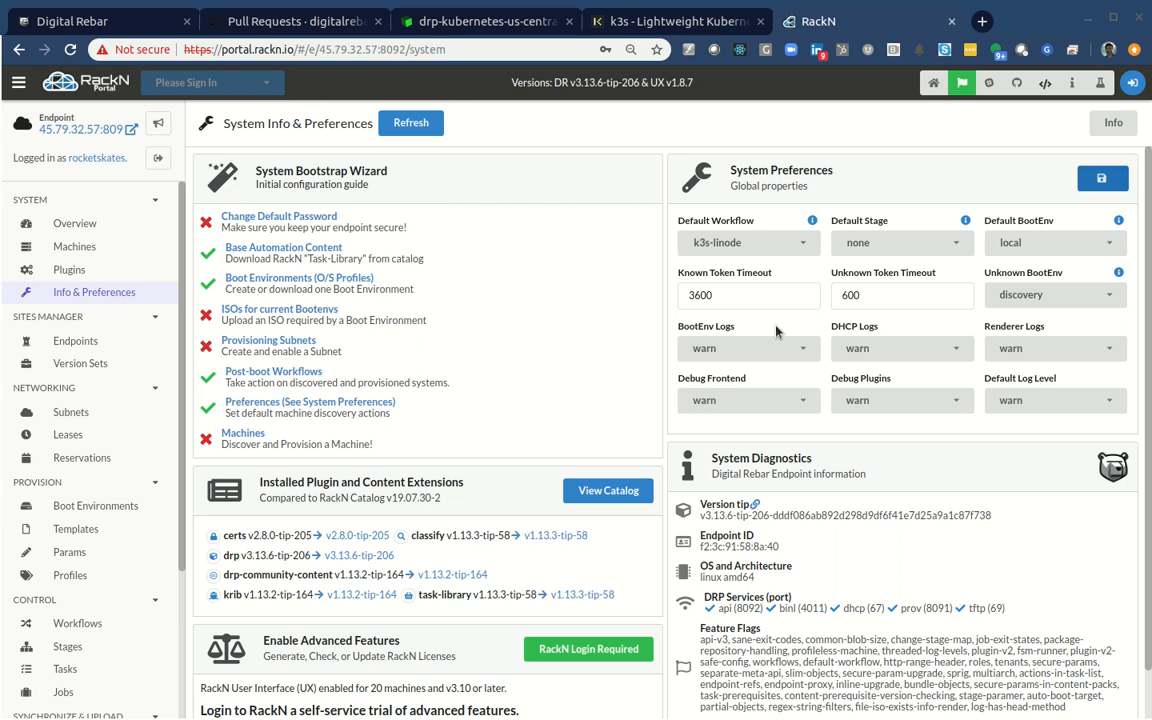
click(73, 246)
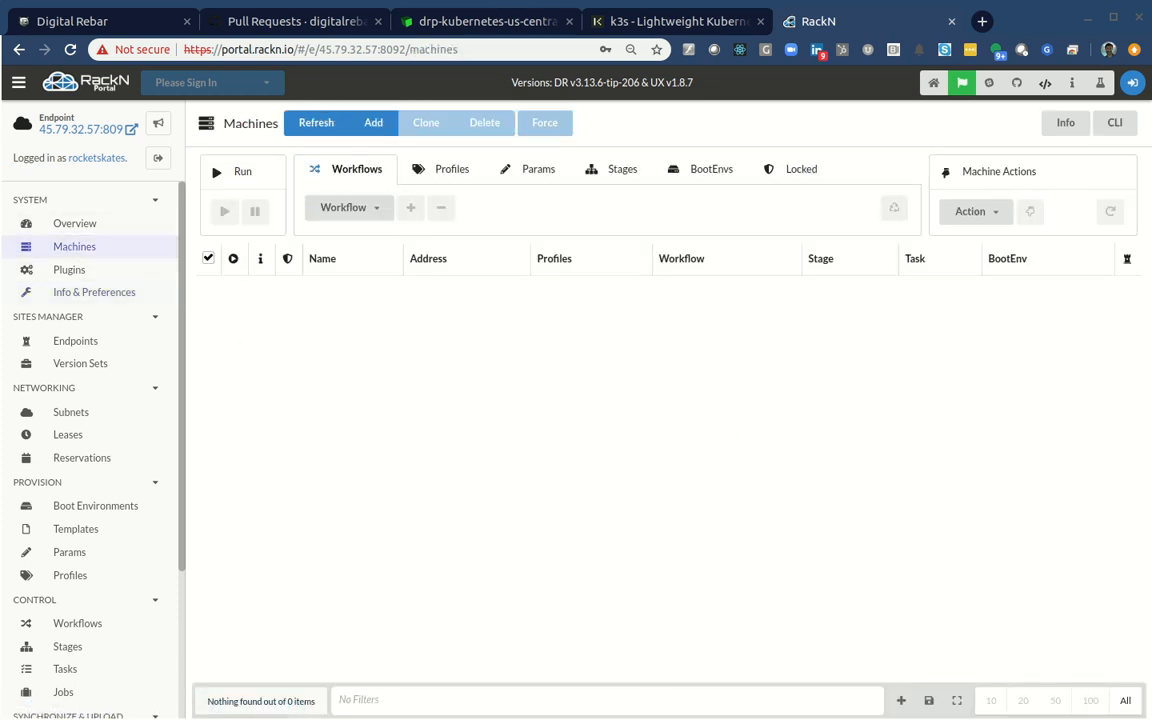
Deploy drp-node-us-central, a Dallas Linode, from the drp-node StackScript.
click(485, 20)
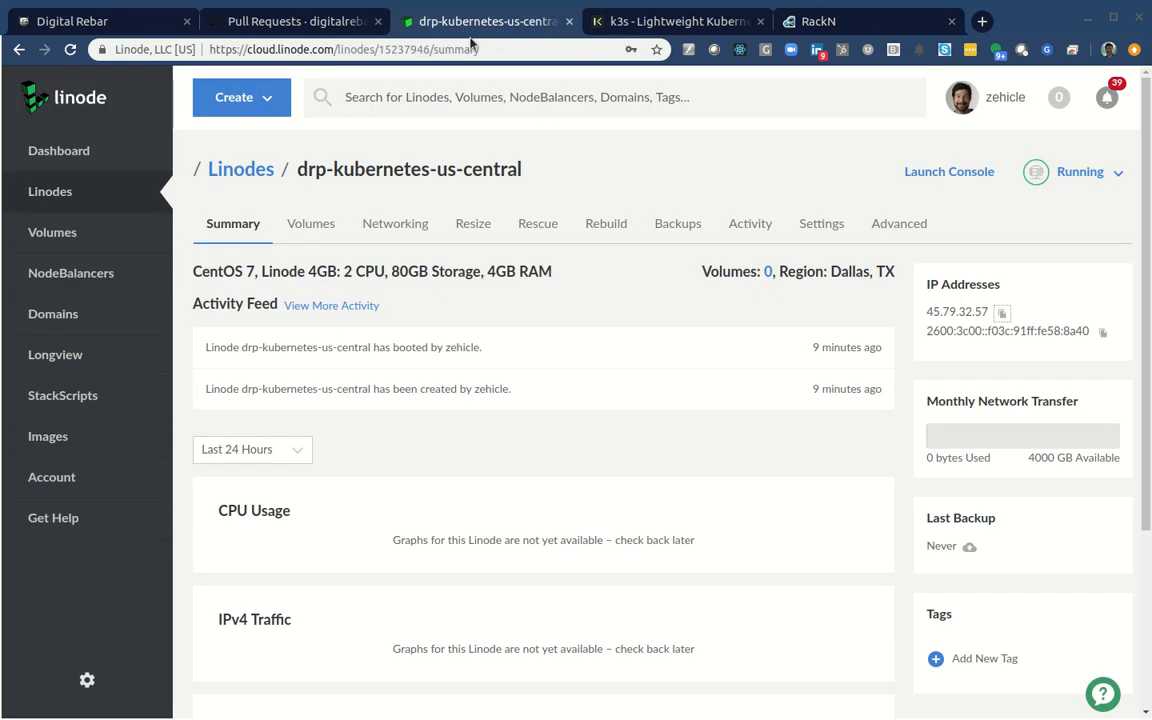
click(62, 395)
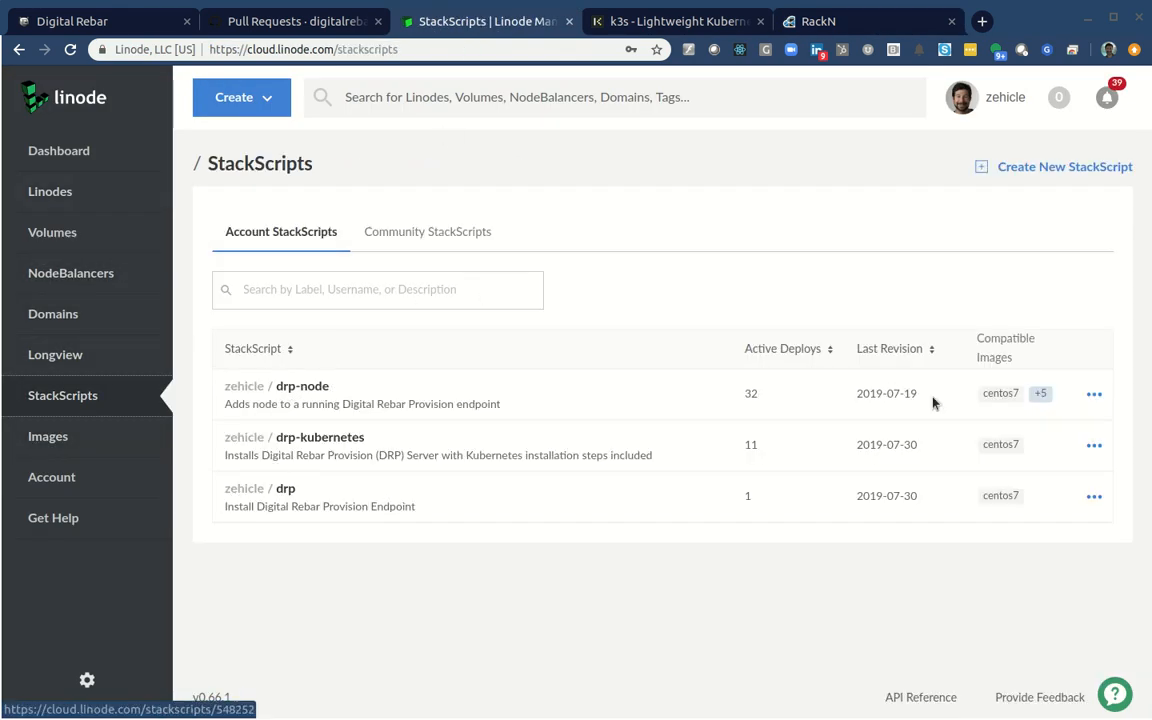
click(1093, 393)
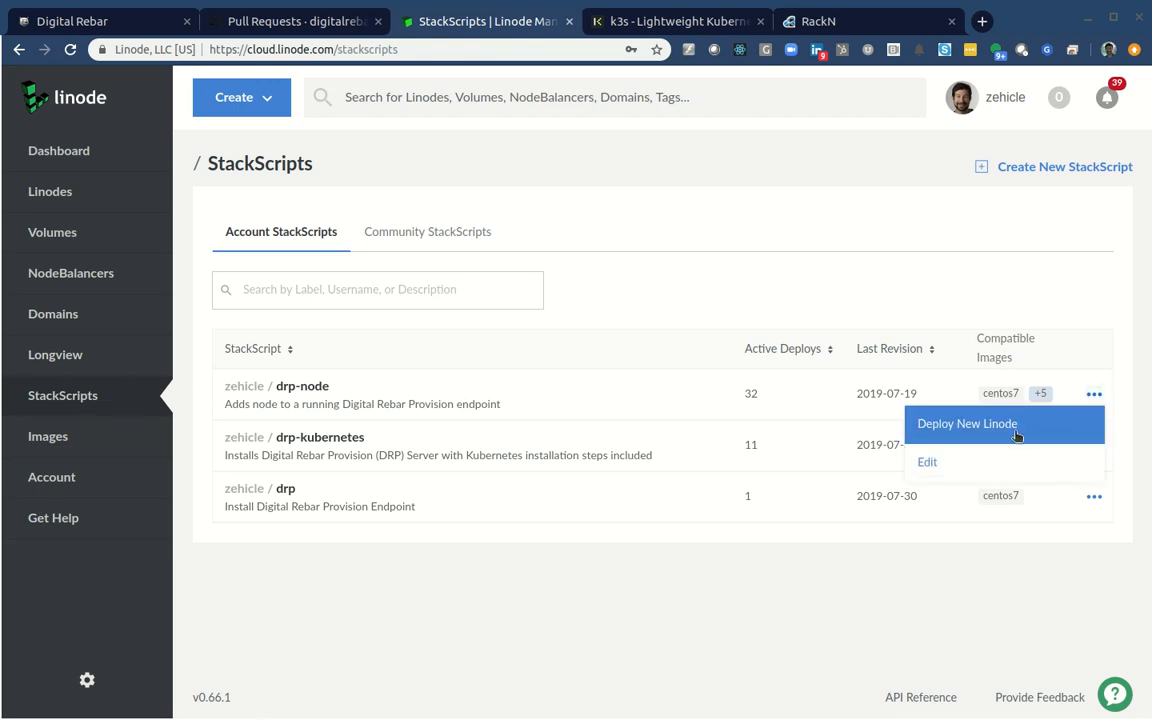
click(966, 423)
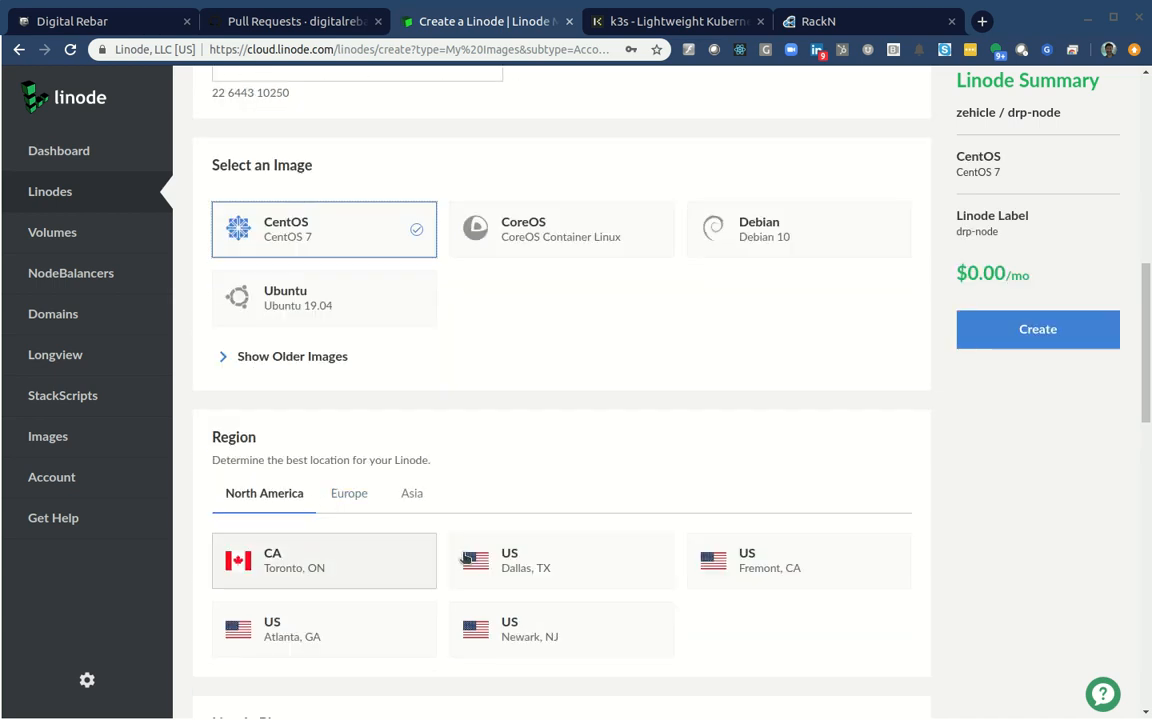
click(561, 560)
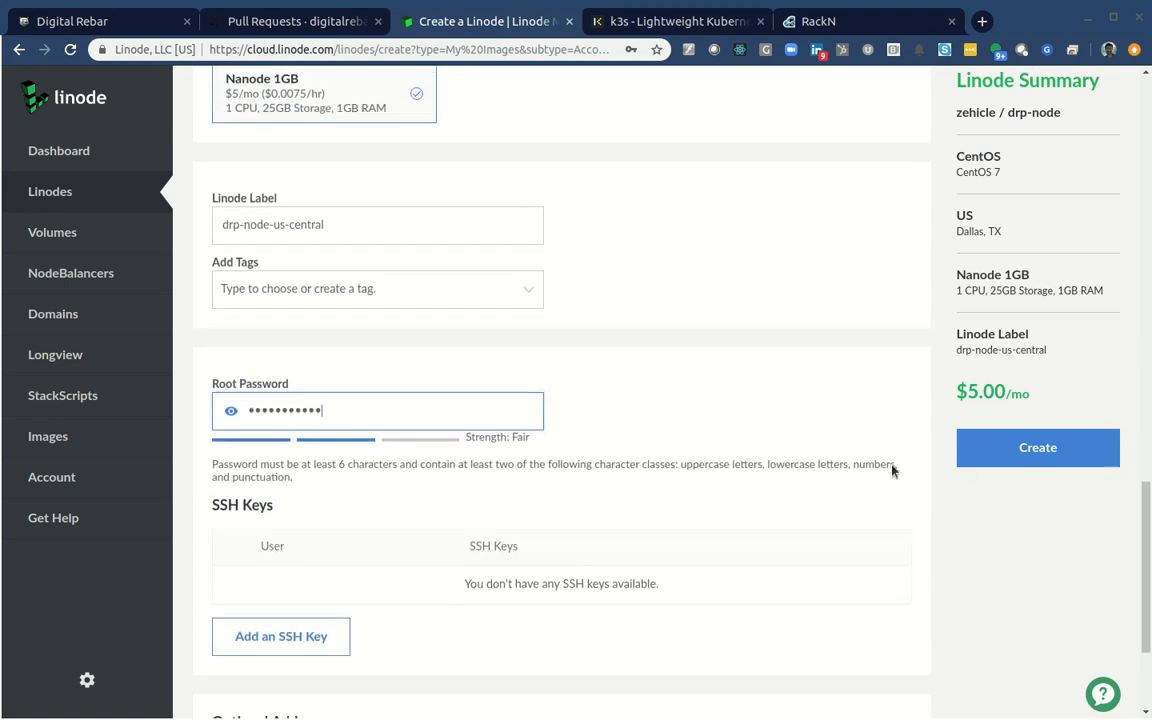
click(1037, 447)
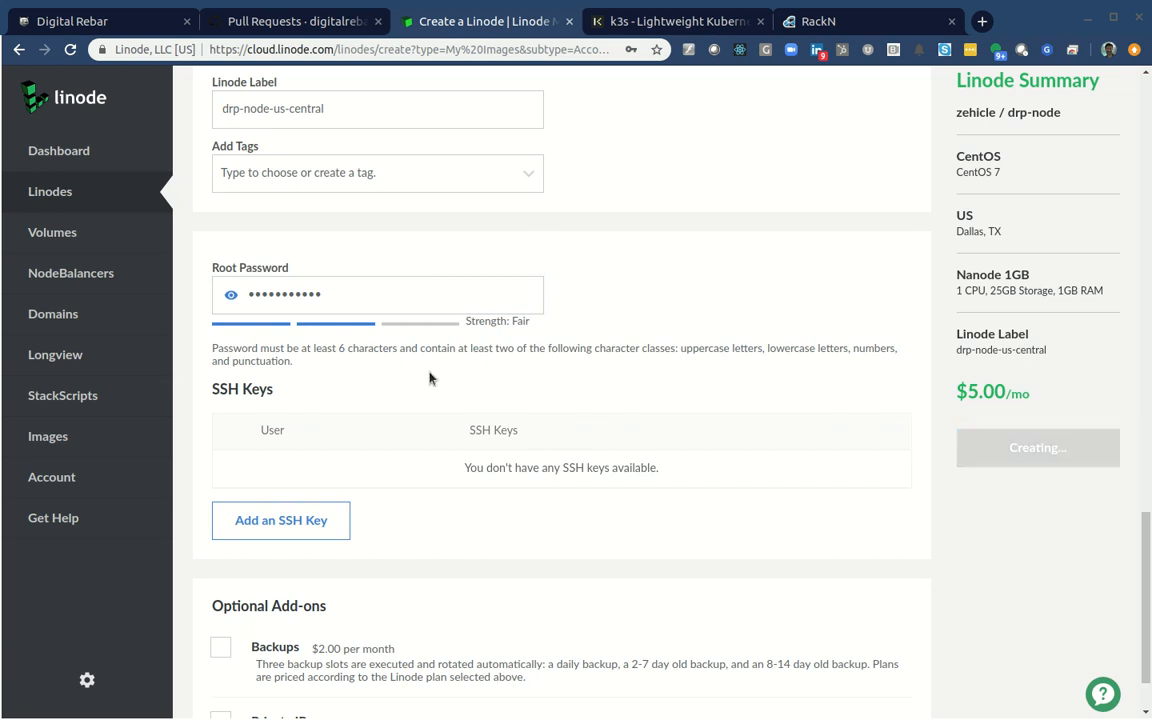
mouse_move(506, 396)
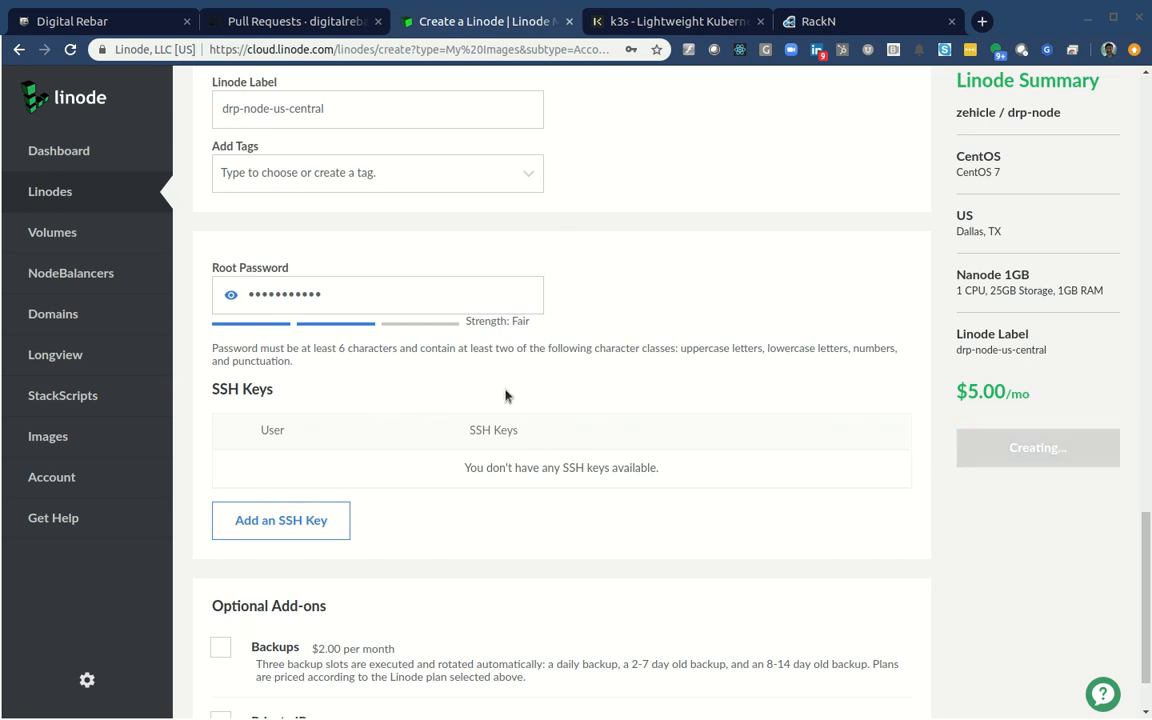
click(1037, 447)
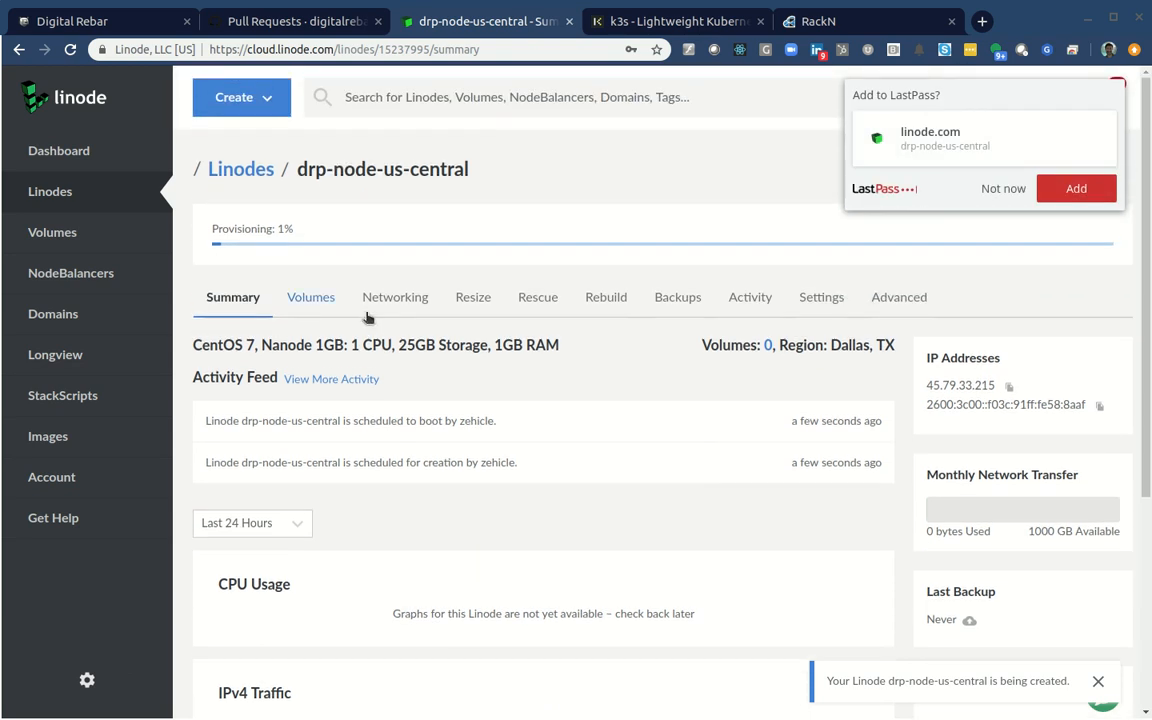
Deploy a second drp-node Linode, drp-node-us-central-001, in Dallas.
click(62, 395)
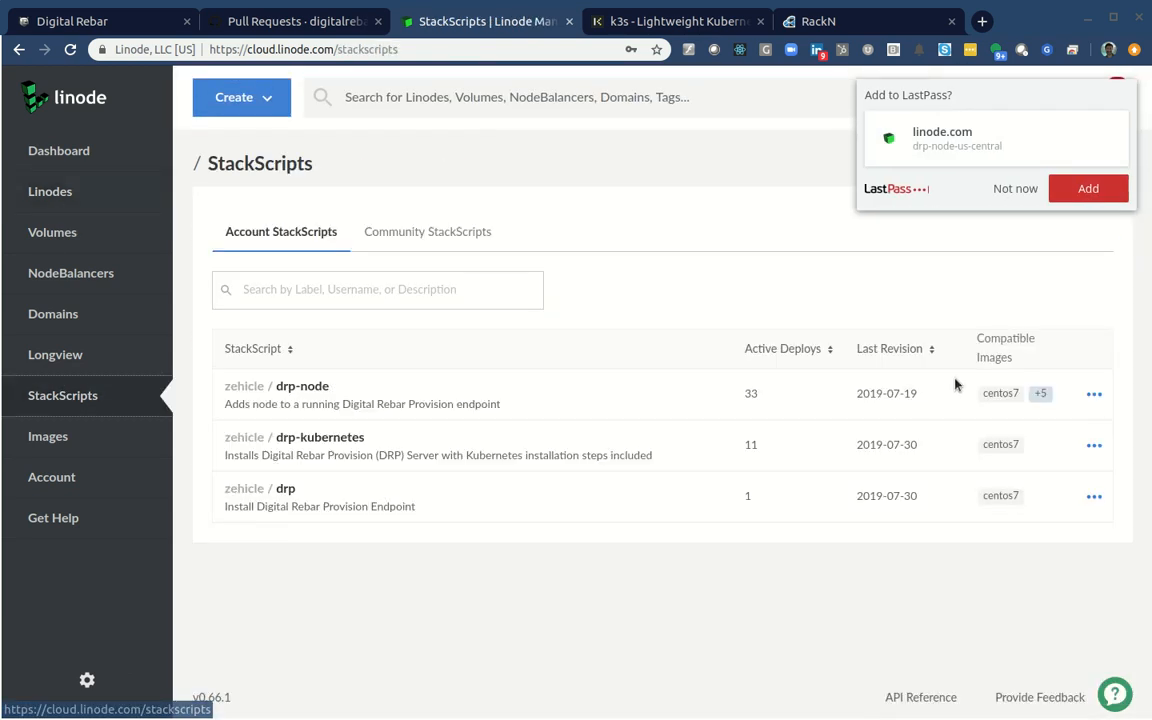
click(1094, 393)
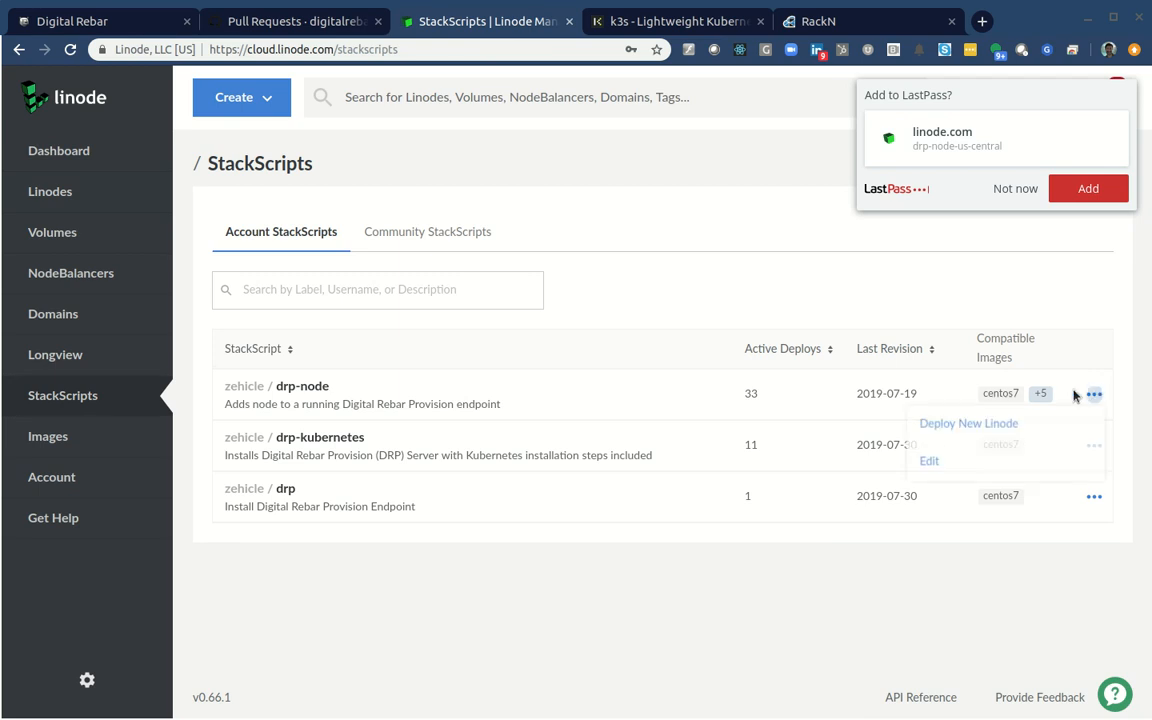
click(967, 423)
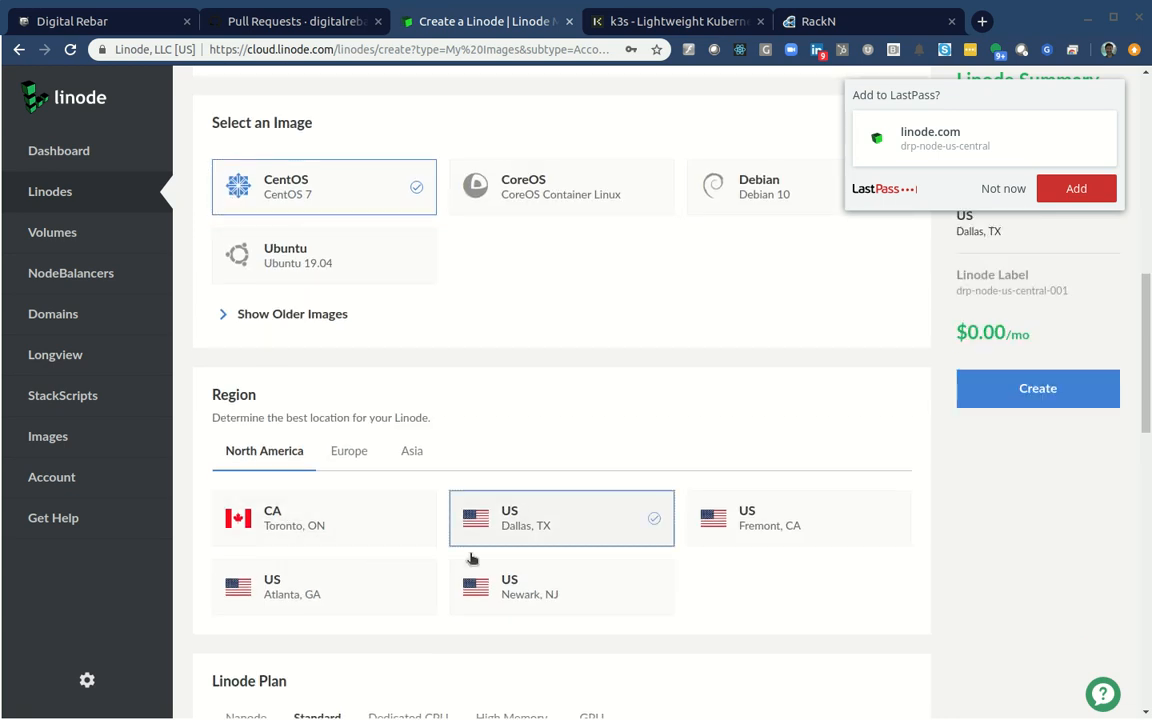
scroll(down, 3)
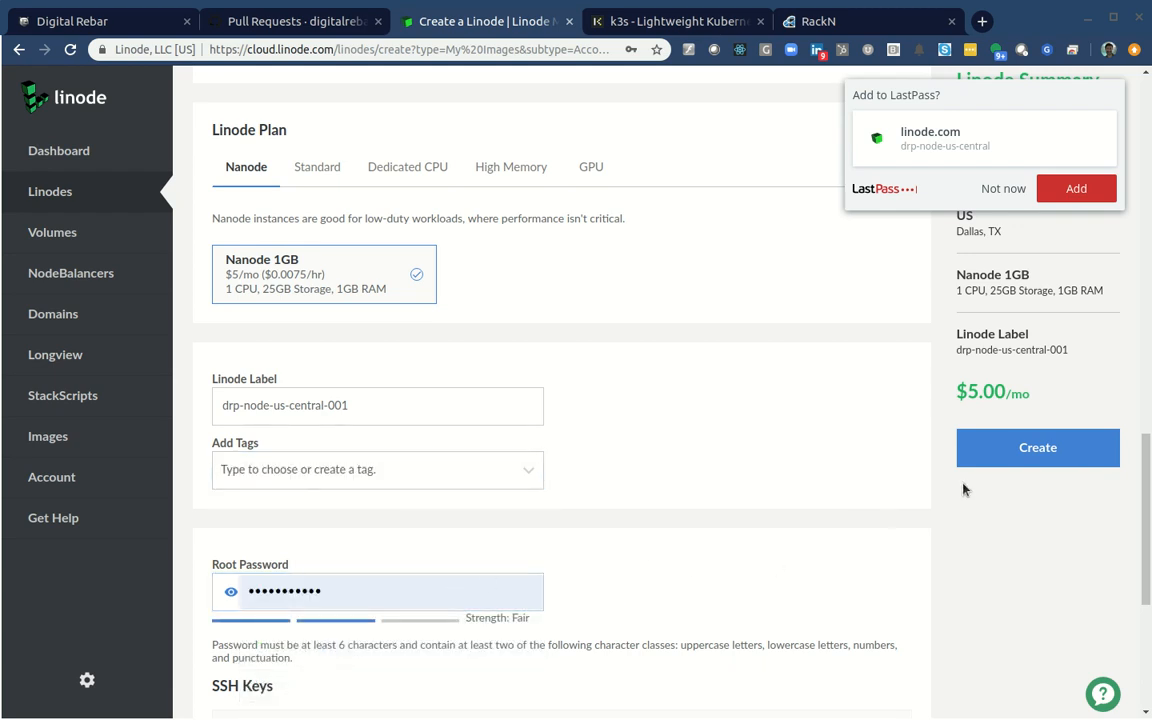
click(1037, 447)
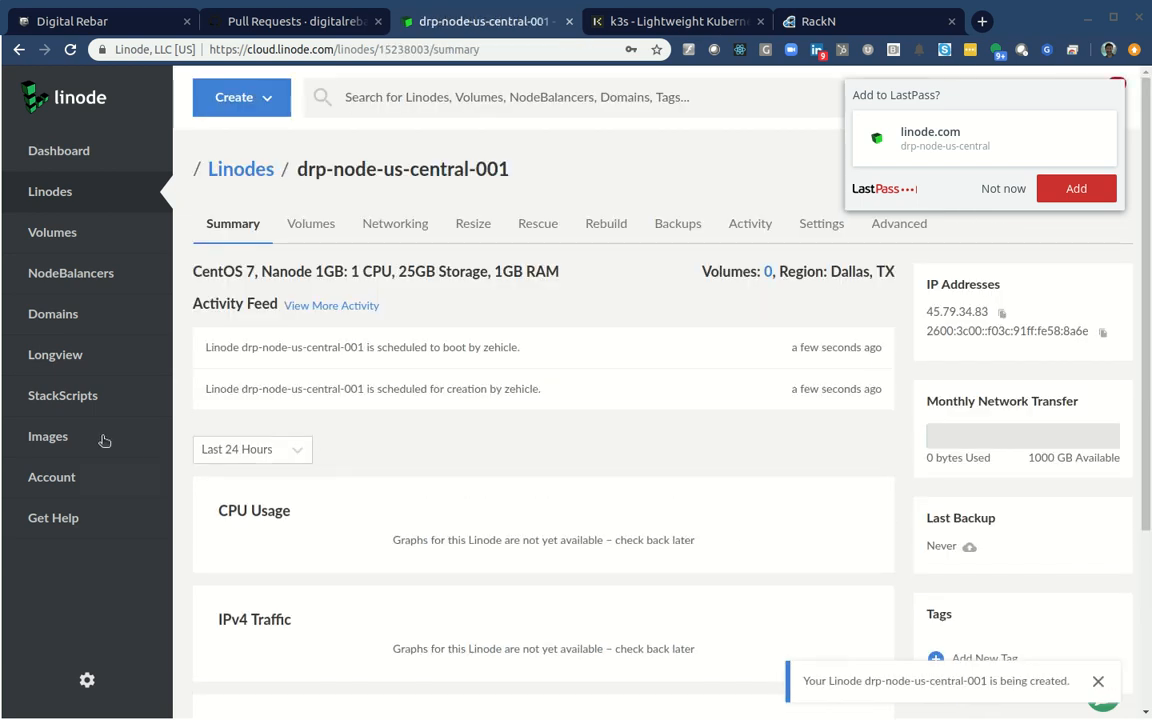
Deploy drp-node-us-central-002, a Nanode 1GB using DRP endpoint 45.79.32.57, and view the dashboard.
click(62, 395)
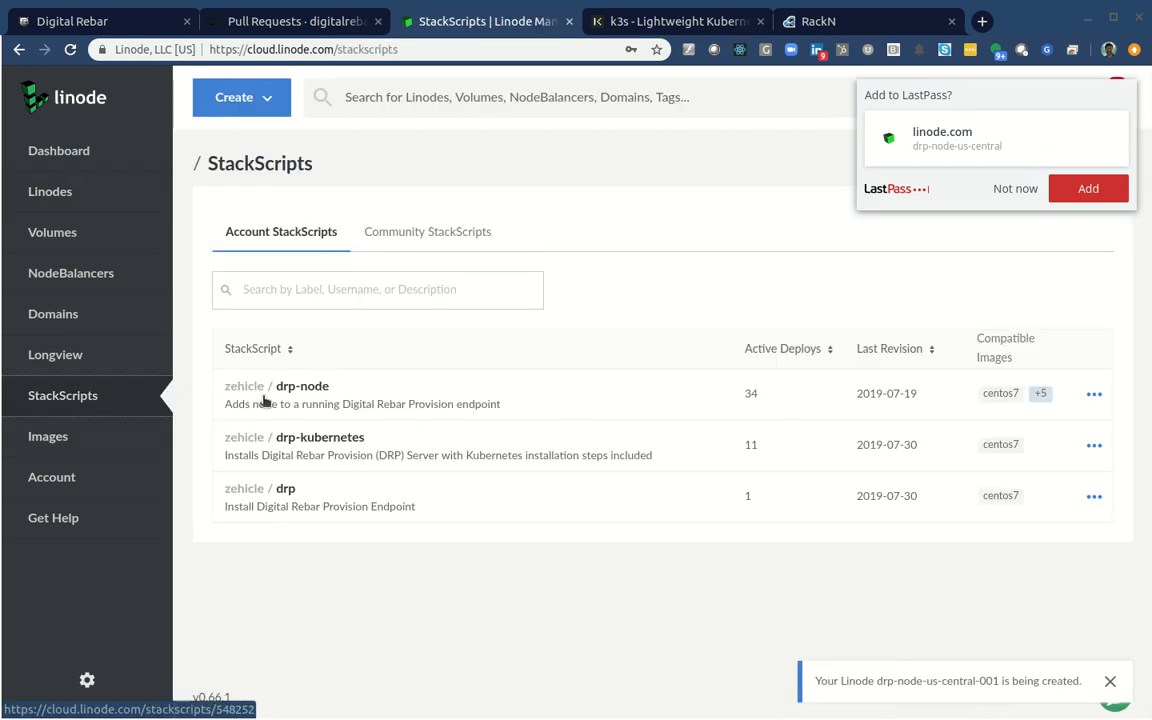
click(1094, 393)
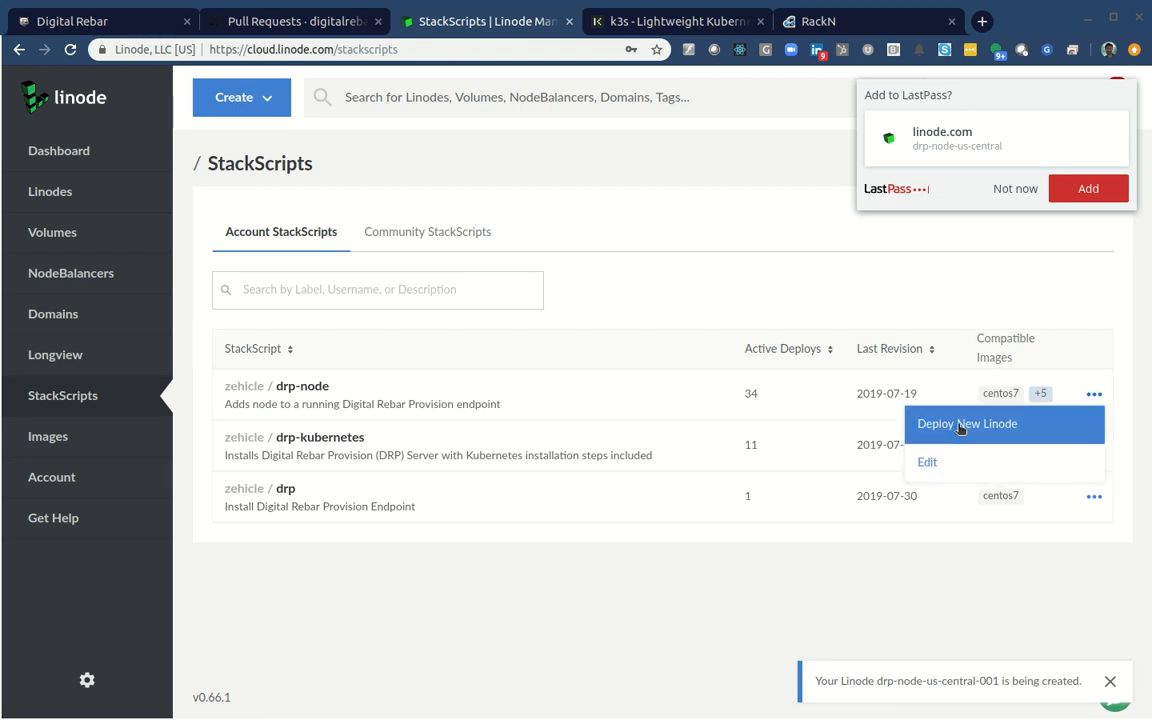
click(967, 423)
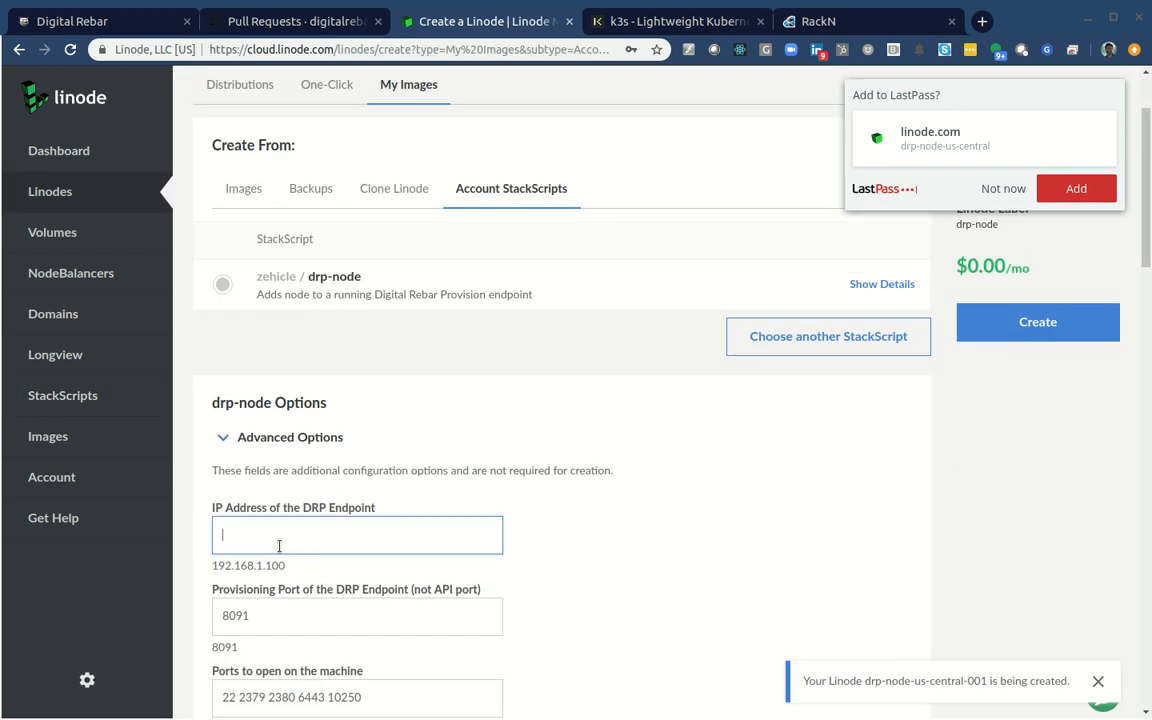
text(45.79.32.57)
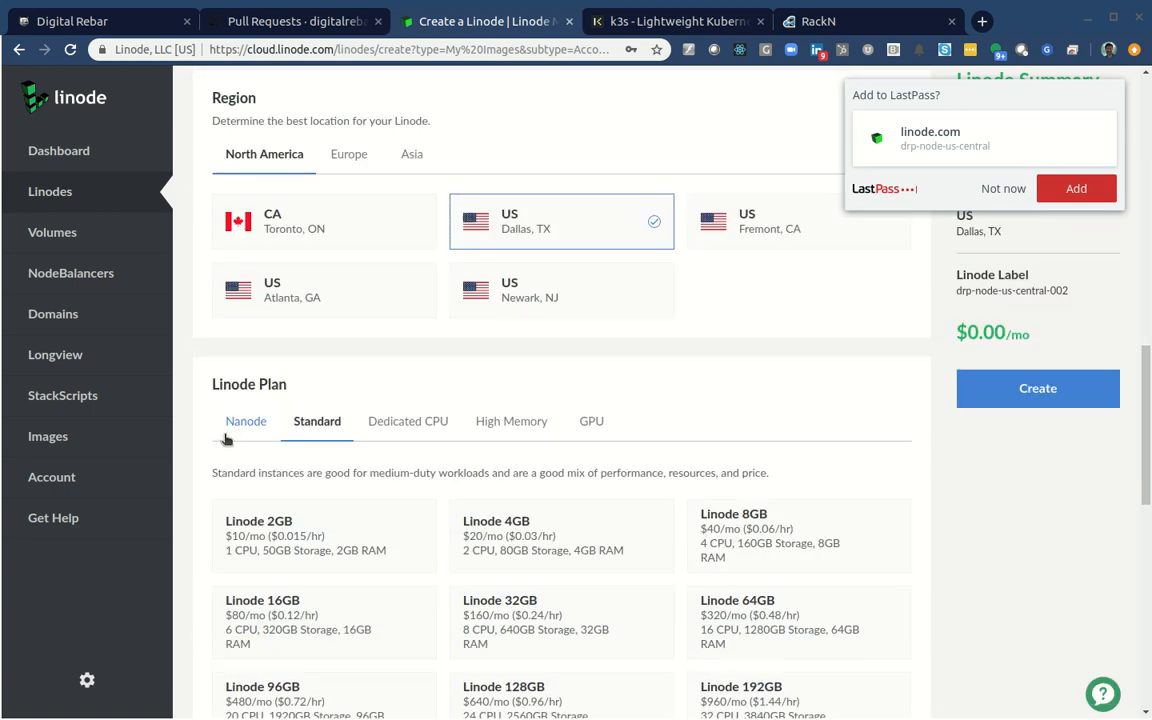
click(245, 421)
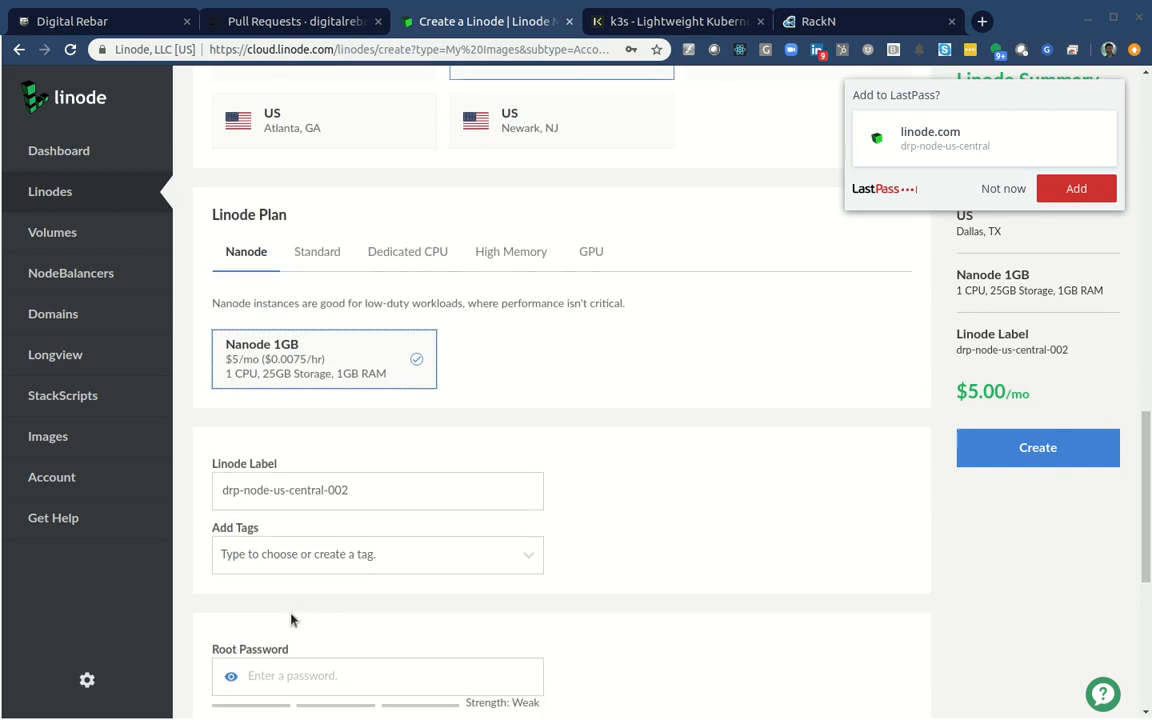
scroll(down, 3)
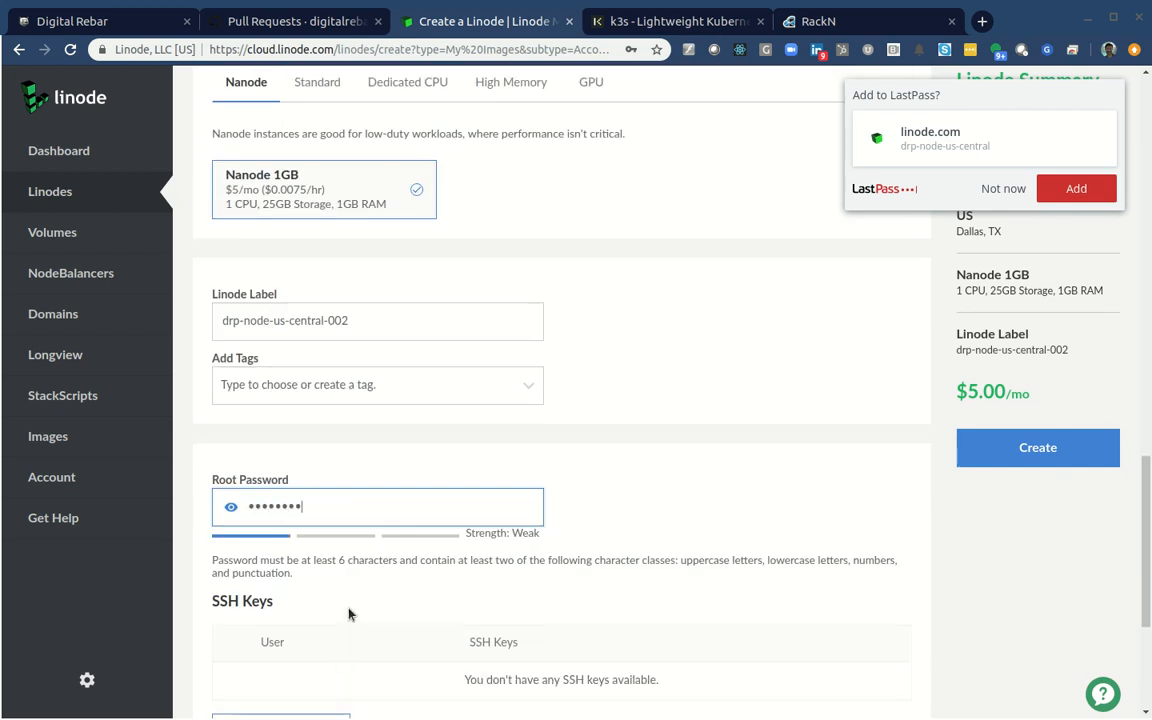
click(1037, 447)
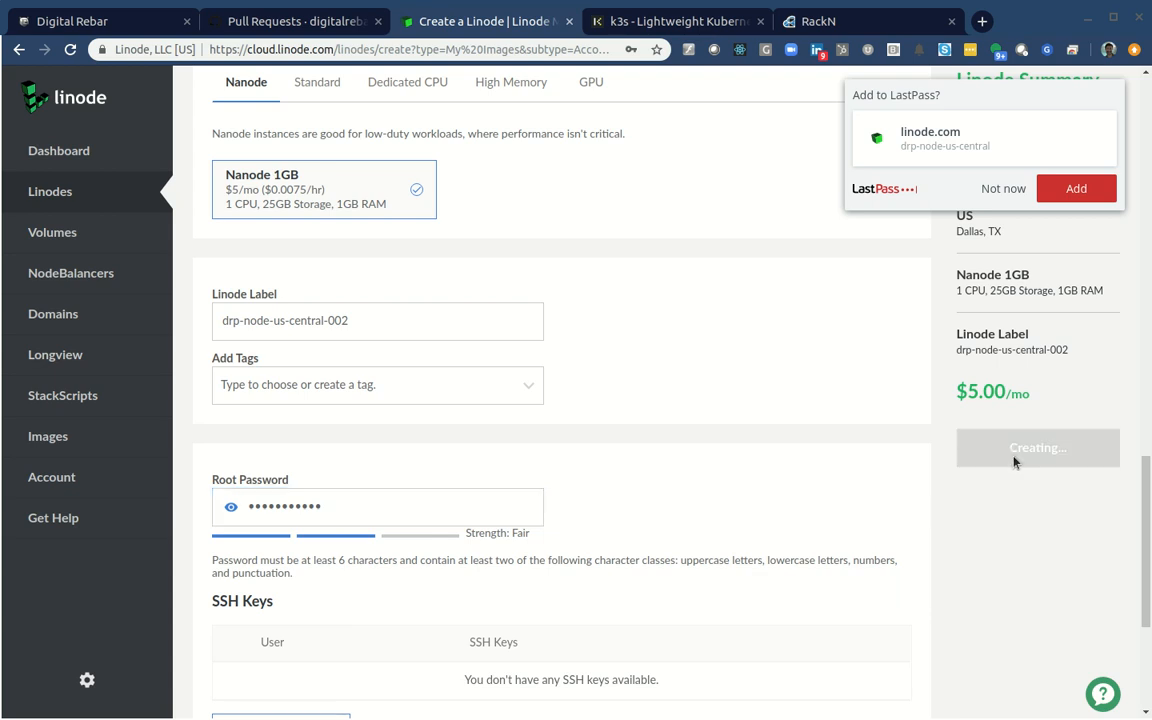
click(1037, 447)
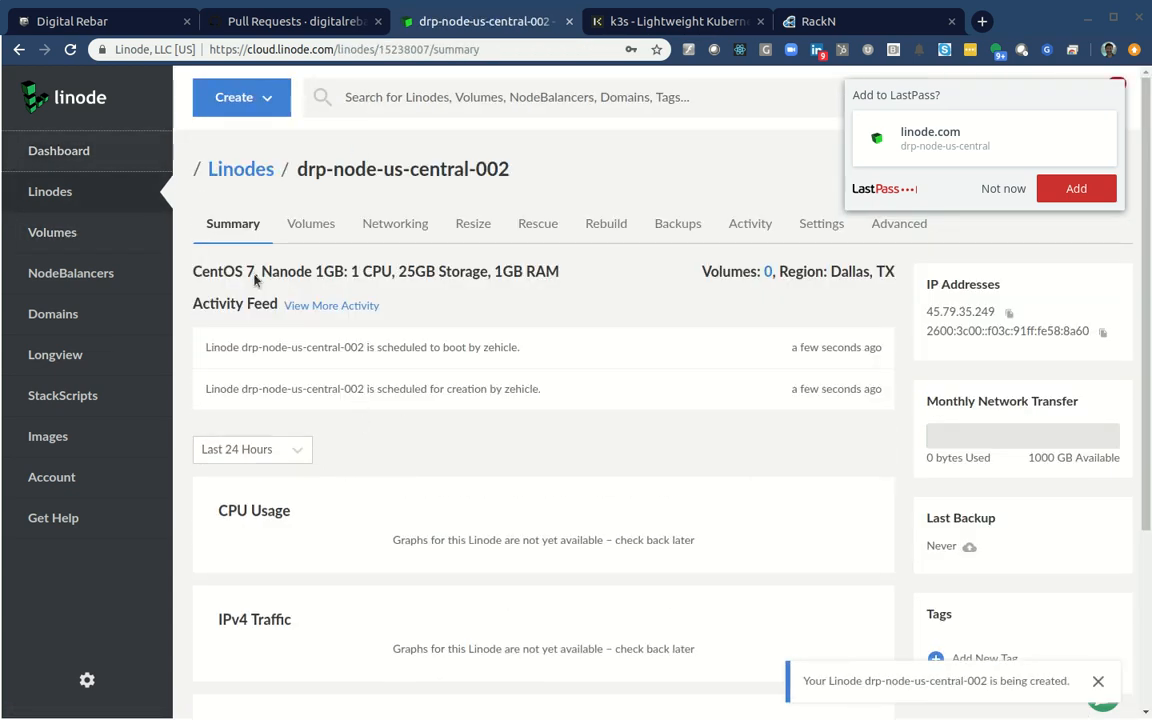
click(58, 150)
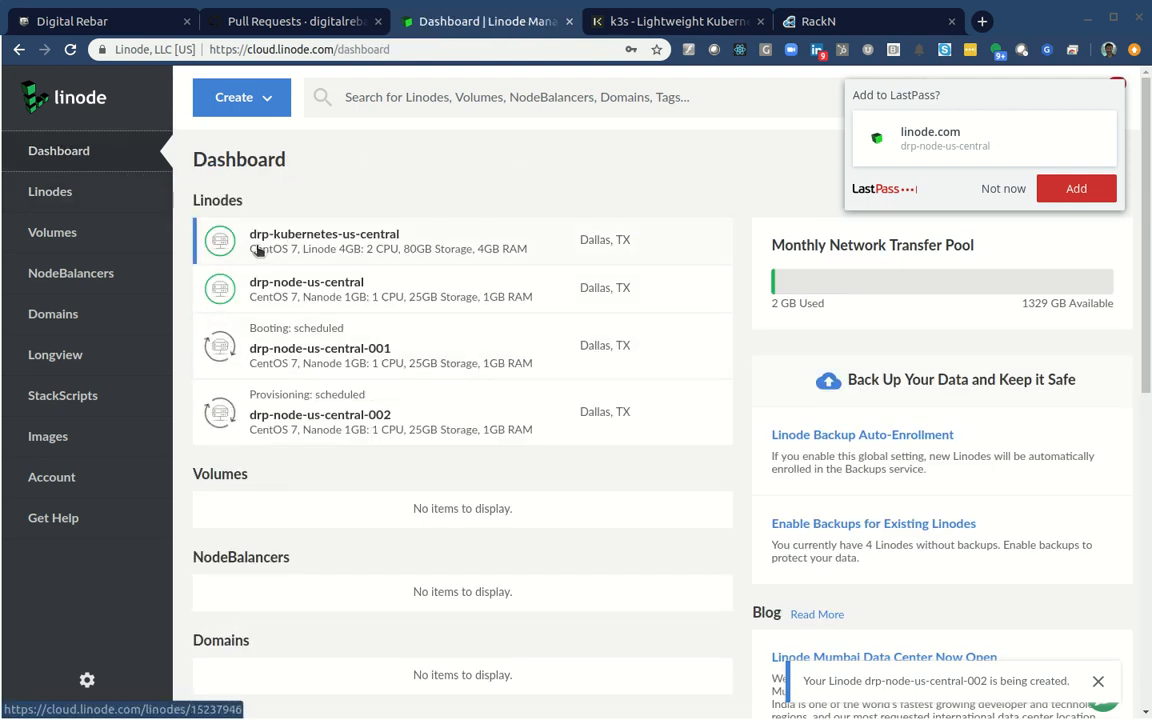
Refresh Machines until li1132-215 appears in k3s-linode at the k3s-config stage.
click(850, 21)
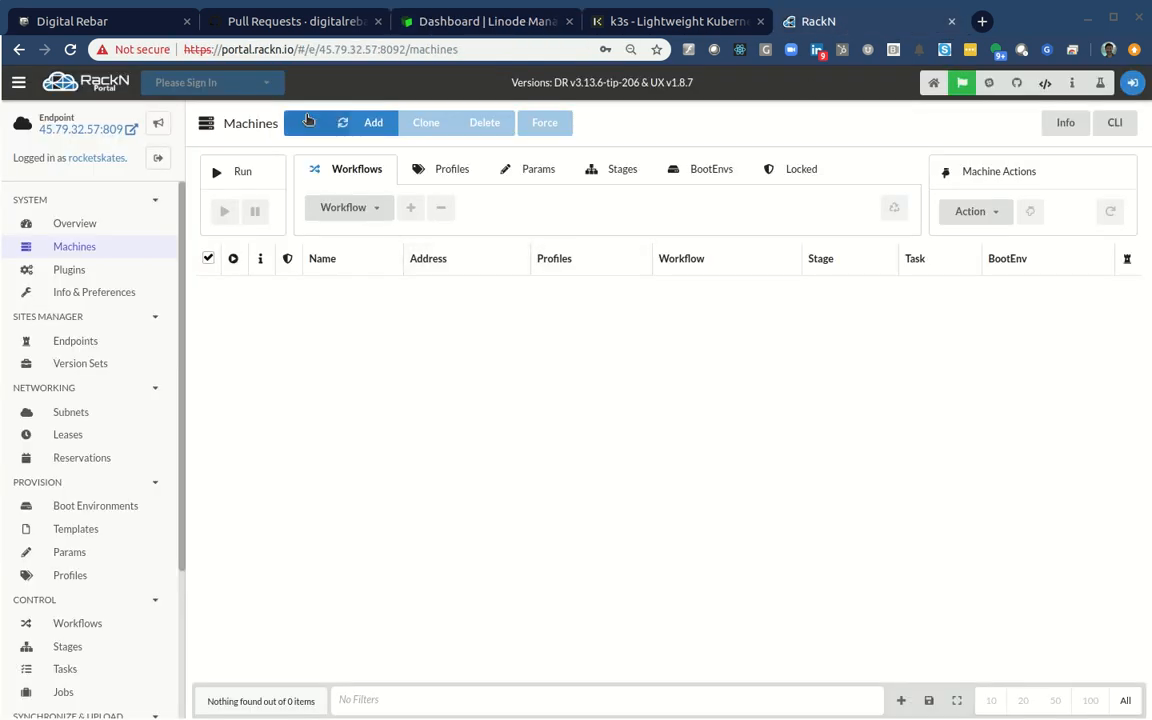
click(315, 122)
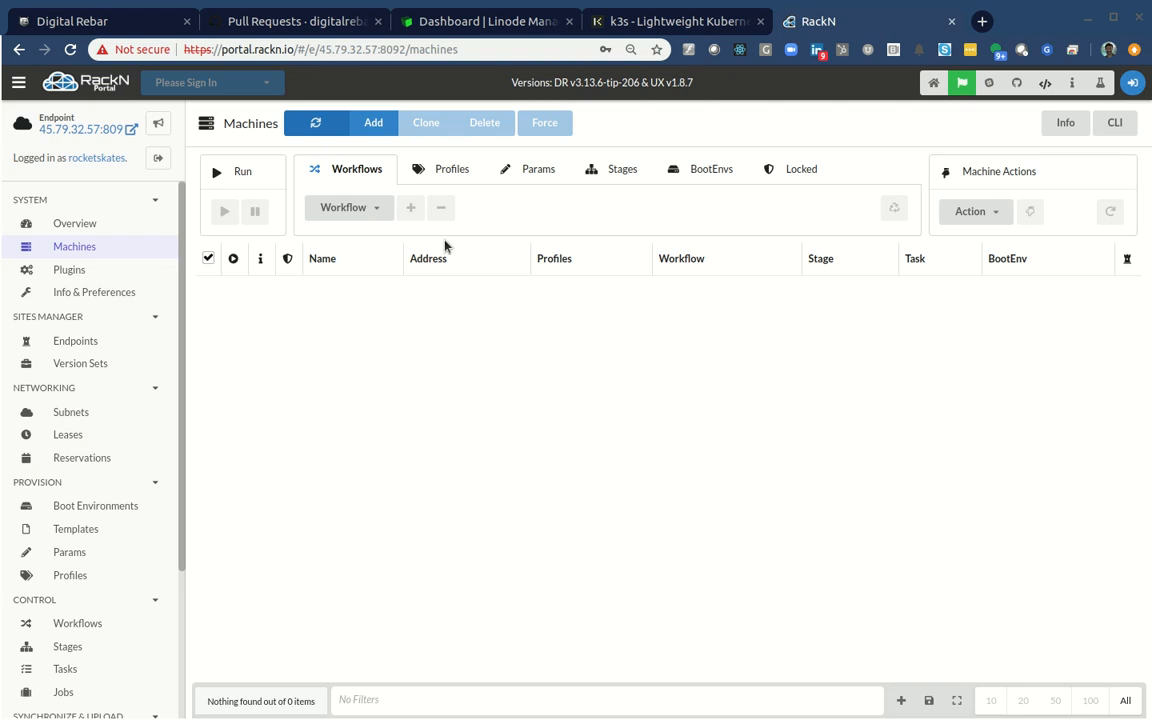
click(316, 122)
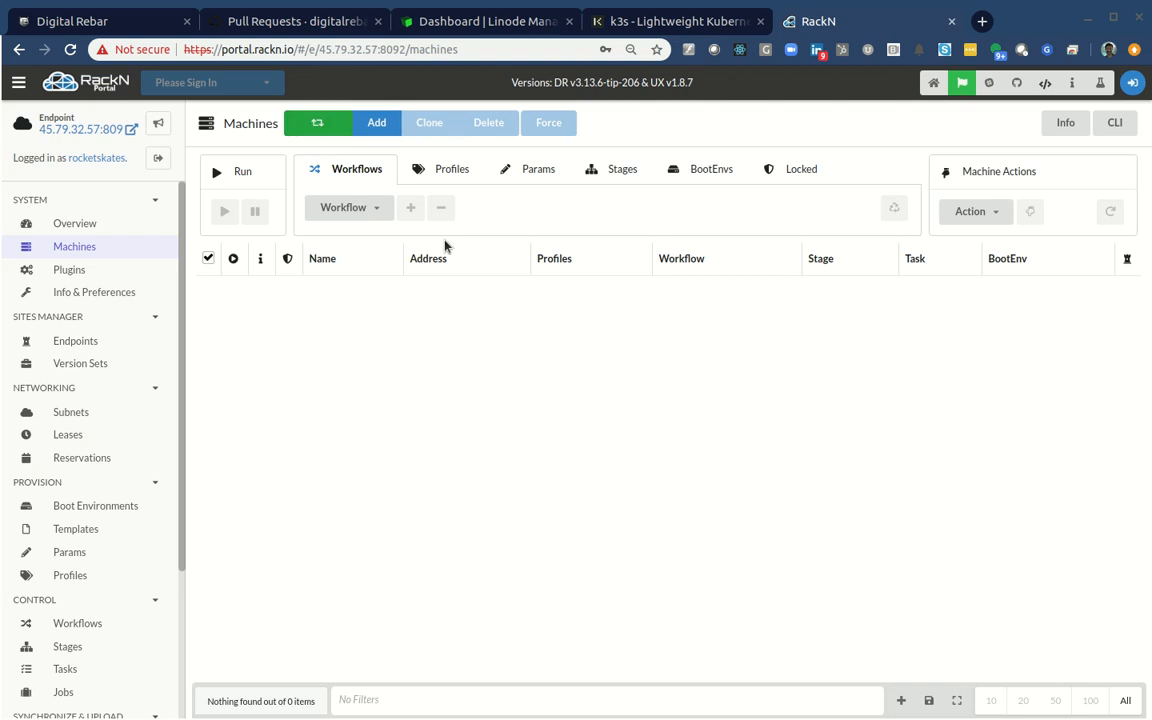
click(317, 122)
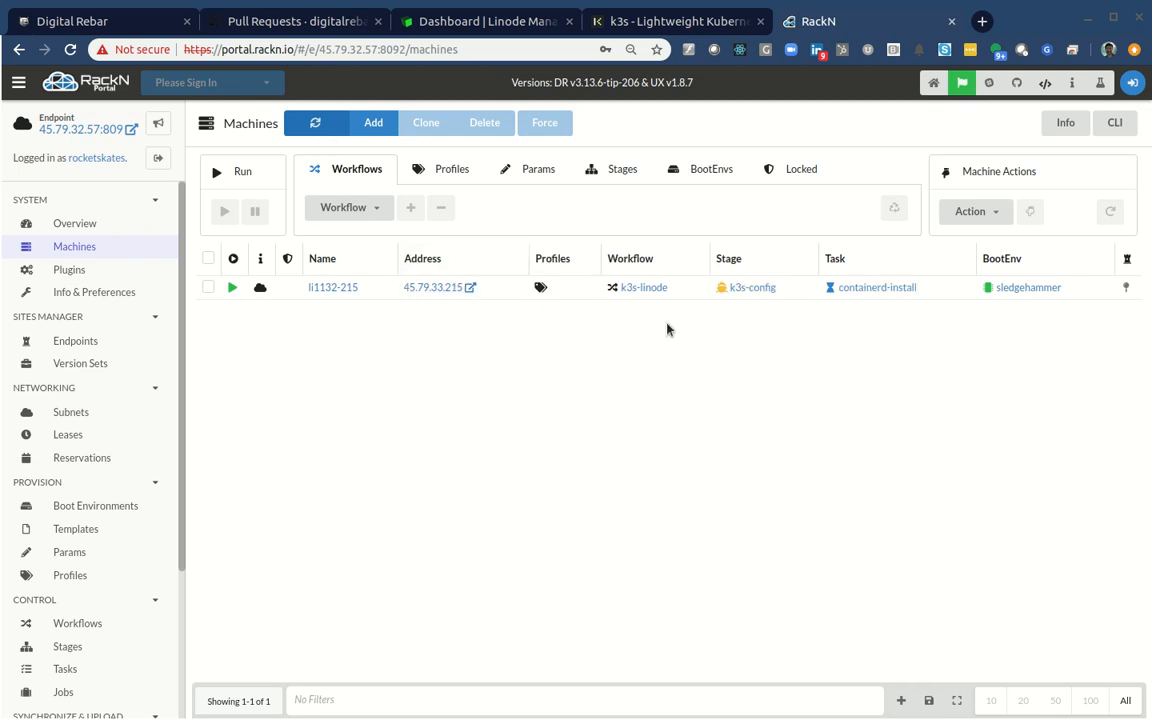
mouse_move(558, 291)
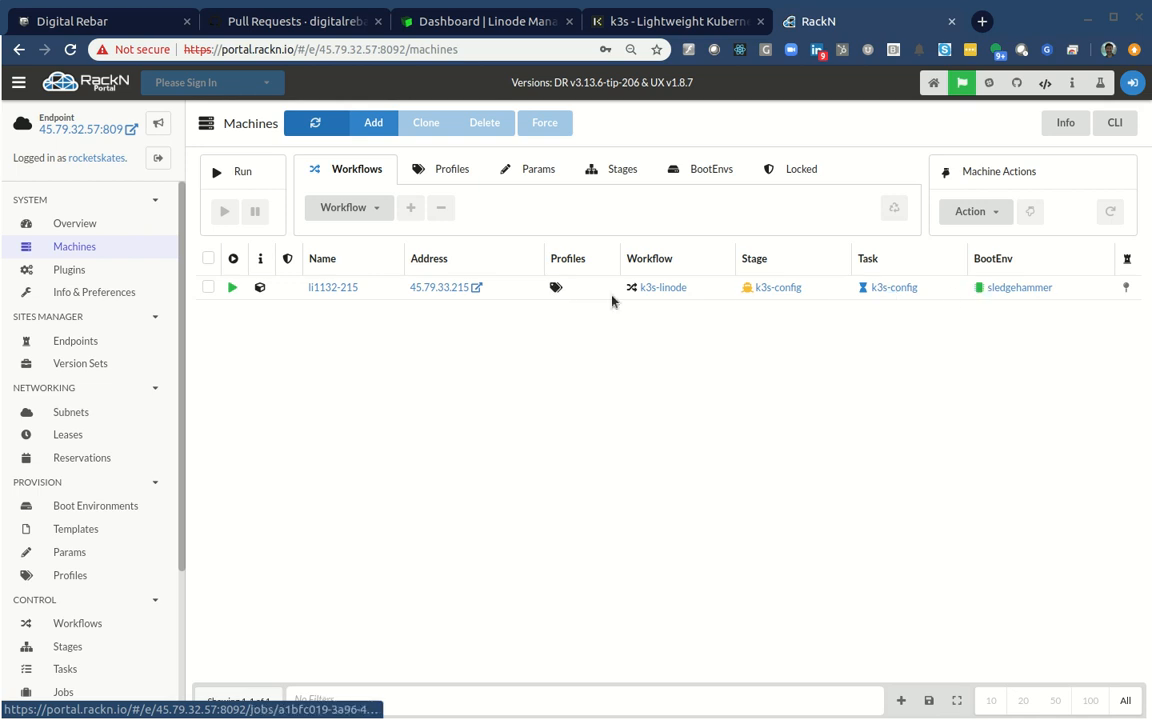
mouse_move(655, 327)
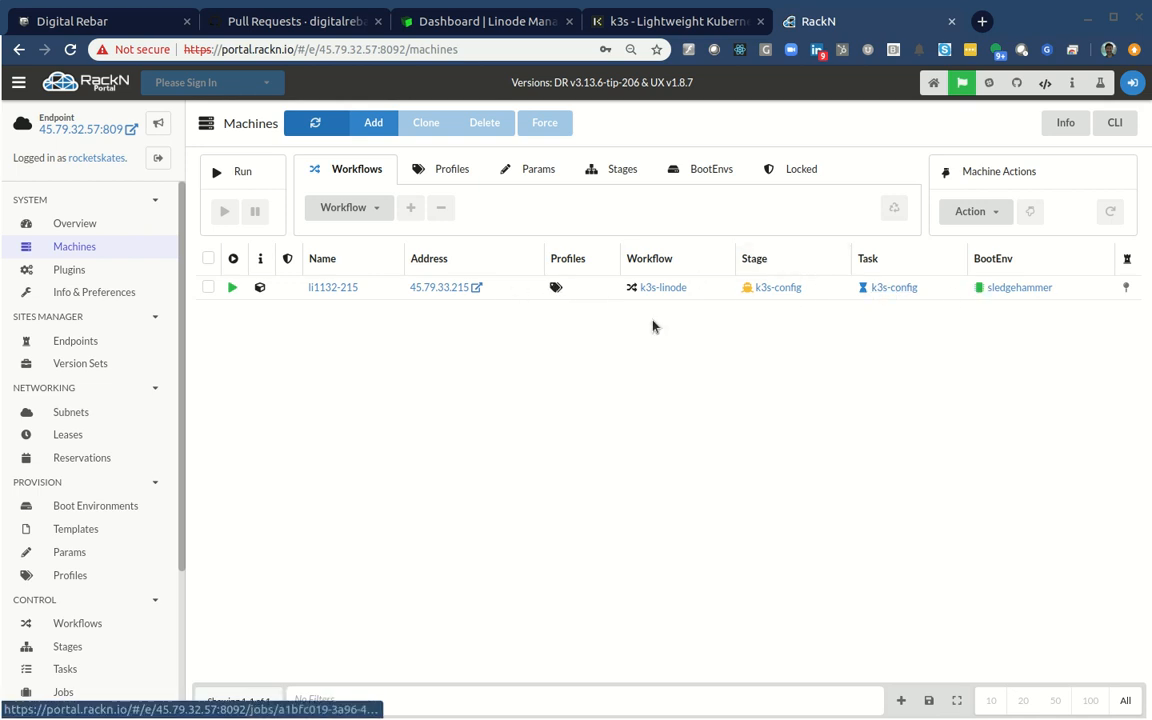
View krib parameters naming li1132-215 master, then return to Machines showing li1133-83.
click(70, 575)
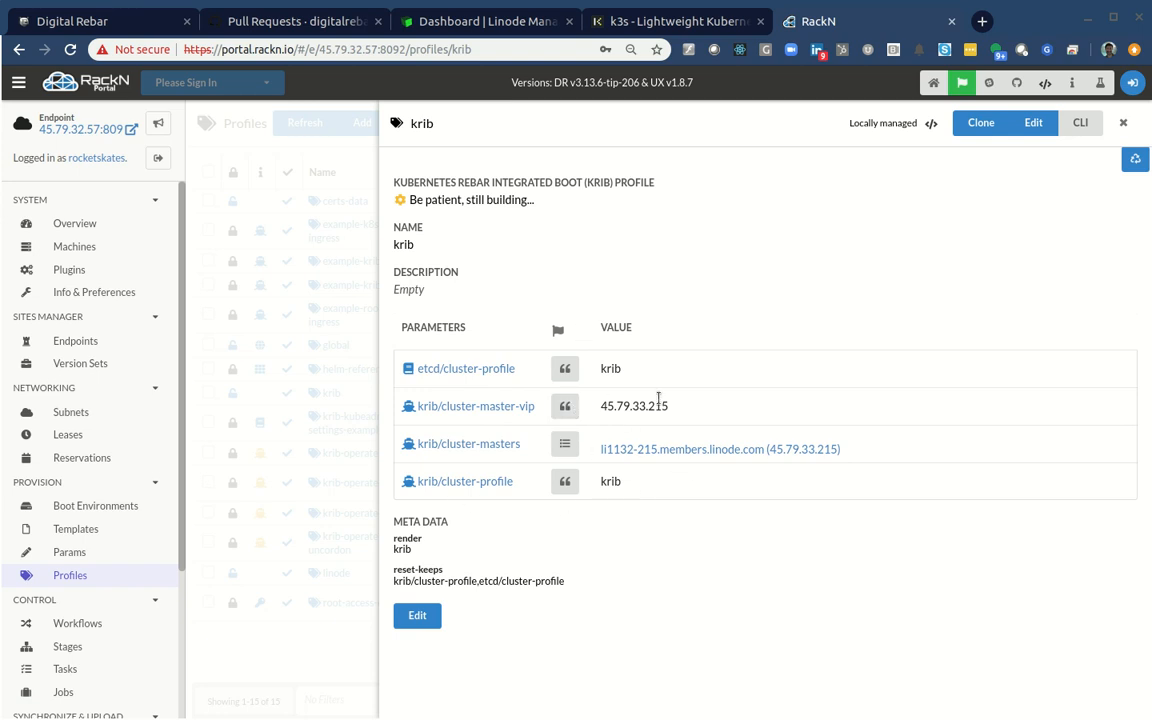
mouse_move(100, 278)
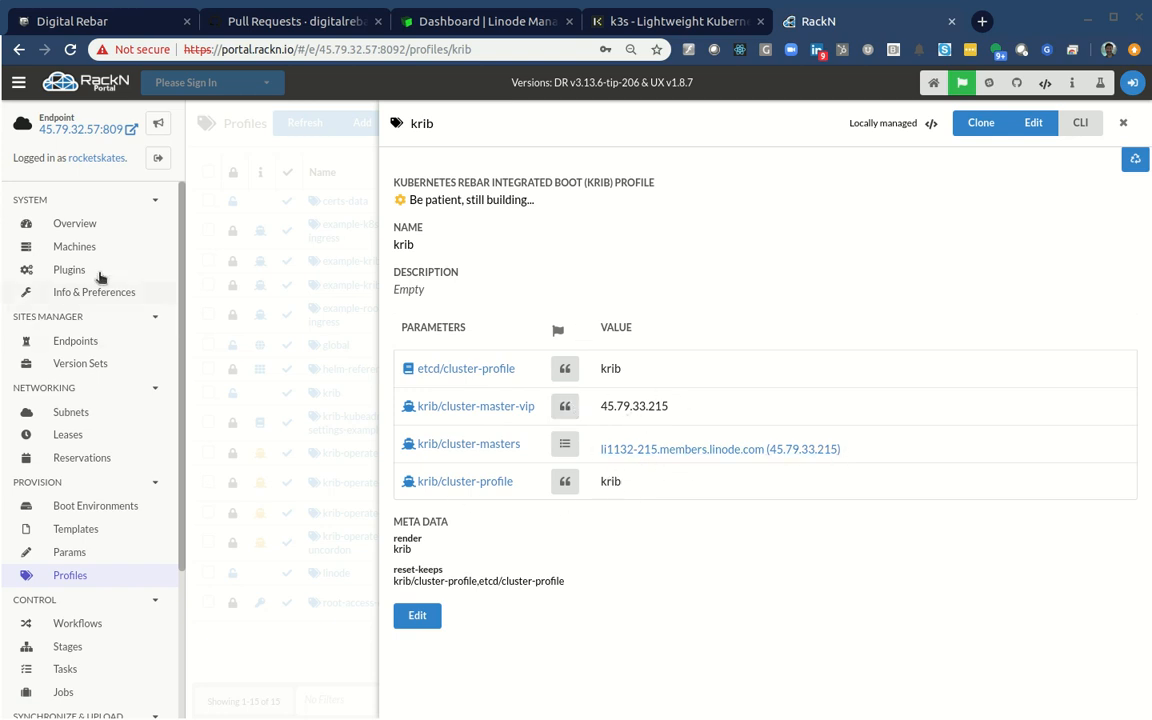
click(74, 246)
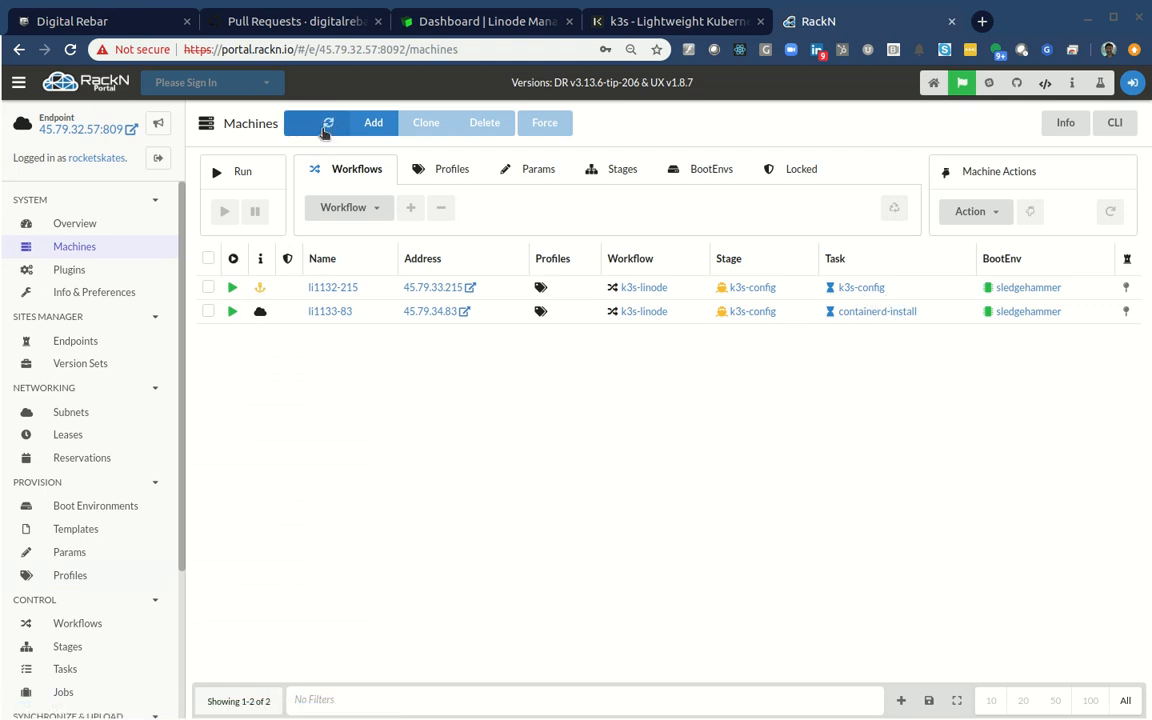
Refresh Machines so li1132-215 and li1133-83 both show the k3s-config task.
click(316, 122)
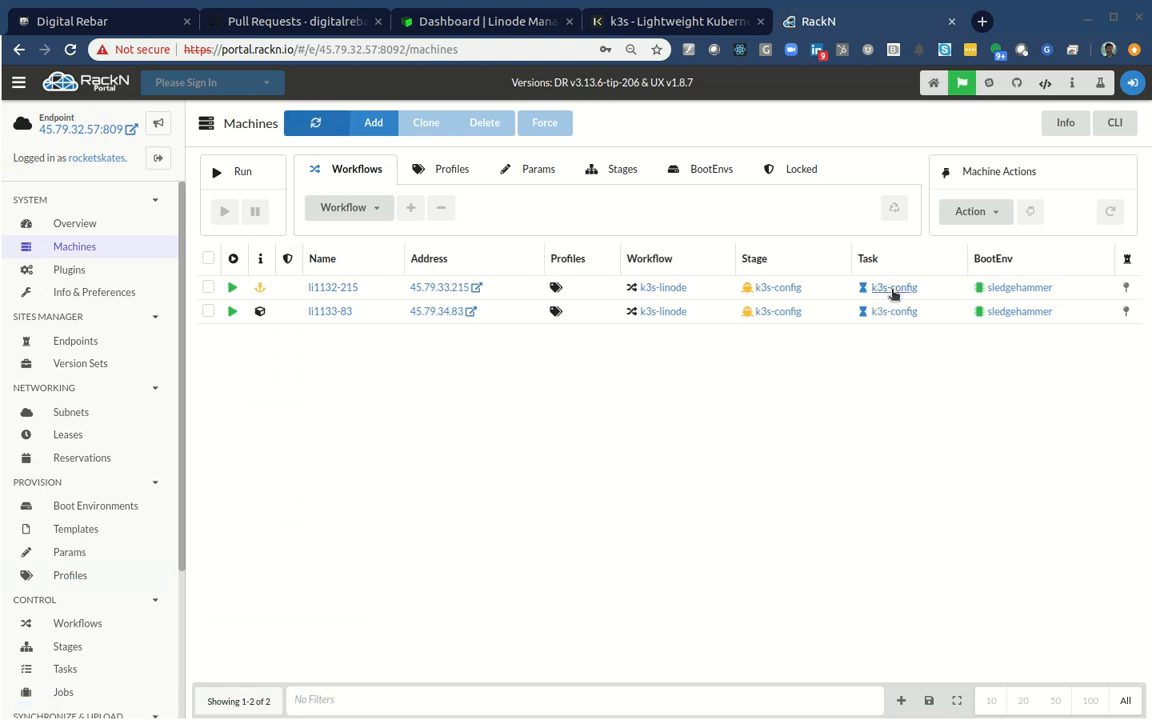
mouse_move(703, 296)
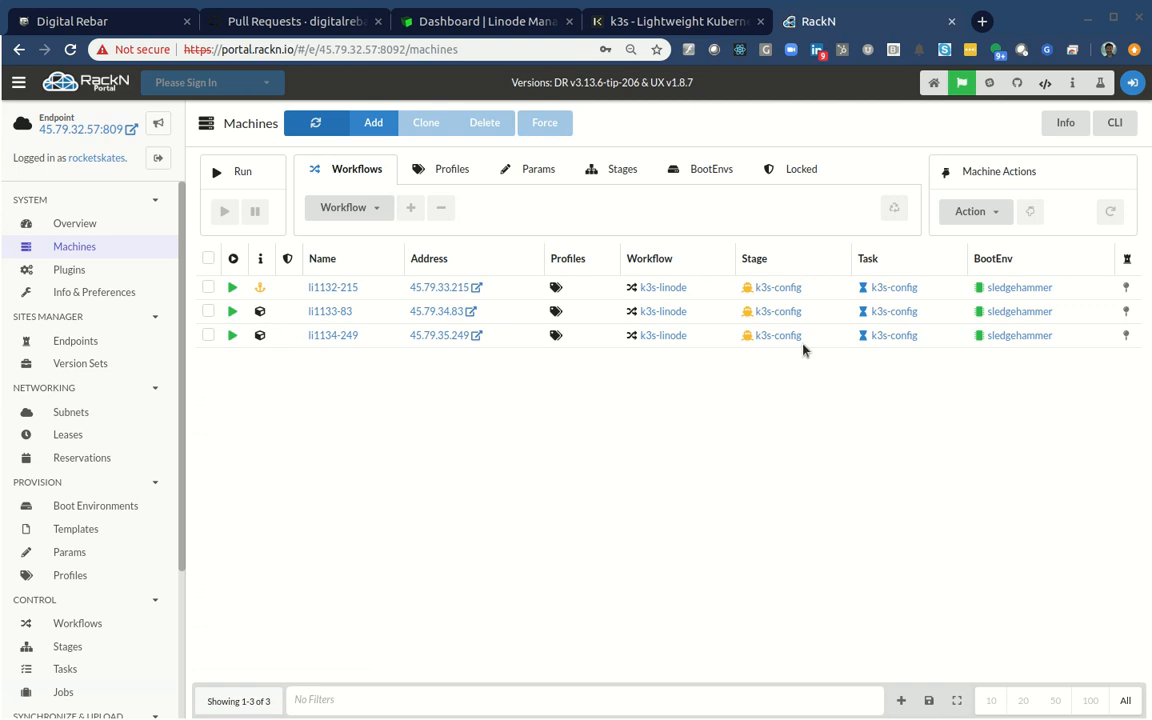
mouse_move(898, 280)
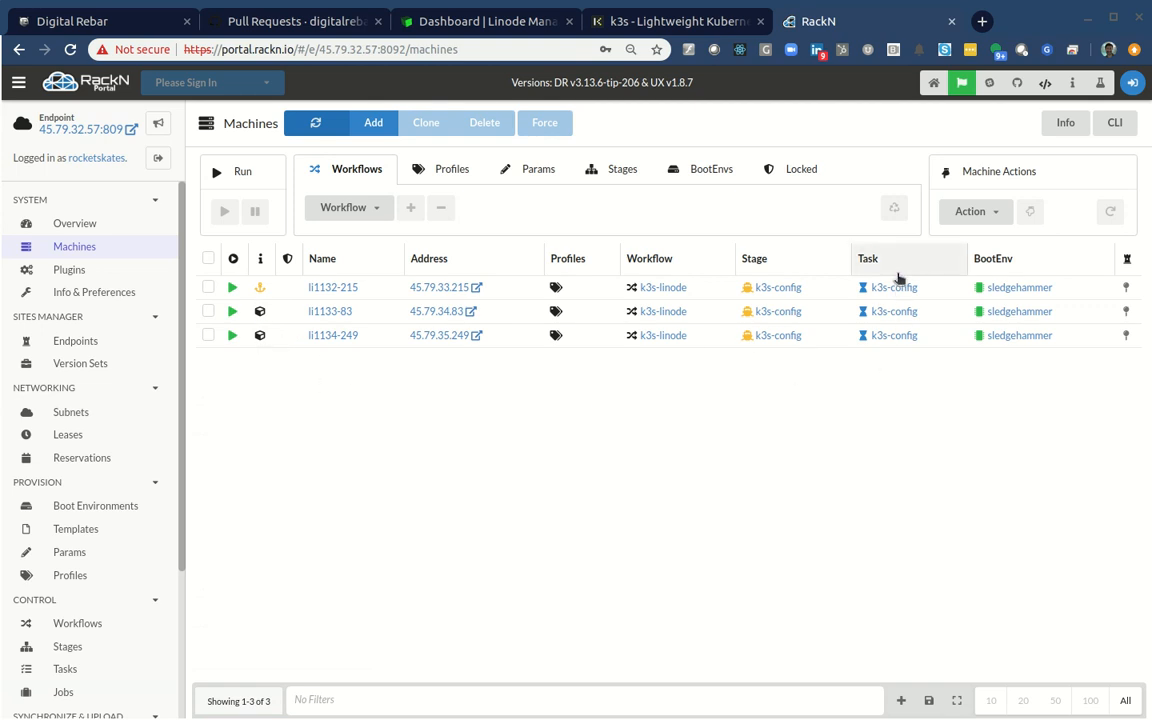
Open li1133-83's running k3s-config job log showing it joining as a k3s agent.
click(890, 311)
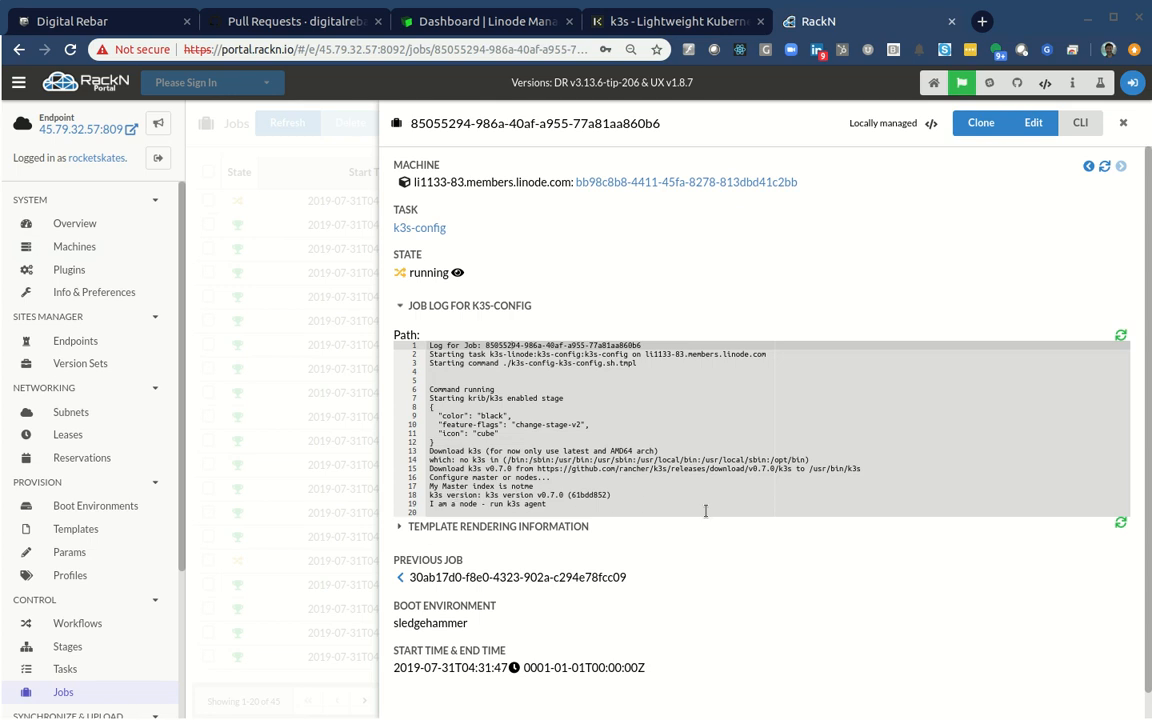
mouse_move(948, 499)
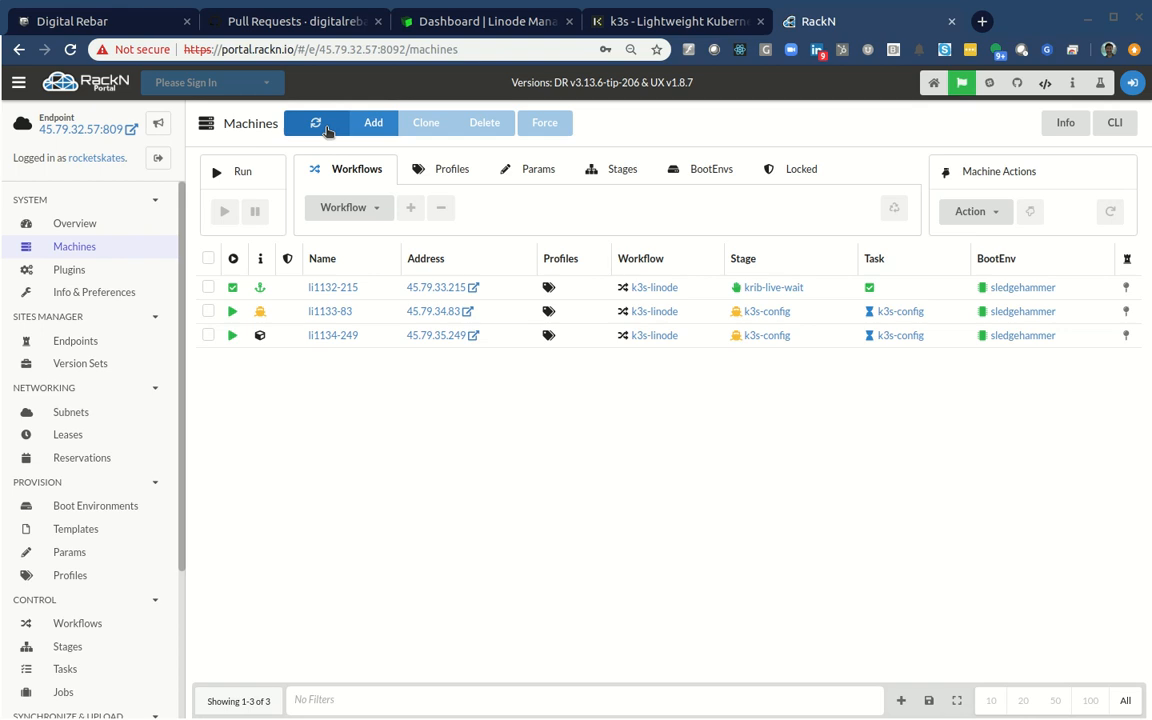
mouse_move(457, 143)
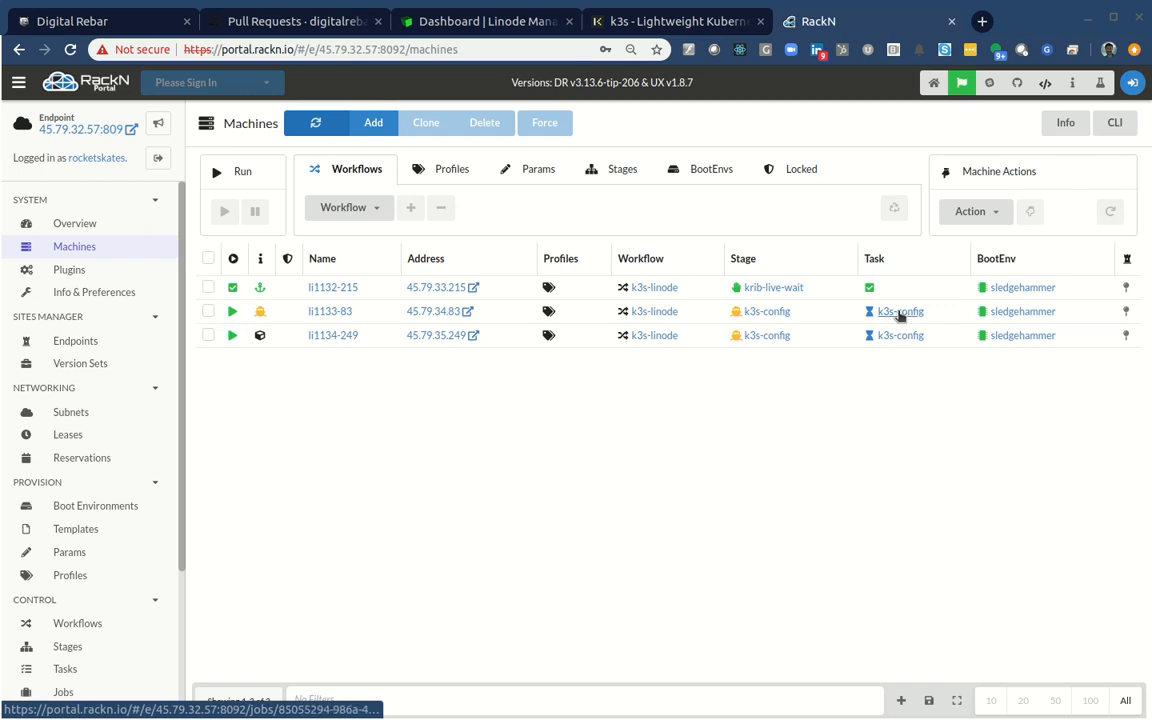
Check li1133-83's k3s-config job until it and li1132-215 reach krib-live-wait.
click(898, 311)
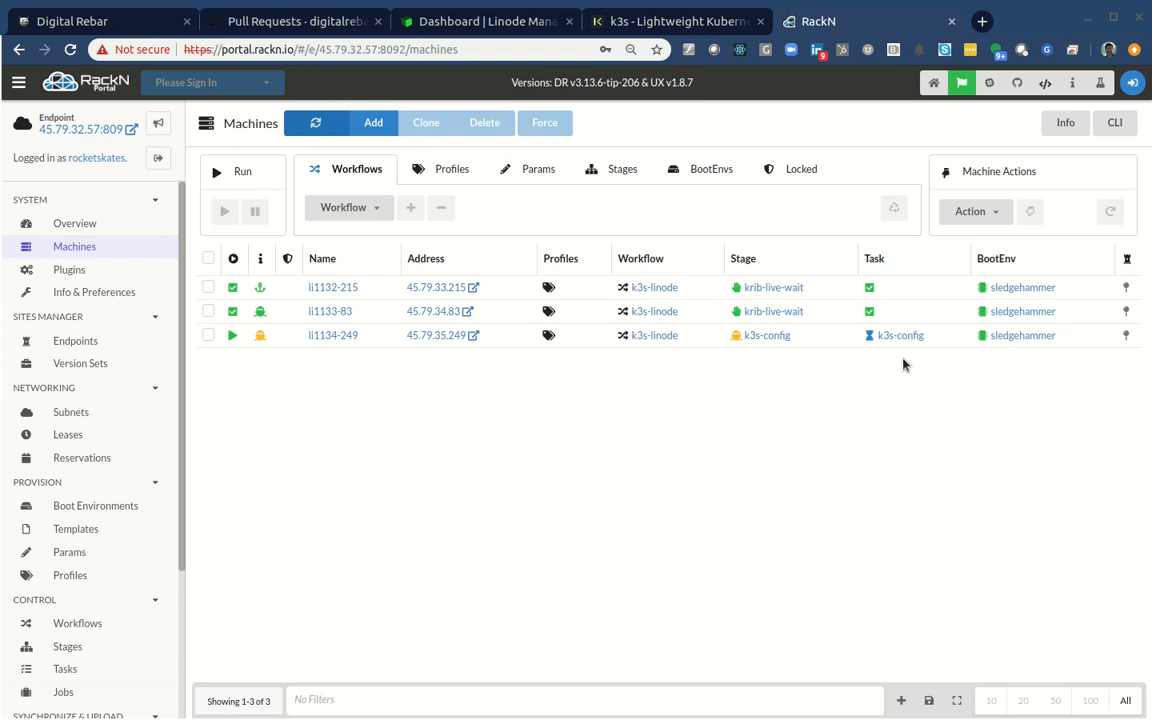
mouse_move(880, 378)
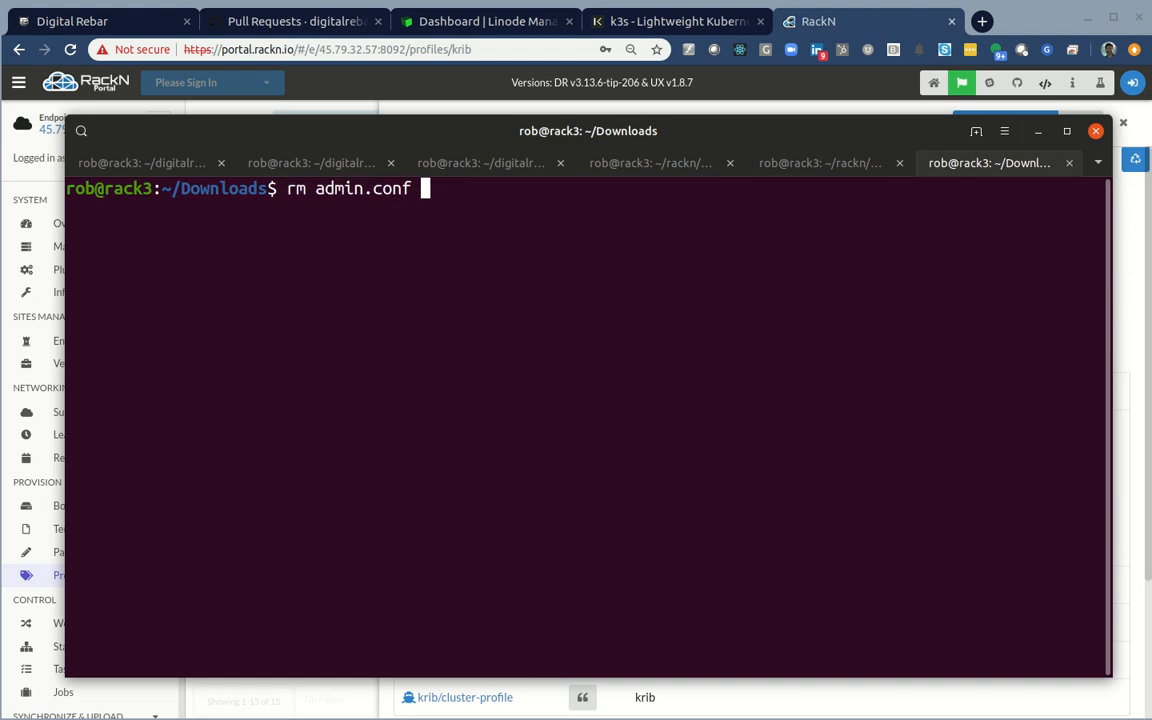
Run 'kubectl --kubeconfig=admin.conf get nodes' to list the new cluster's nodes.
text(kubectl --kubeconfig=admin.conf get nodes)
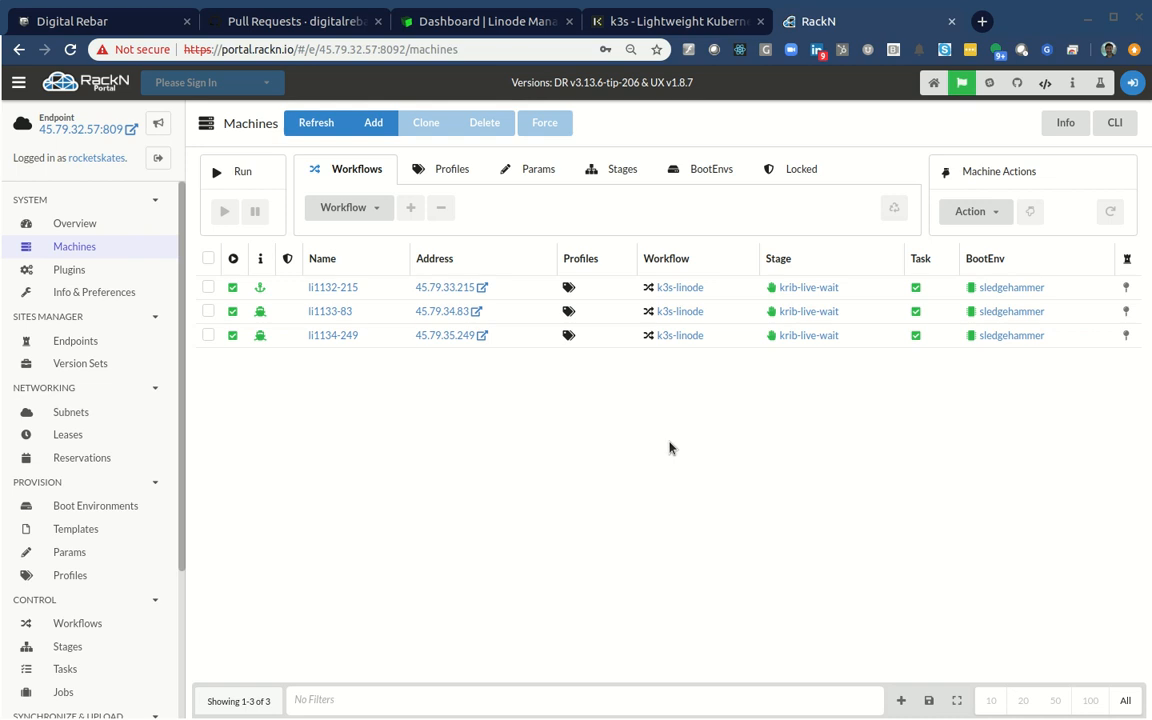
mouse_move(780, 476)
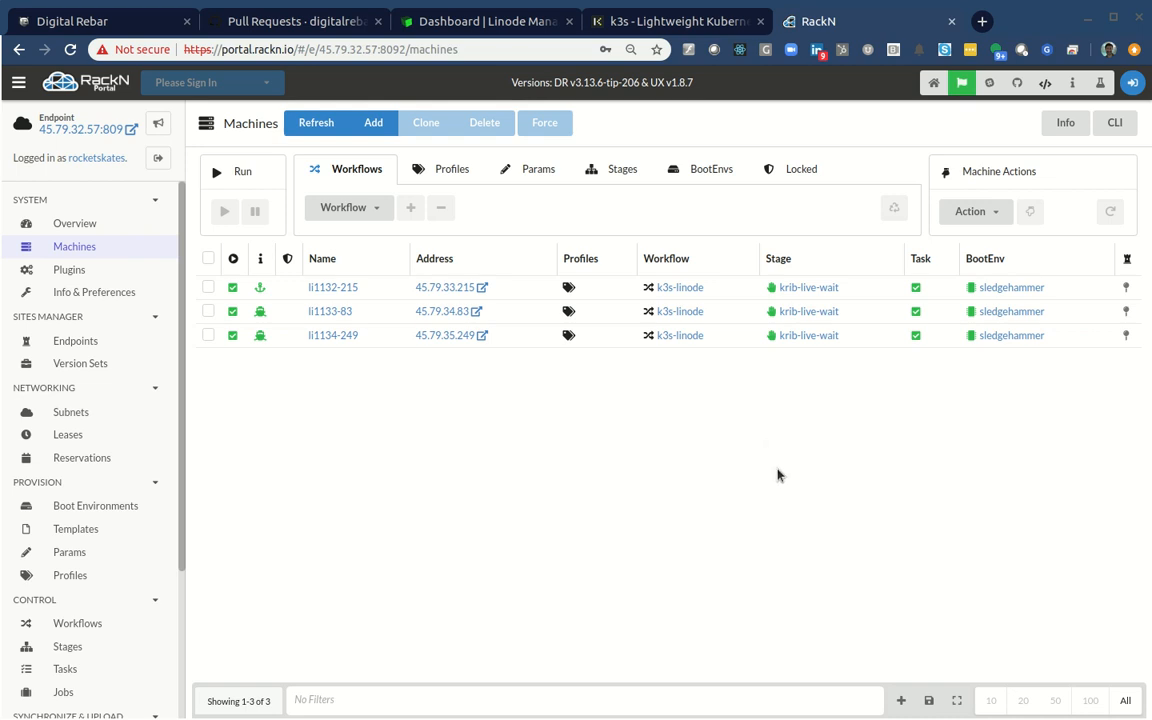